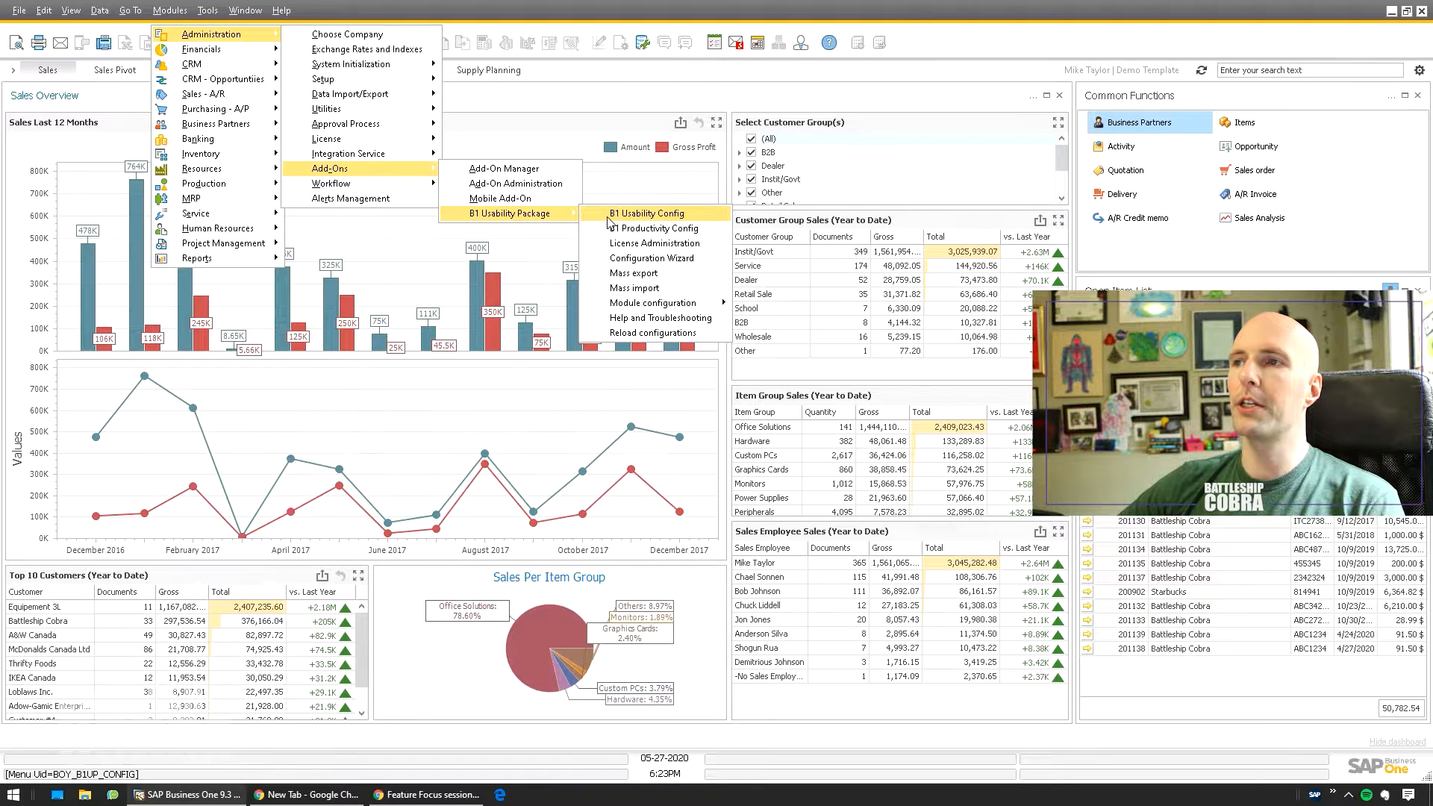
# - Show the B1 Usability Package module configuration with its Master Data Manager tools
pyautogui.click(645, 213)
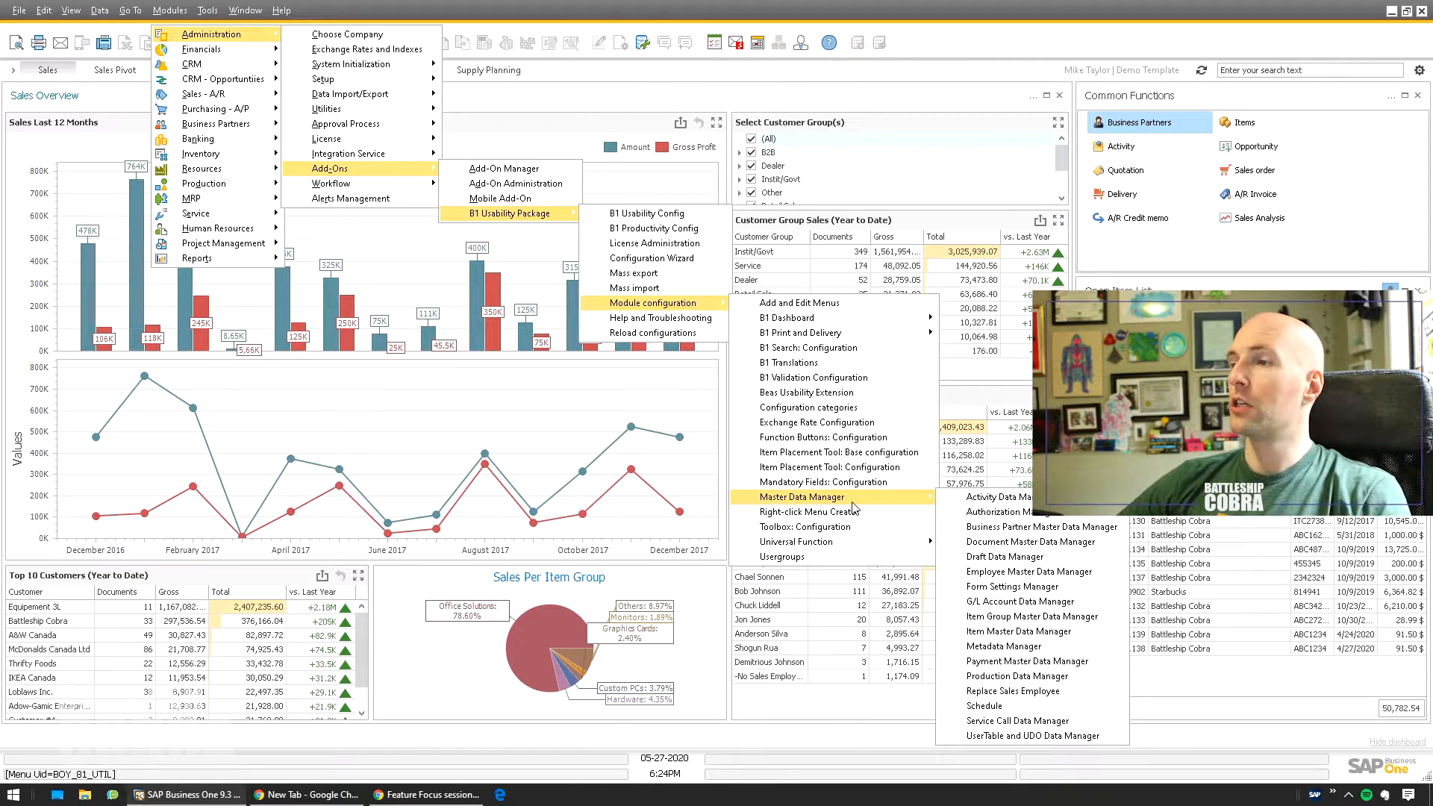
pyautogui.moveTo(1042, 527)
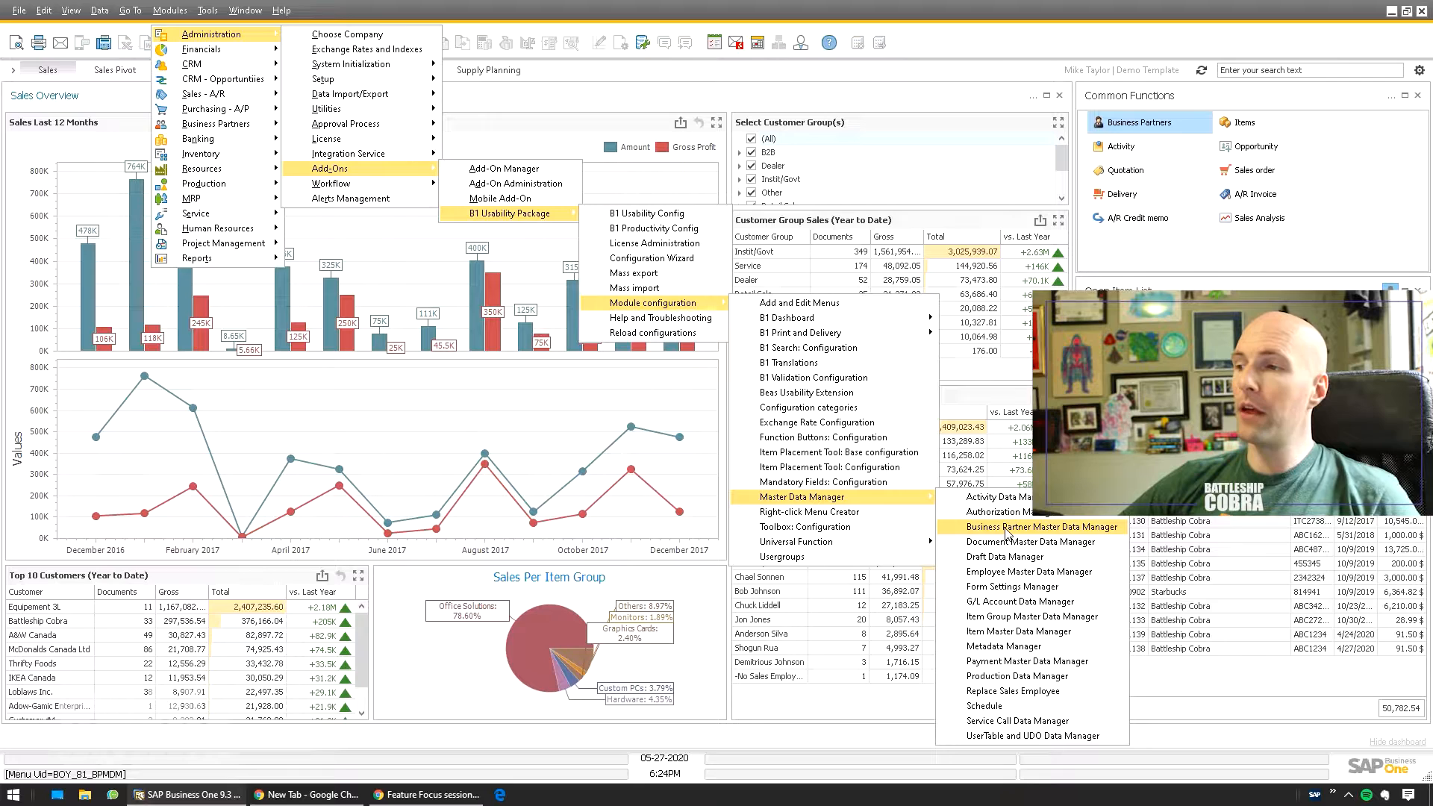
pyautogui.moveTo(1014, 541)
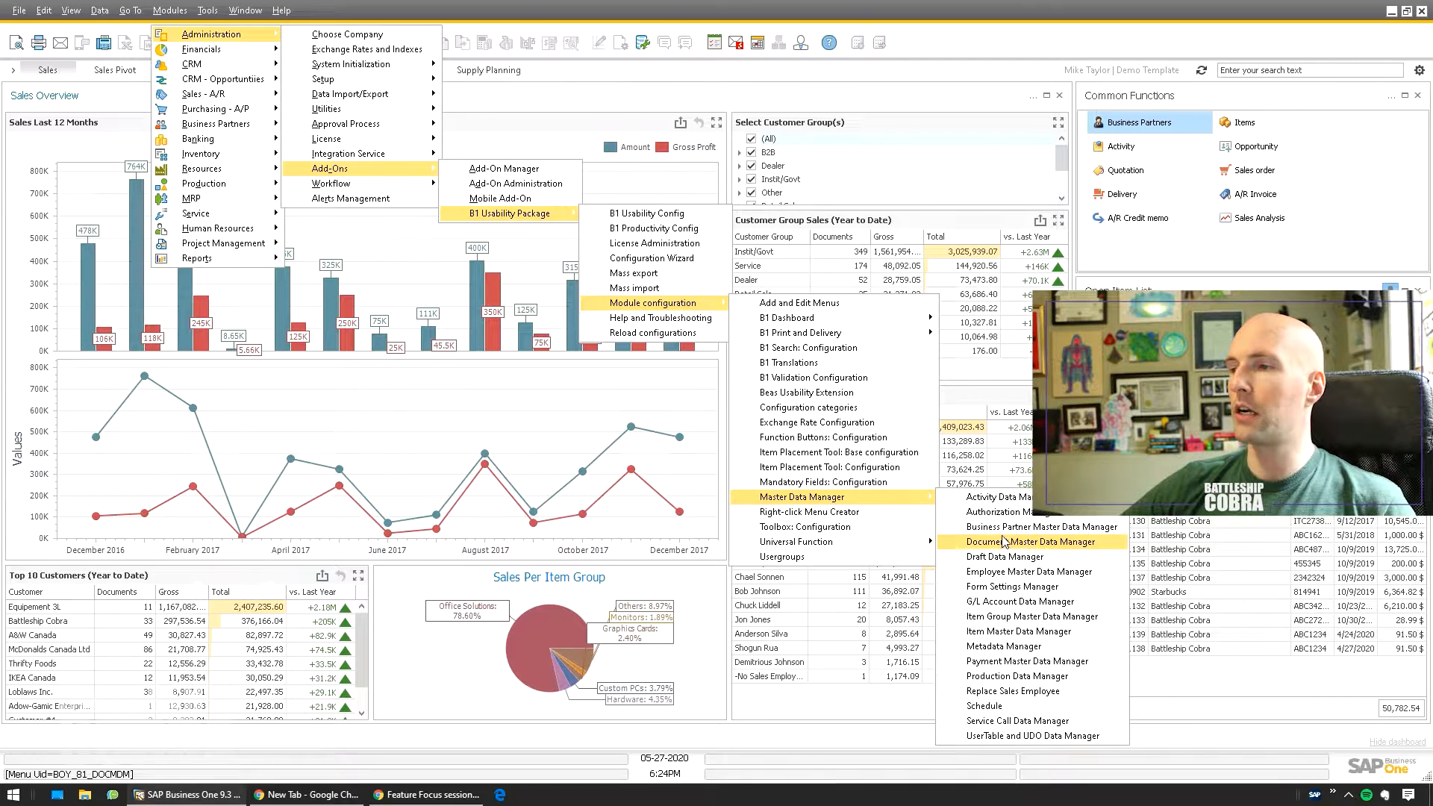
pyautogui.moveTo(1011, 512)
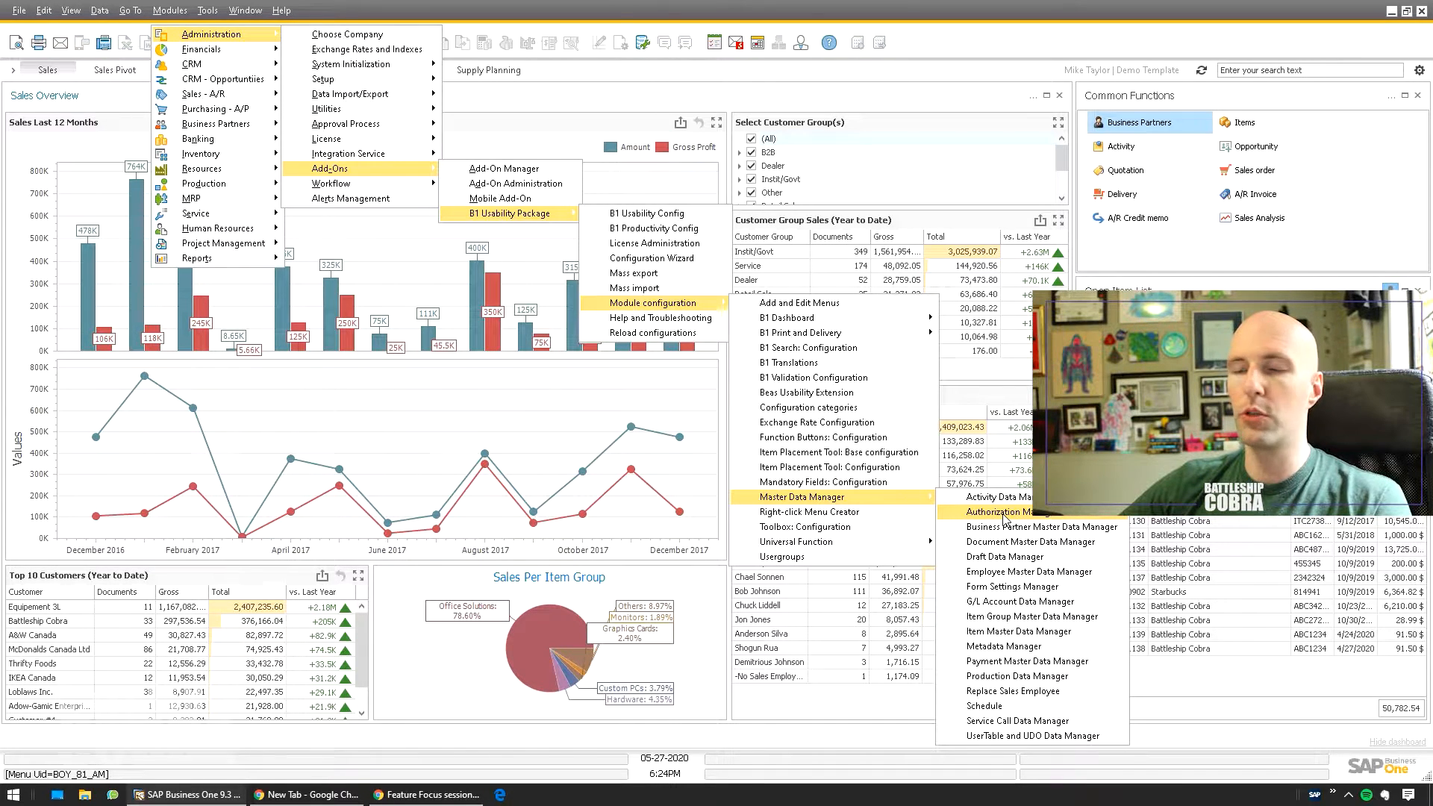
pyautogui.moveTo(1010, 585)
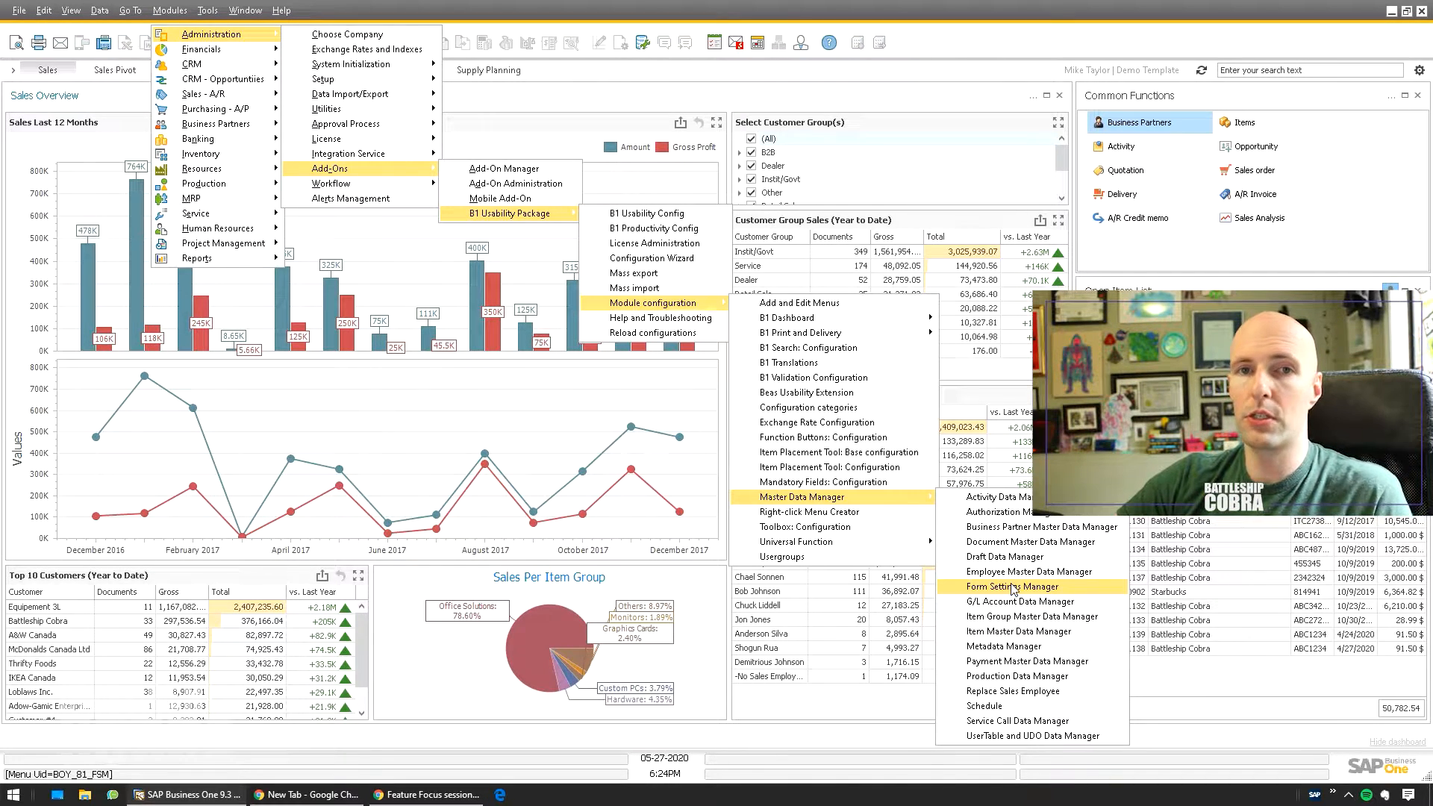
pyautogui.moveTo(1031, 616)
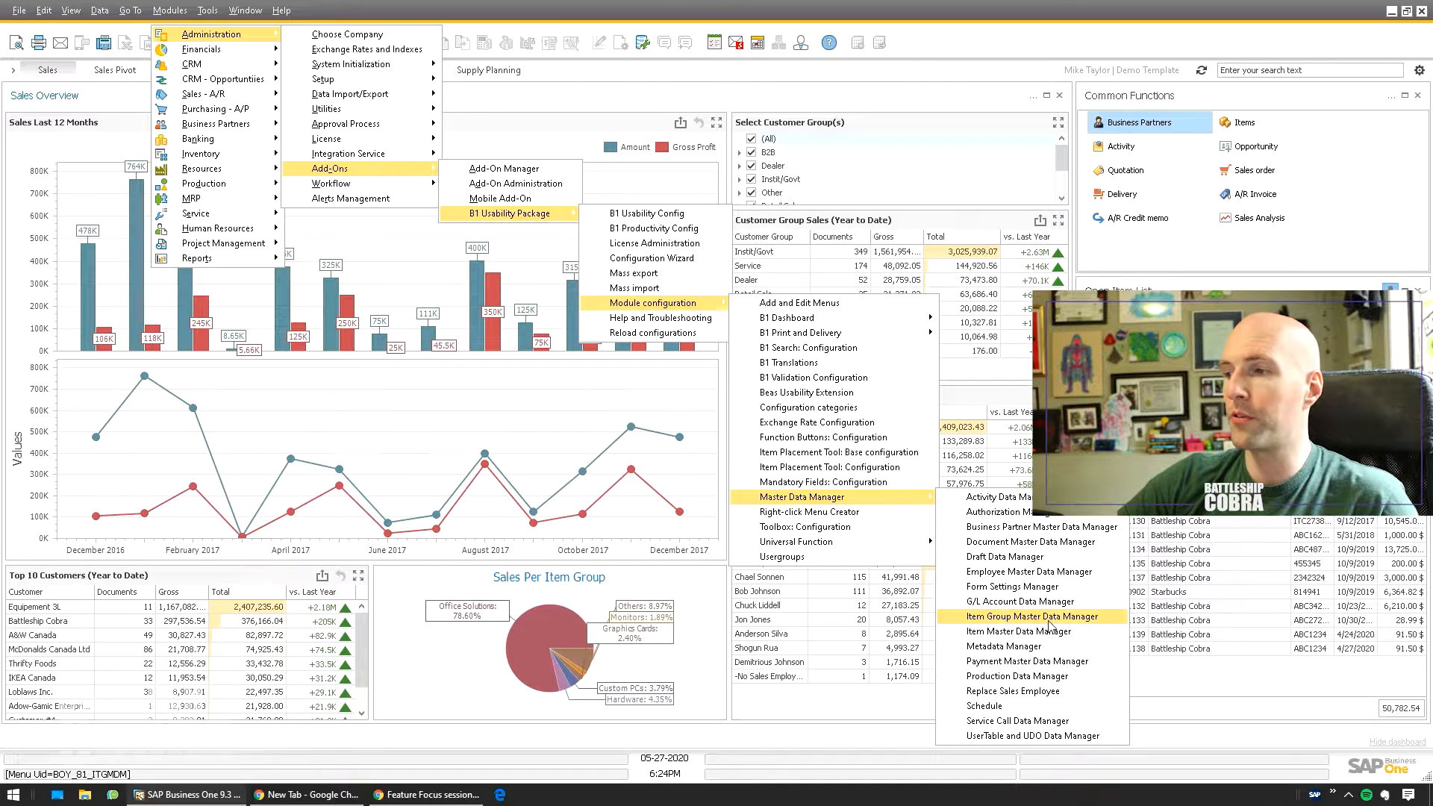
pyautogui.moveTo(1016, 631)
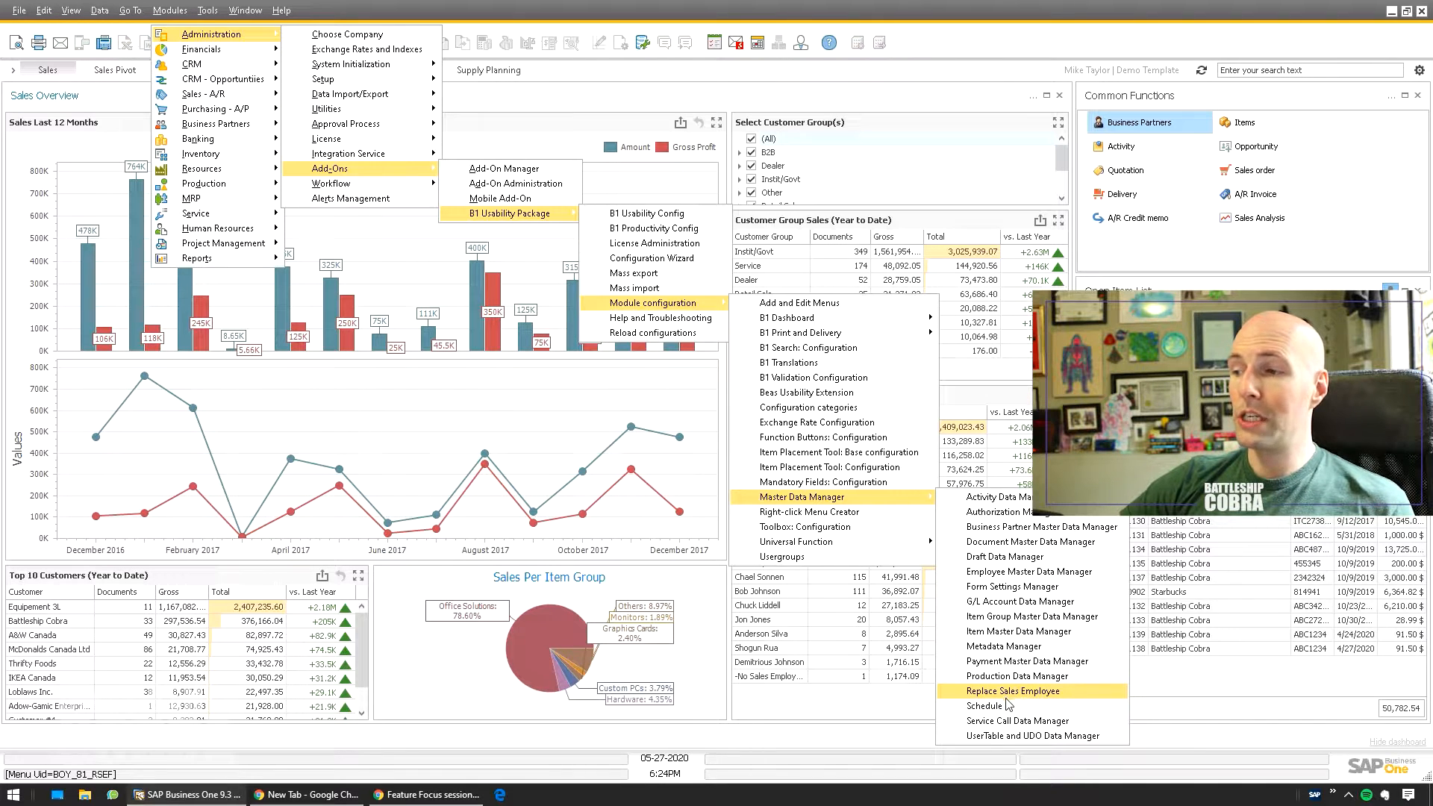
pyautogui.moveTo(985, 706)
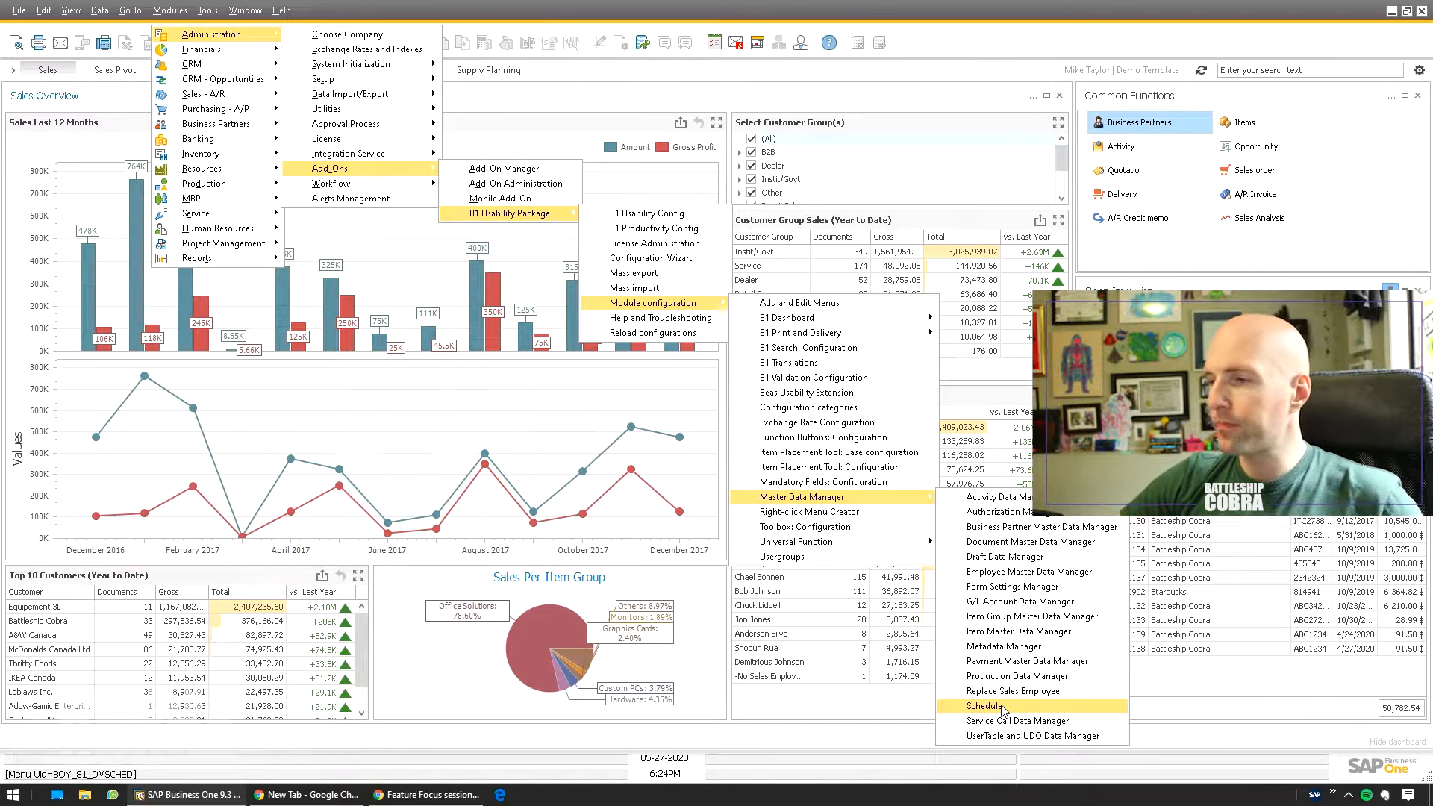
pyautogui.moveTo(1041, 527)
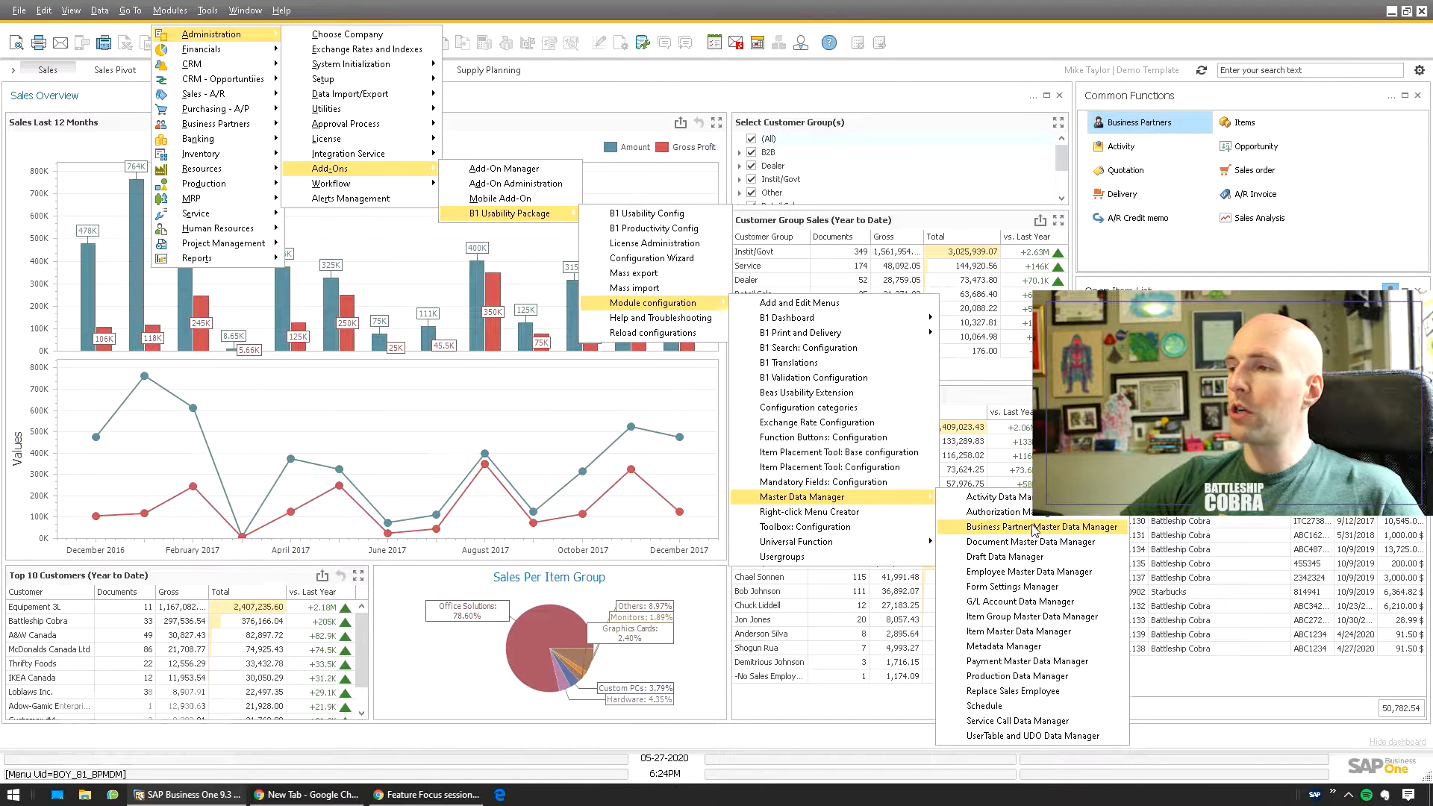
# - Find all 1439 customers in the Business Partner Master Data Manager using the 'All customers' saved condition
pyautogui.click(1038, 526)
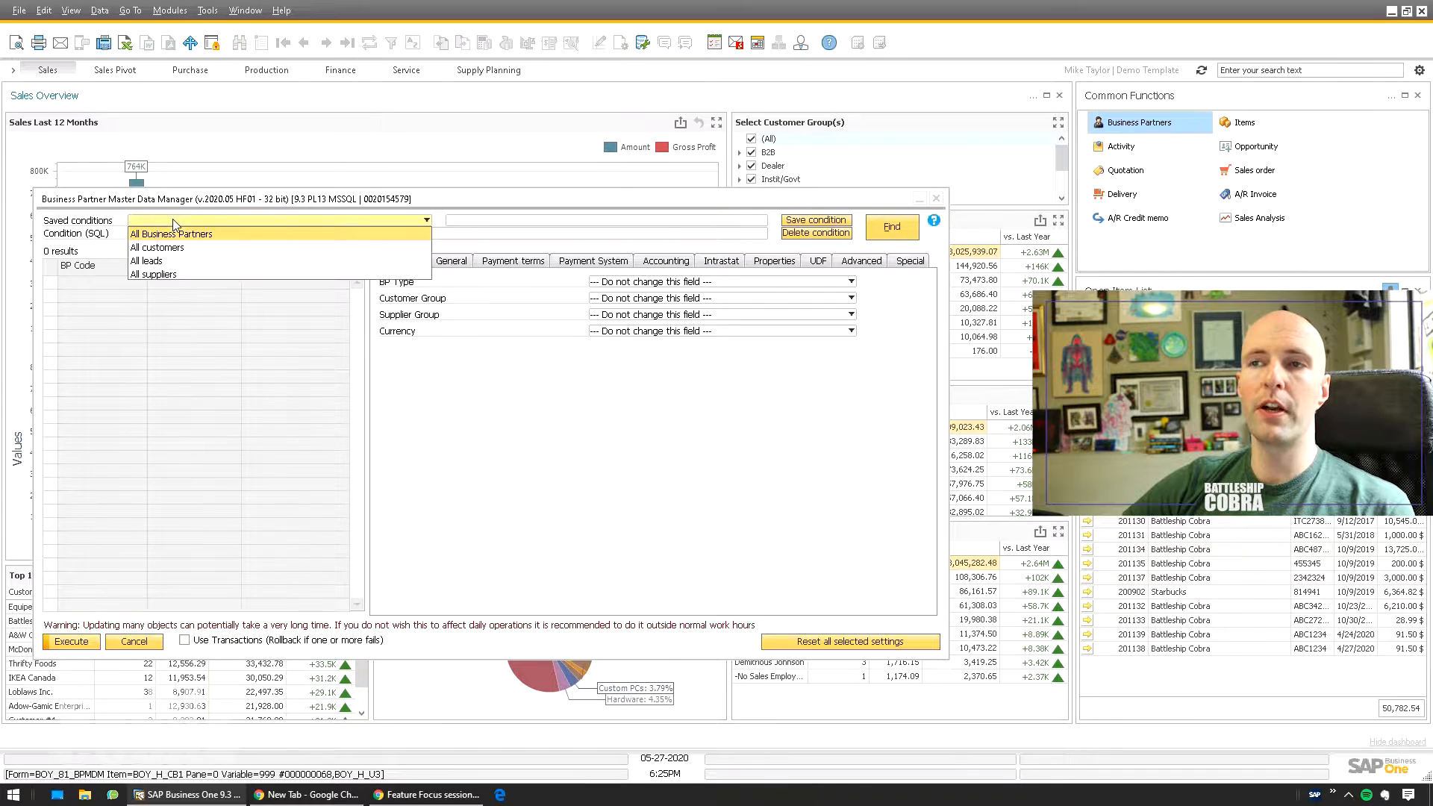
pyautogui.click(157, 248)
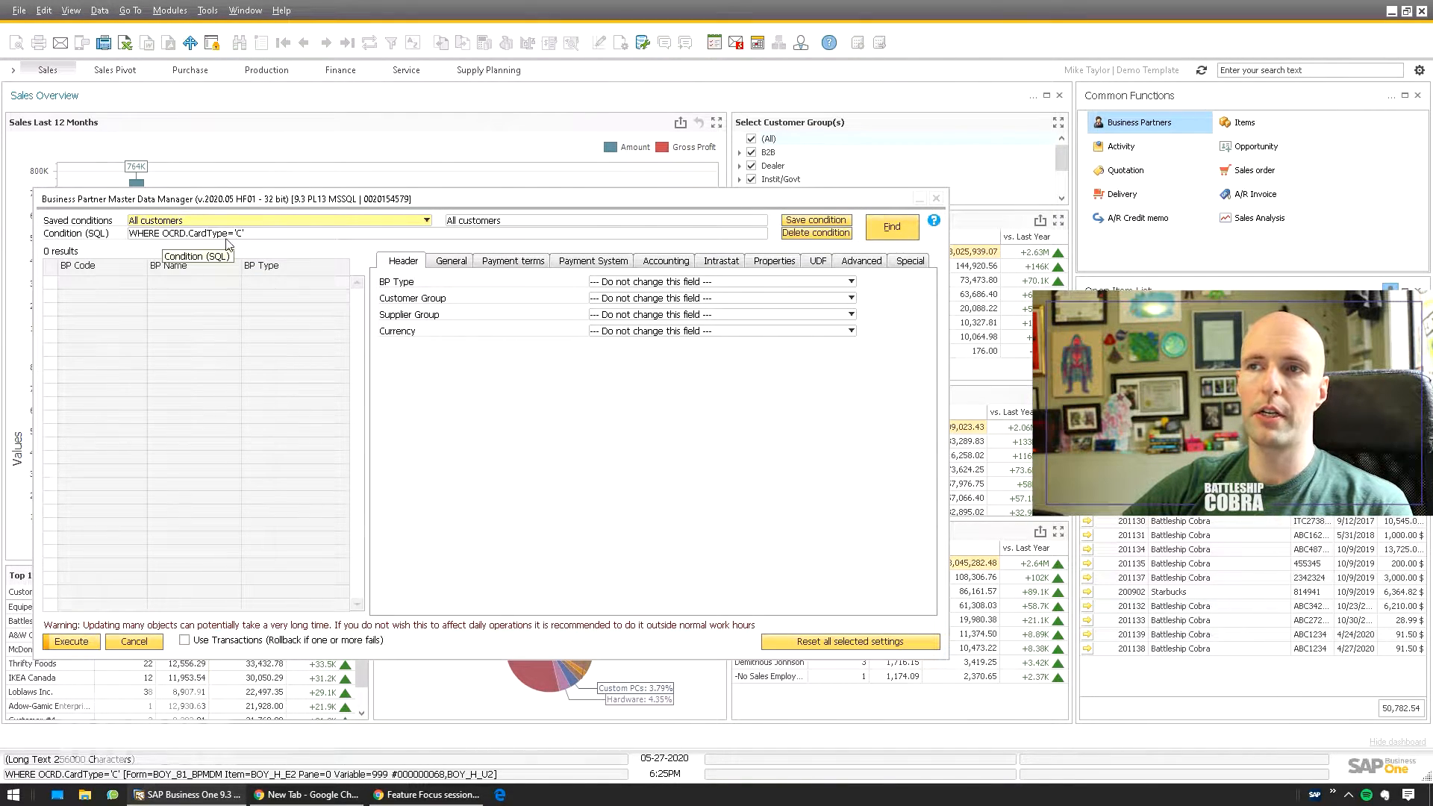
pyautogui.click(890, 227)
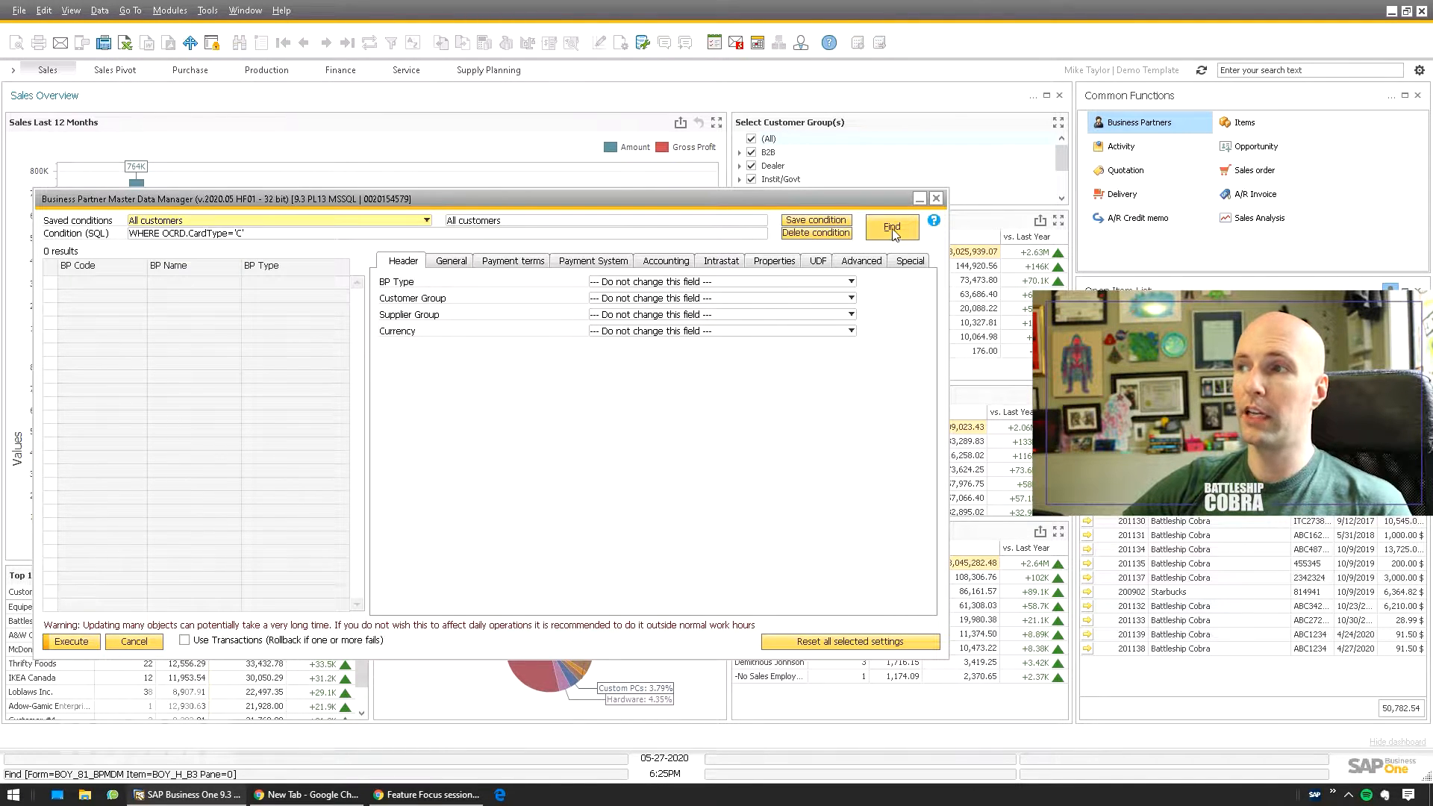
pyautogui.click(889, 225)
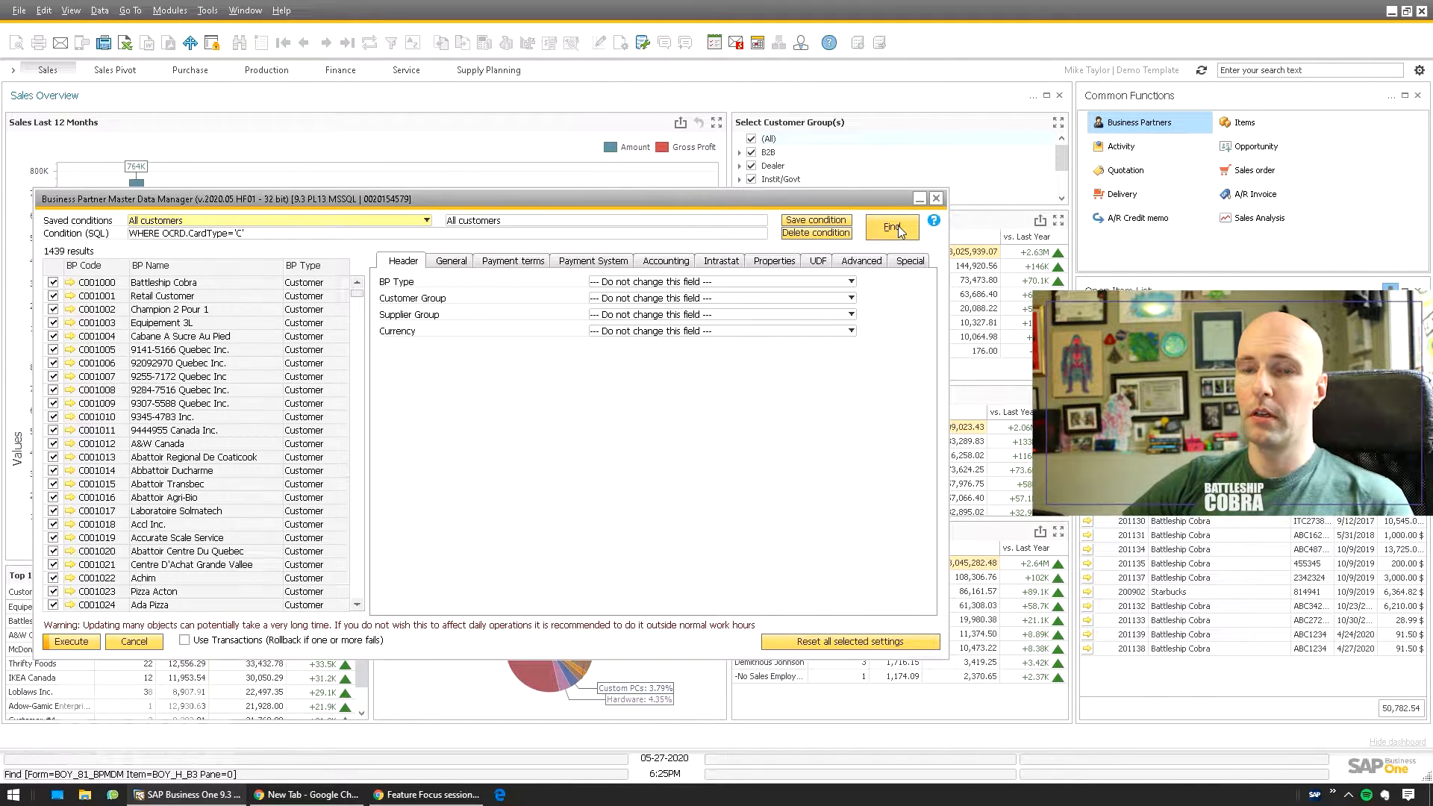
# - Deselect all listed customers, mark a few individually, and show the General update fields
pyautogui.click(889, 226)
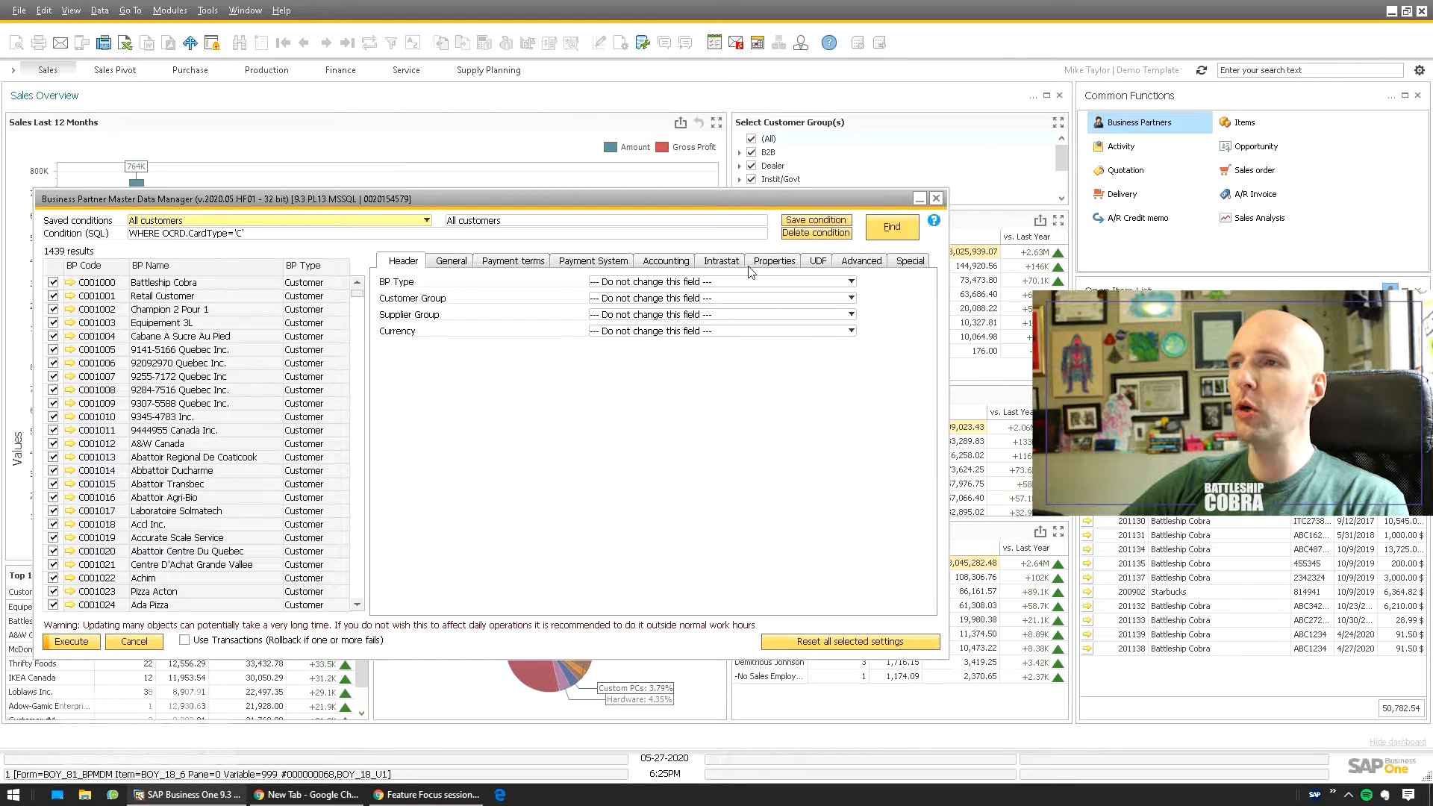
pyautogui.moveTo(293, 214)
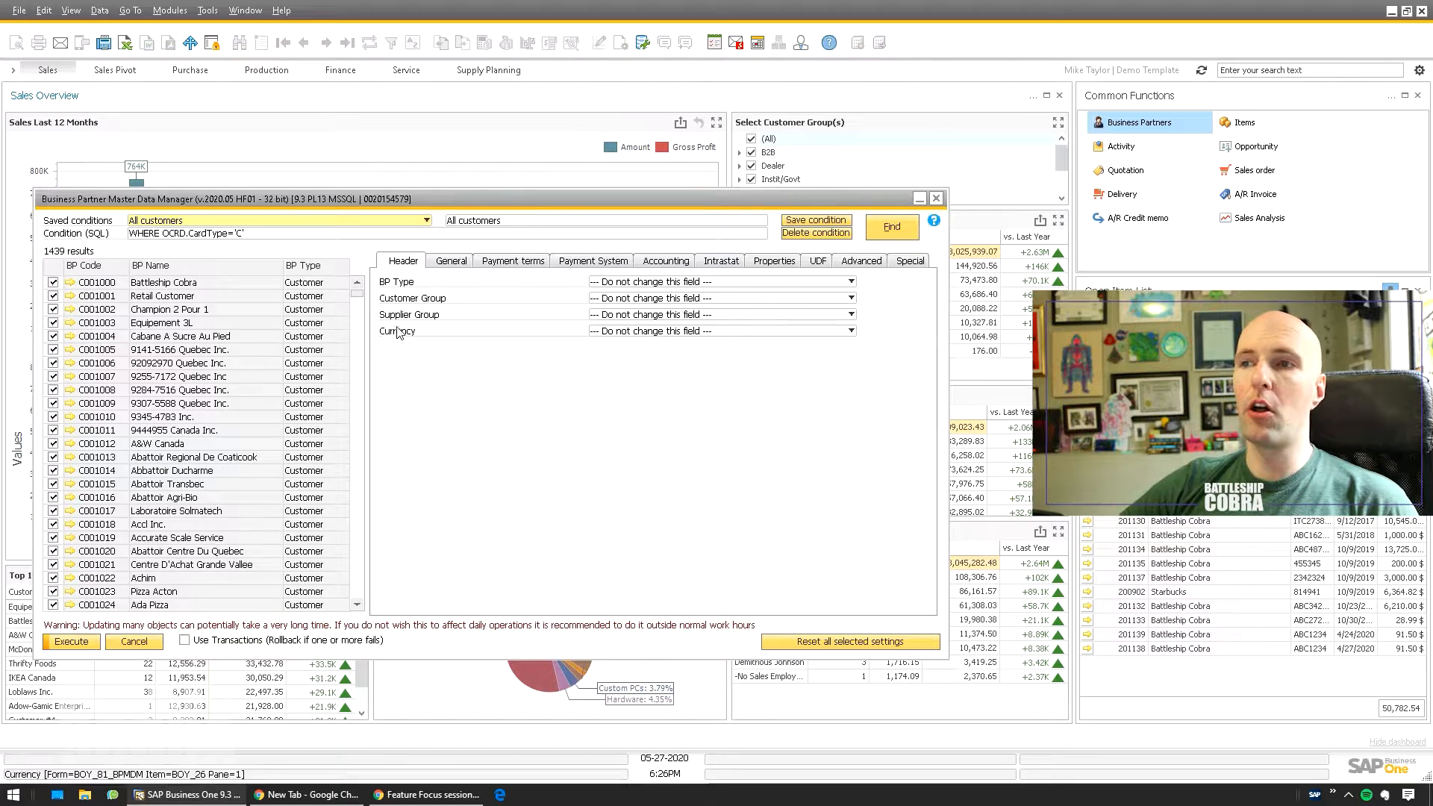
pyautogui.scroll(-3)
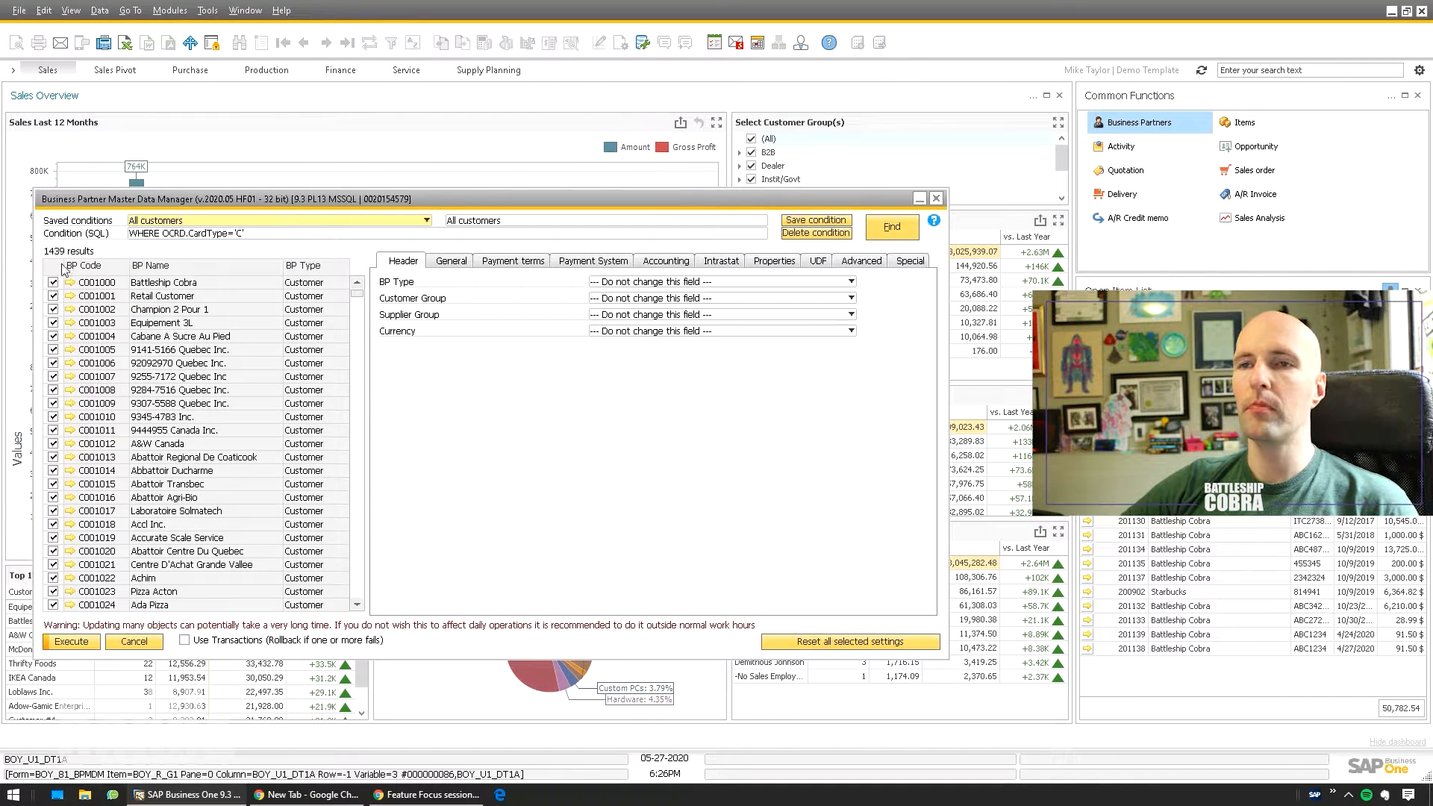
pyautogui.click(54, 265)
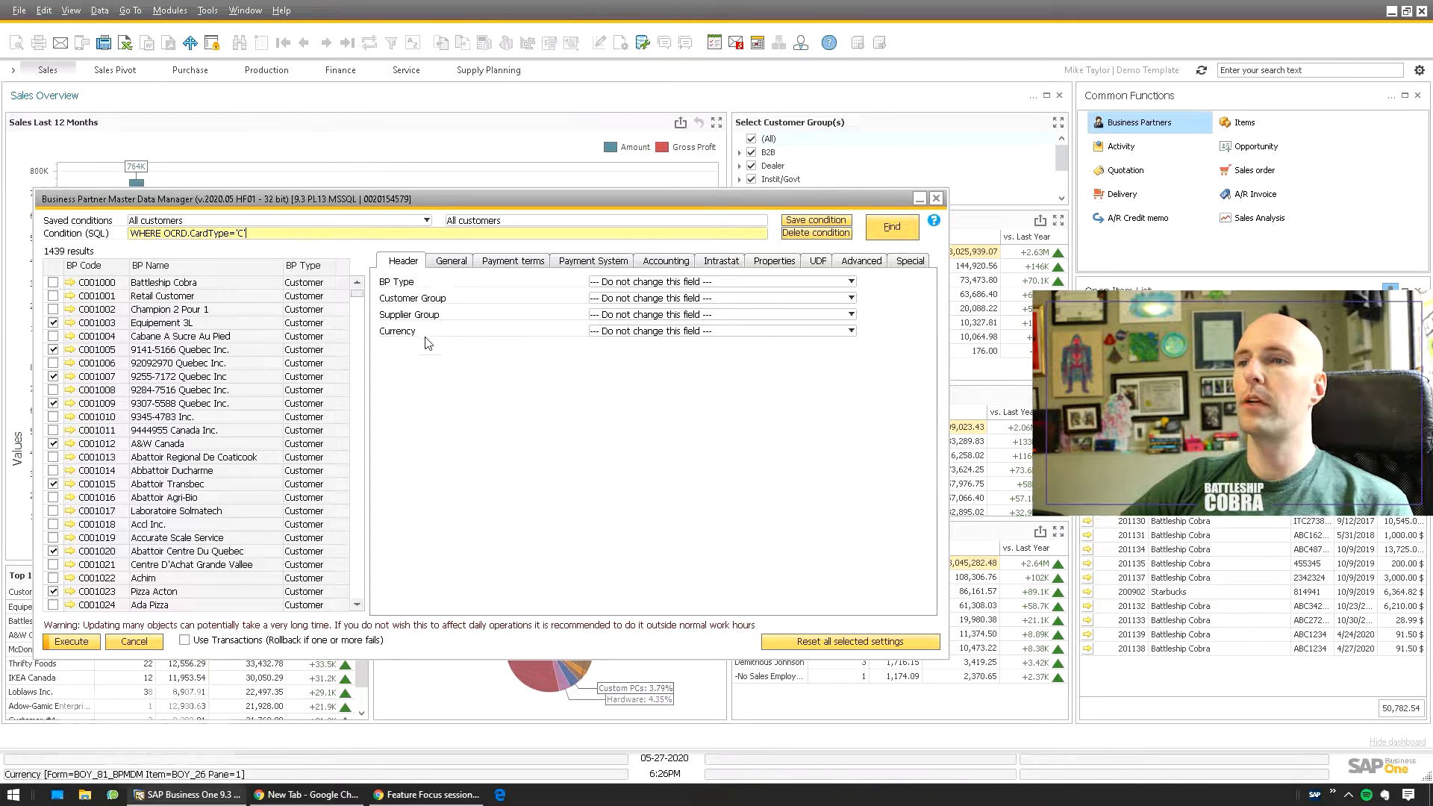
pyautogui.click(451, 259)
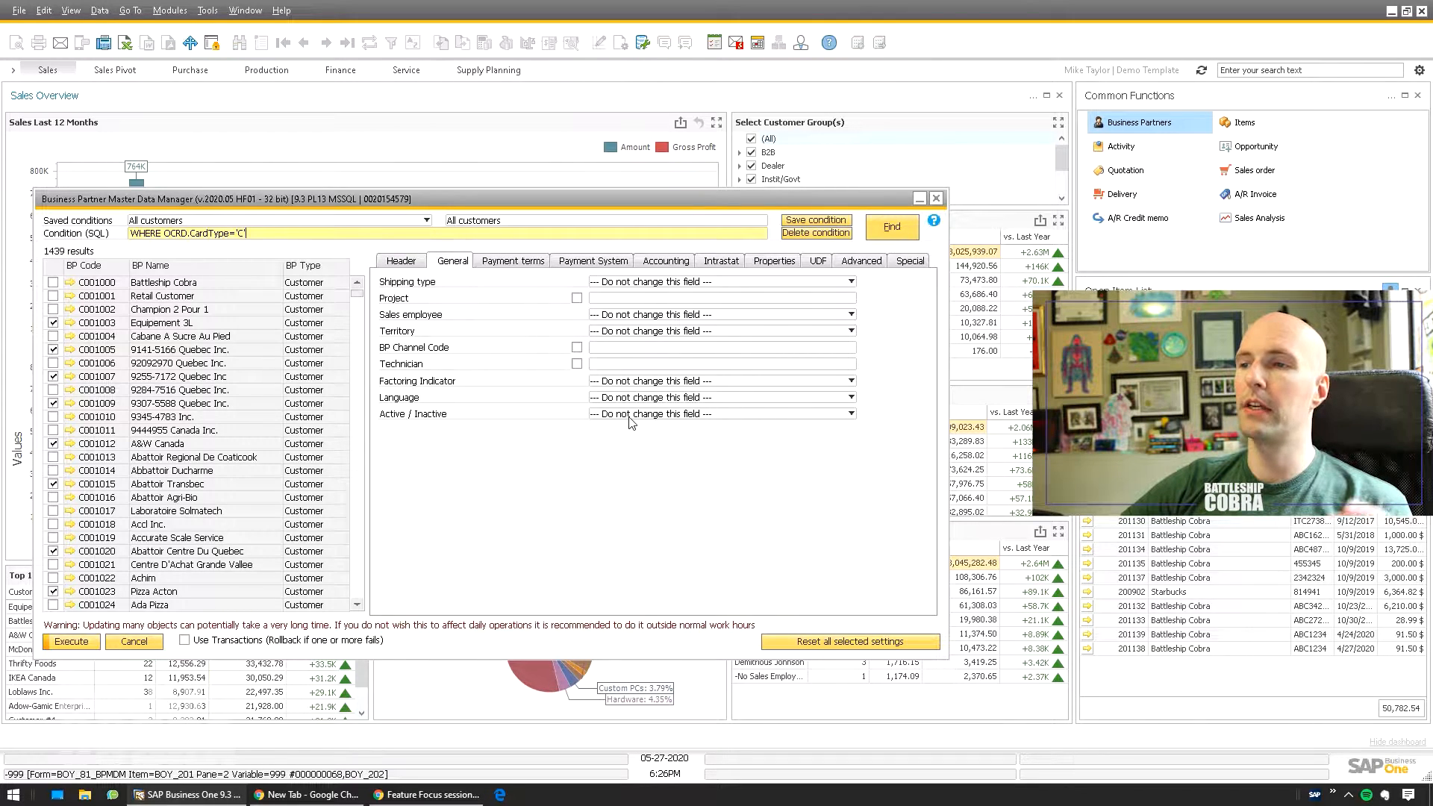
# - Review the Payment terms, Accounting, Properties, UDF, Advanced and Special (delete partners) update areas
pyautogui.click(512, 259)
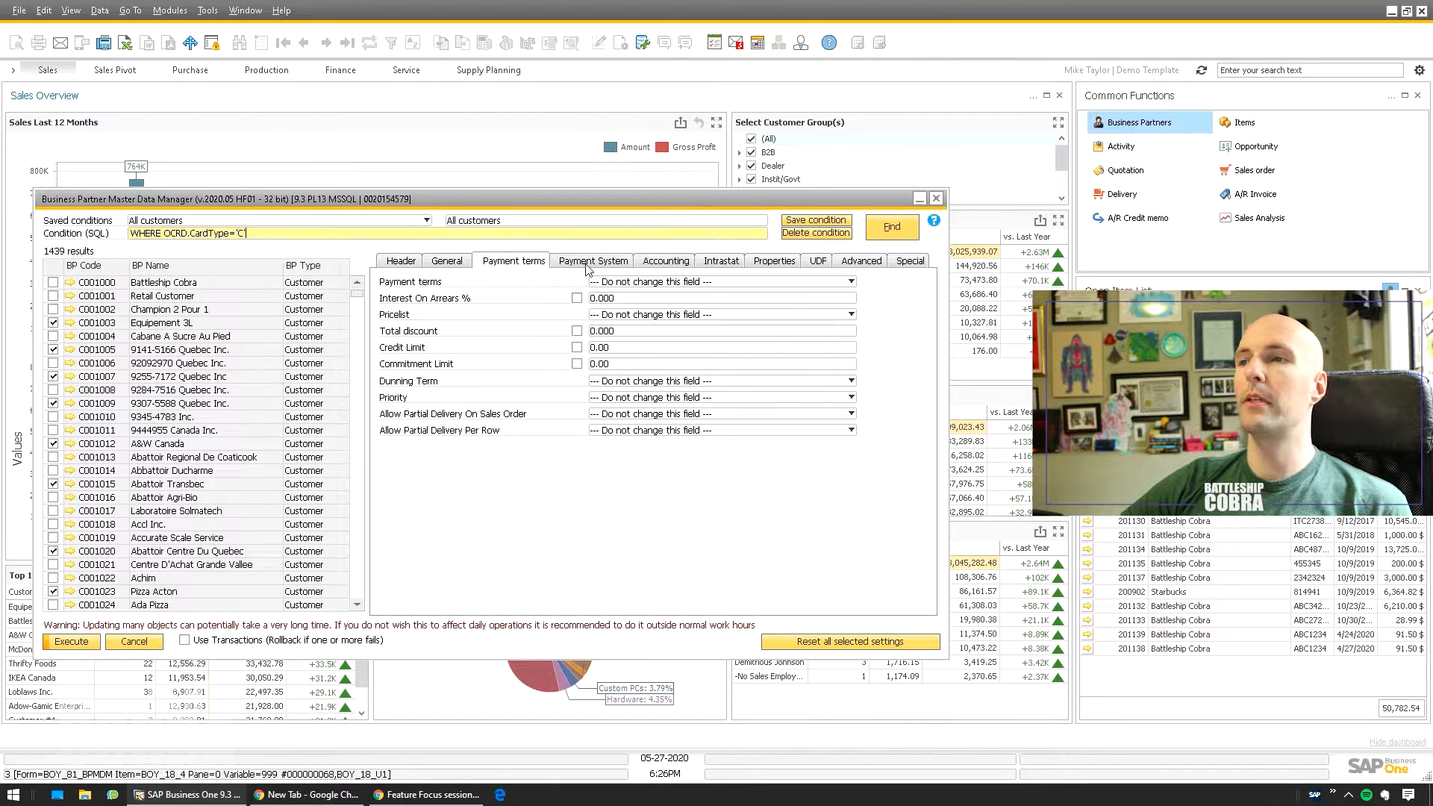
pyautogui.click(666, 260)
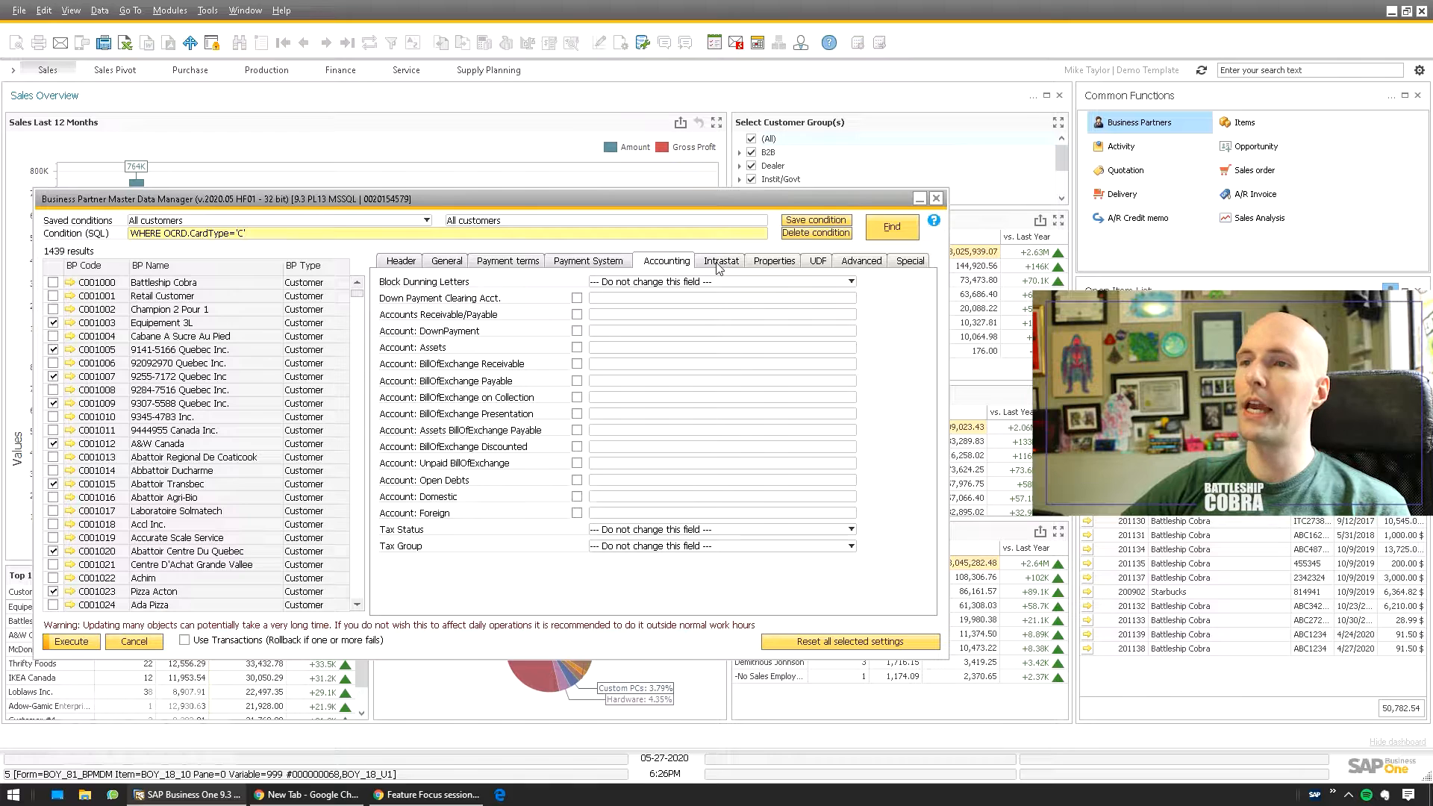
pyautogui.click(773, 260)
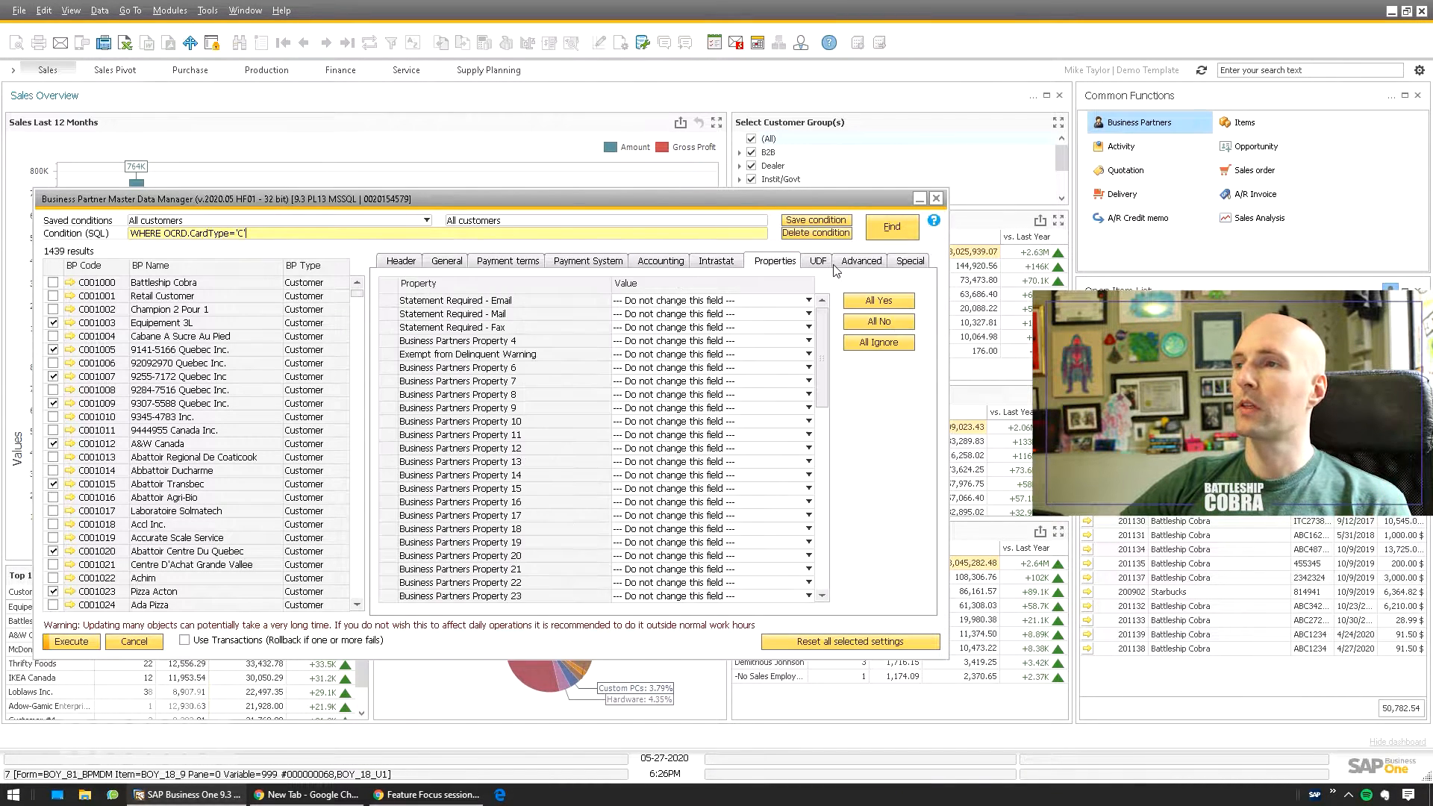
pyautogui.scroll(-3)
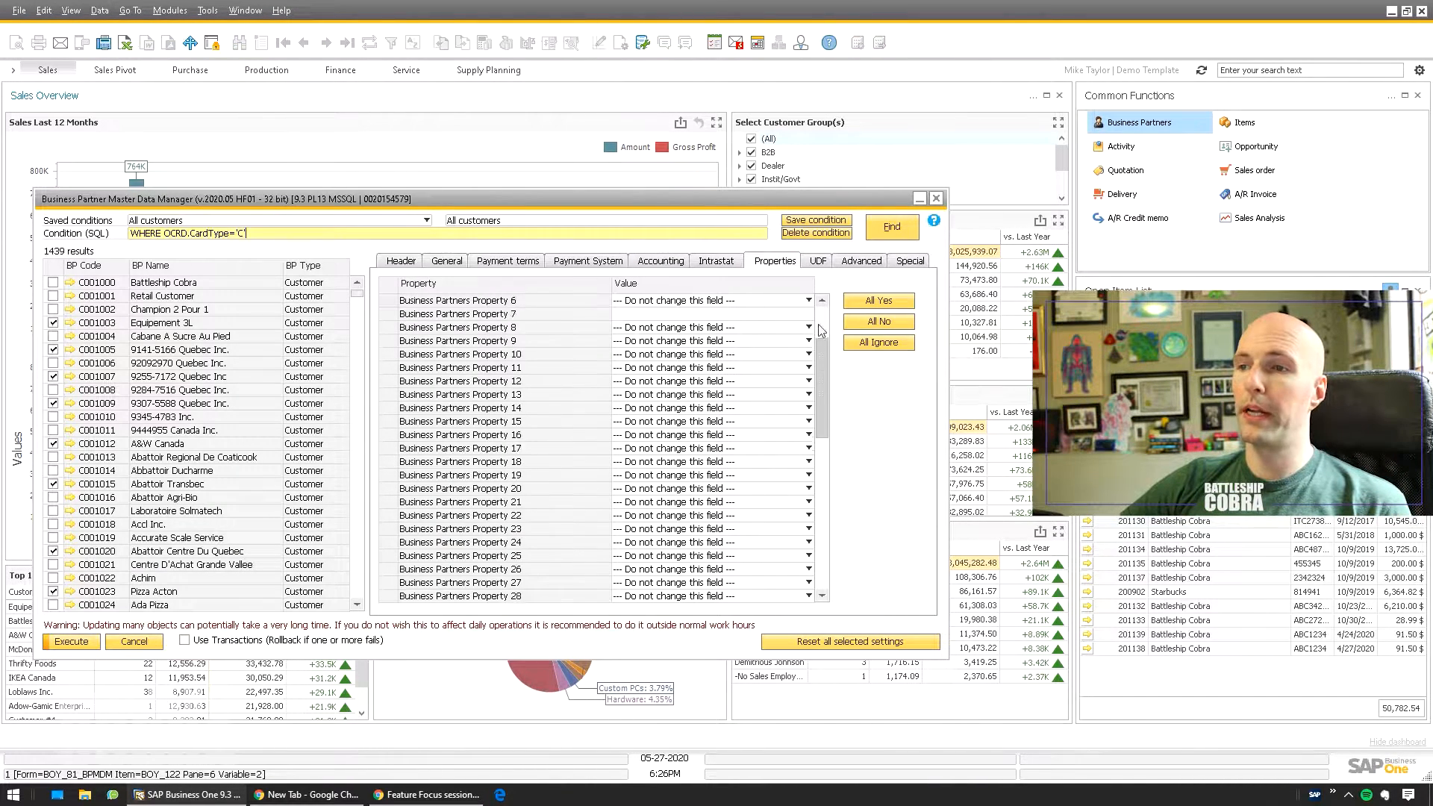
pyautogui.click(816, 260)
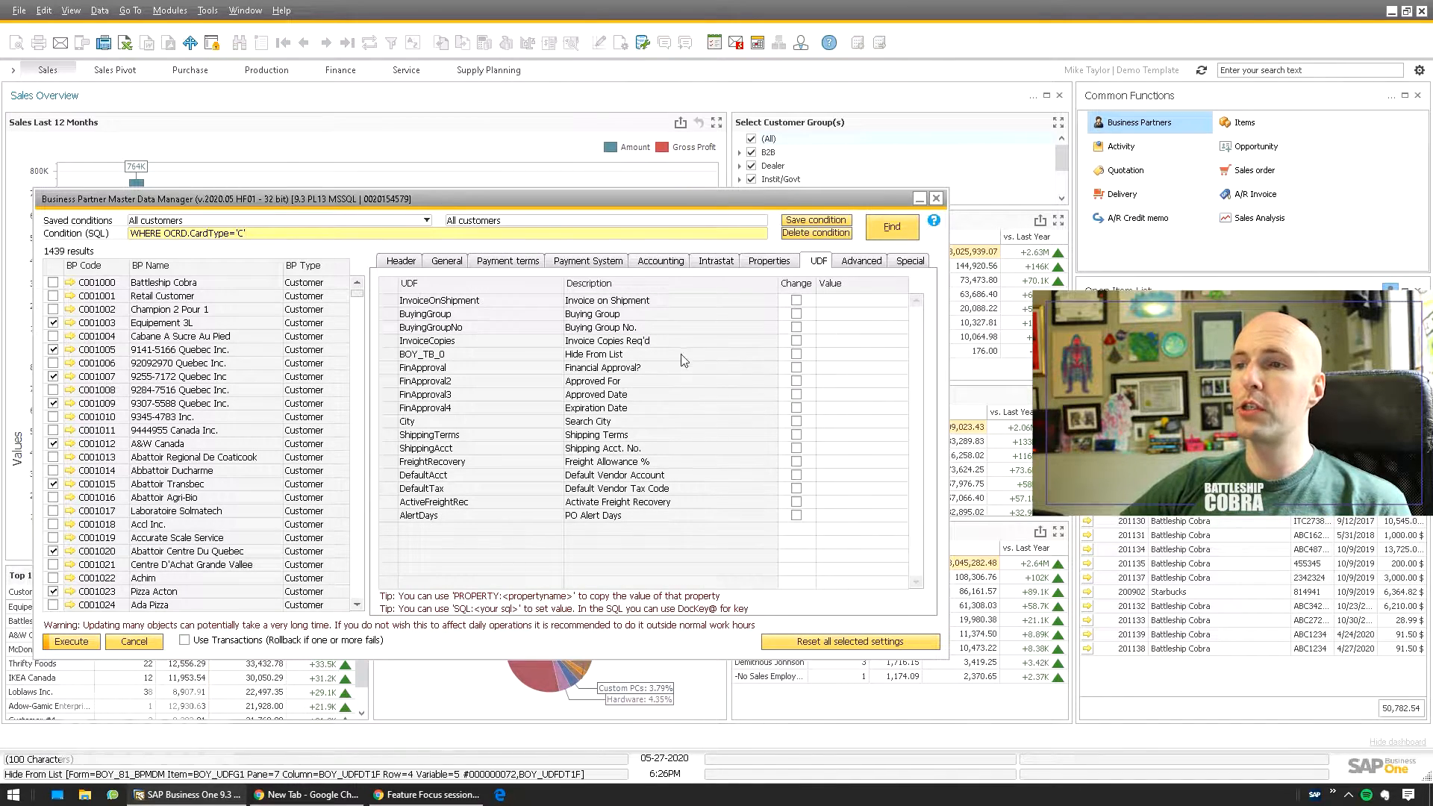
pyautogui.click(860, 260)
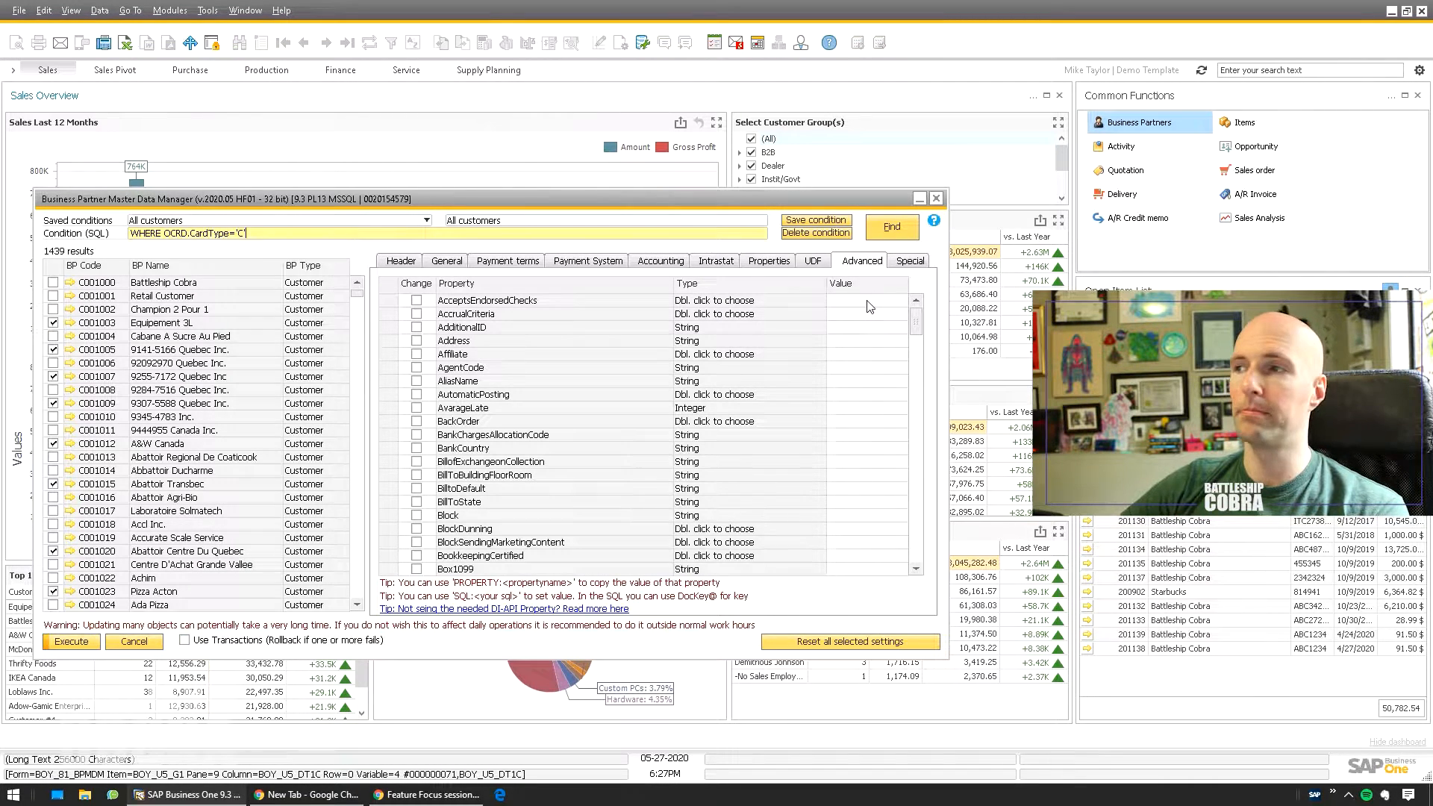
pyautogui.click(906, 260)
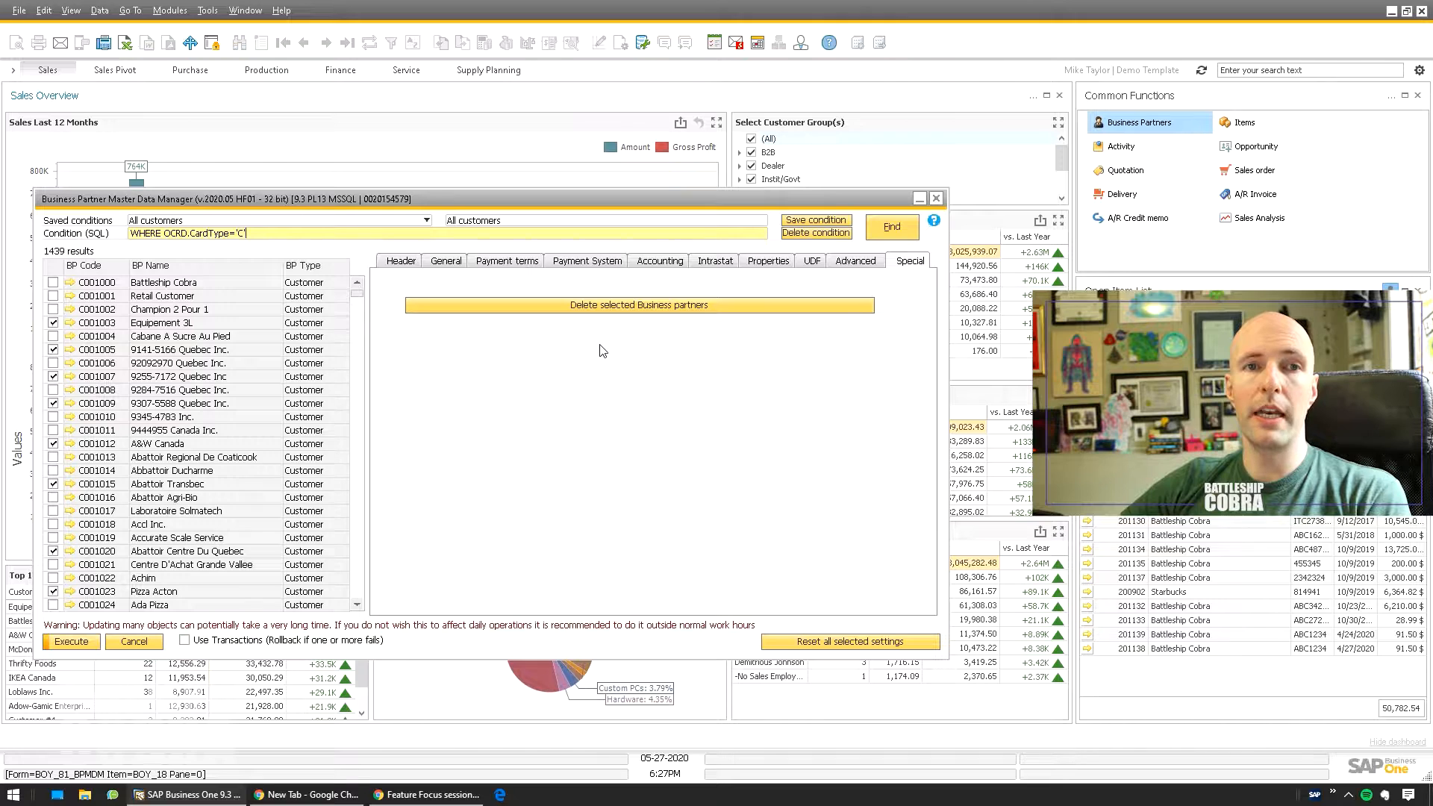
pyautogui.moveTo(661, 374)
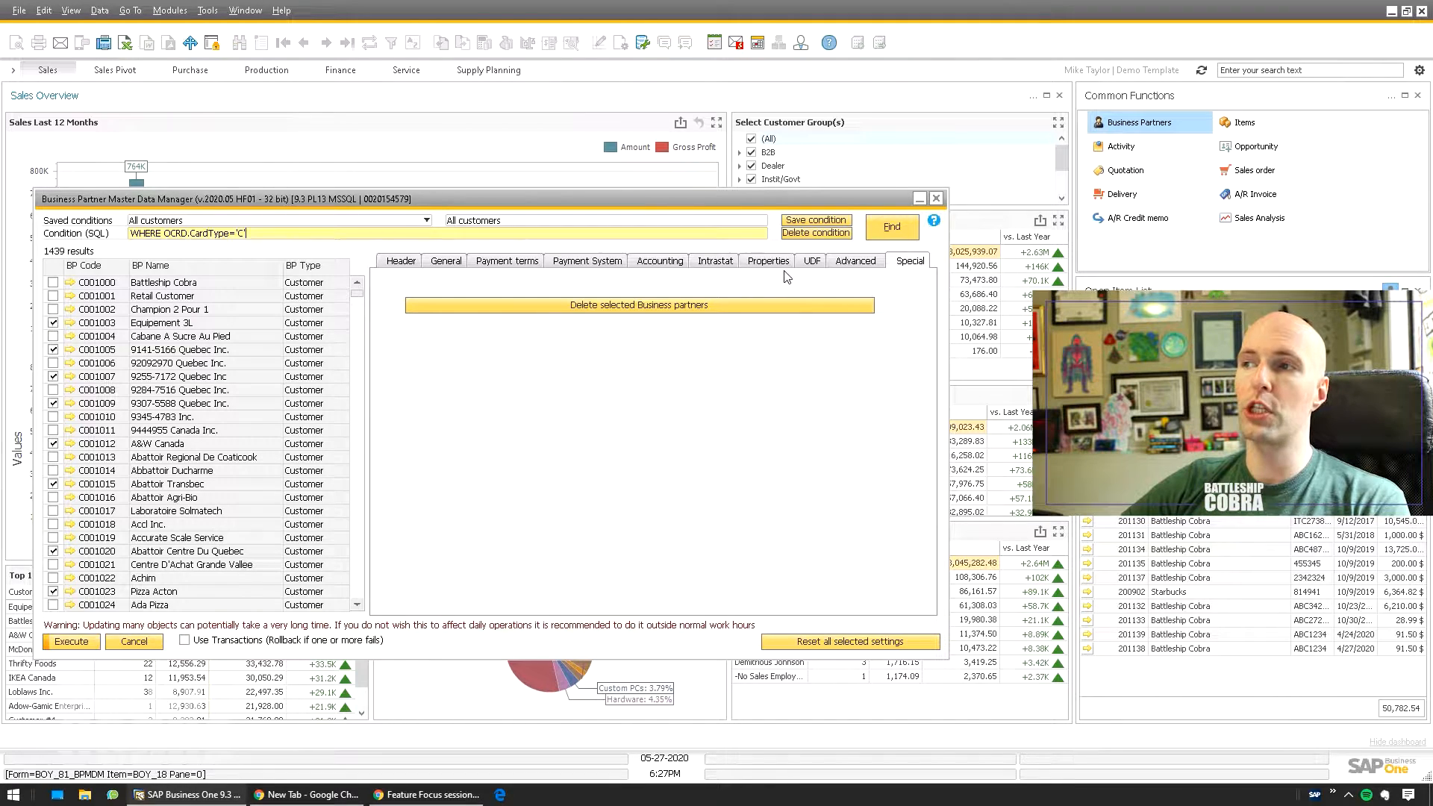
# - Return to Properties, bring up the Battleship Cobra customer record and move it left
pyautogui.click(767, 260)
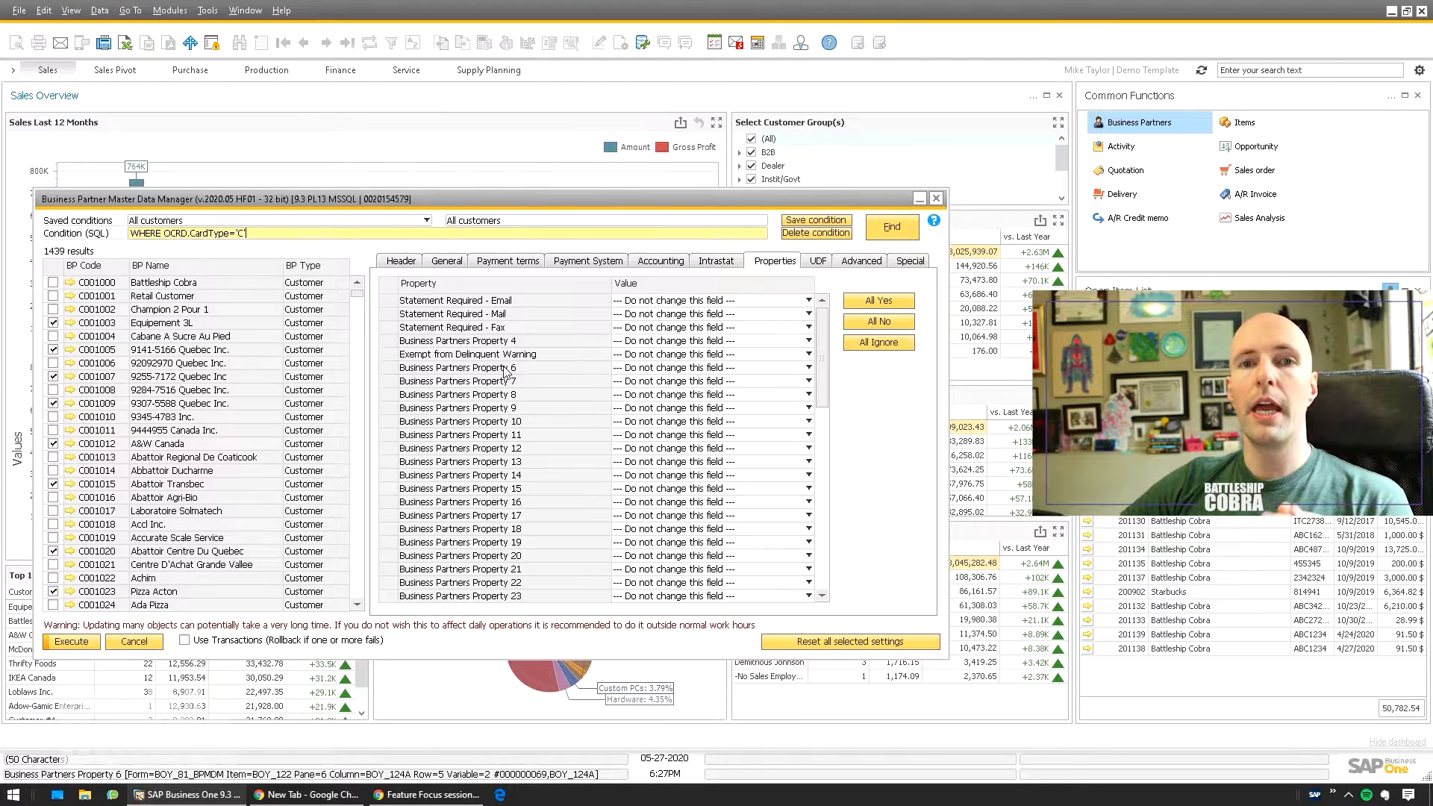
pyautogui.click(467, 354)
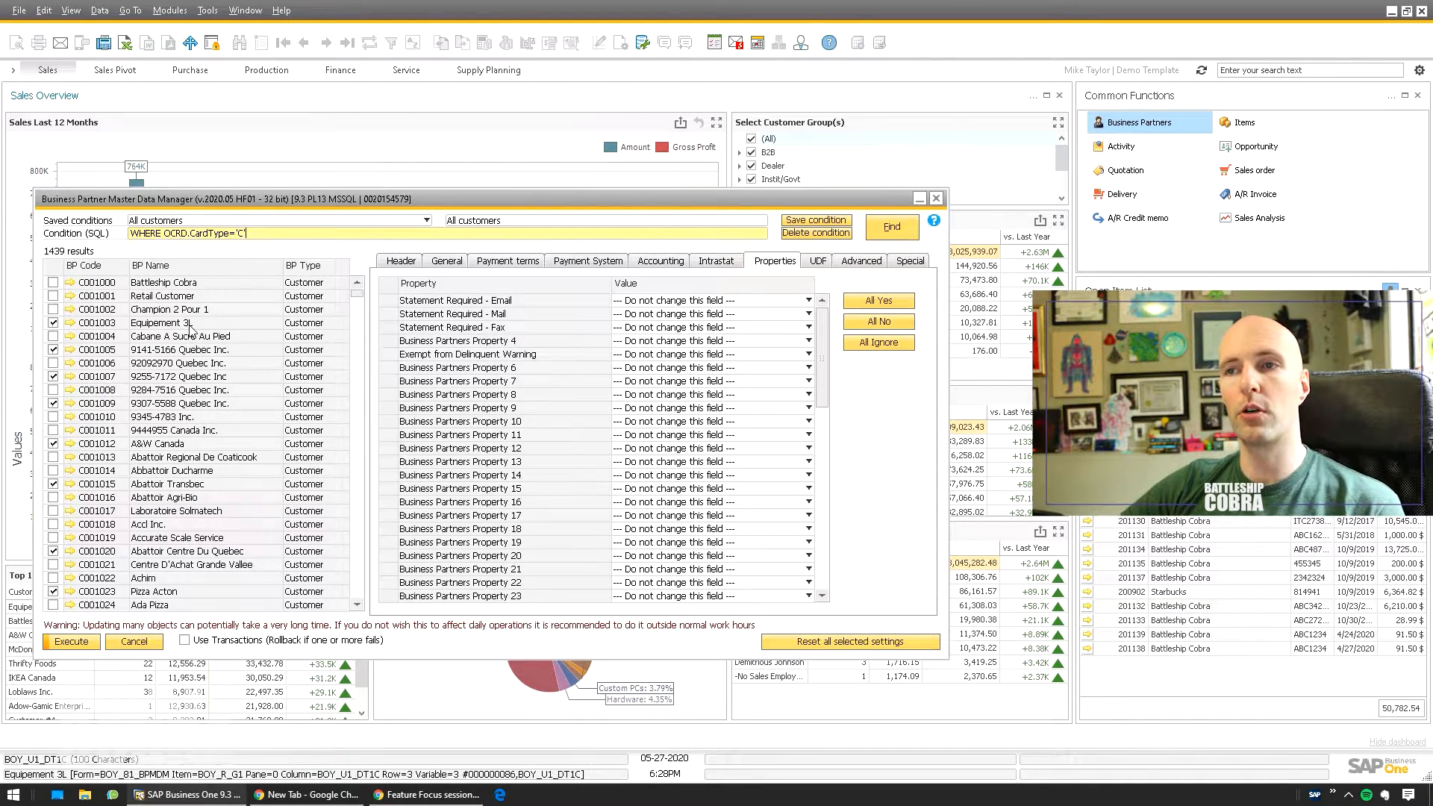
pyautogui.click(169, 309)
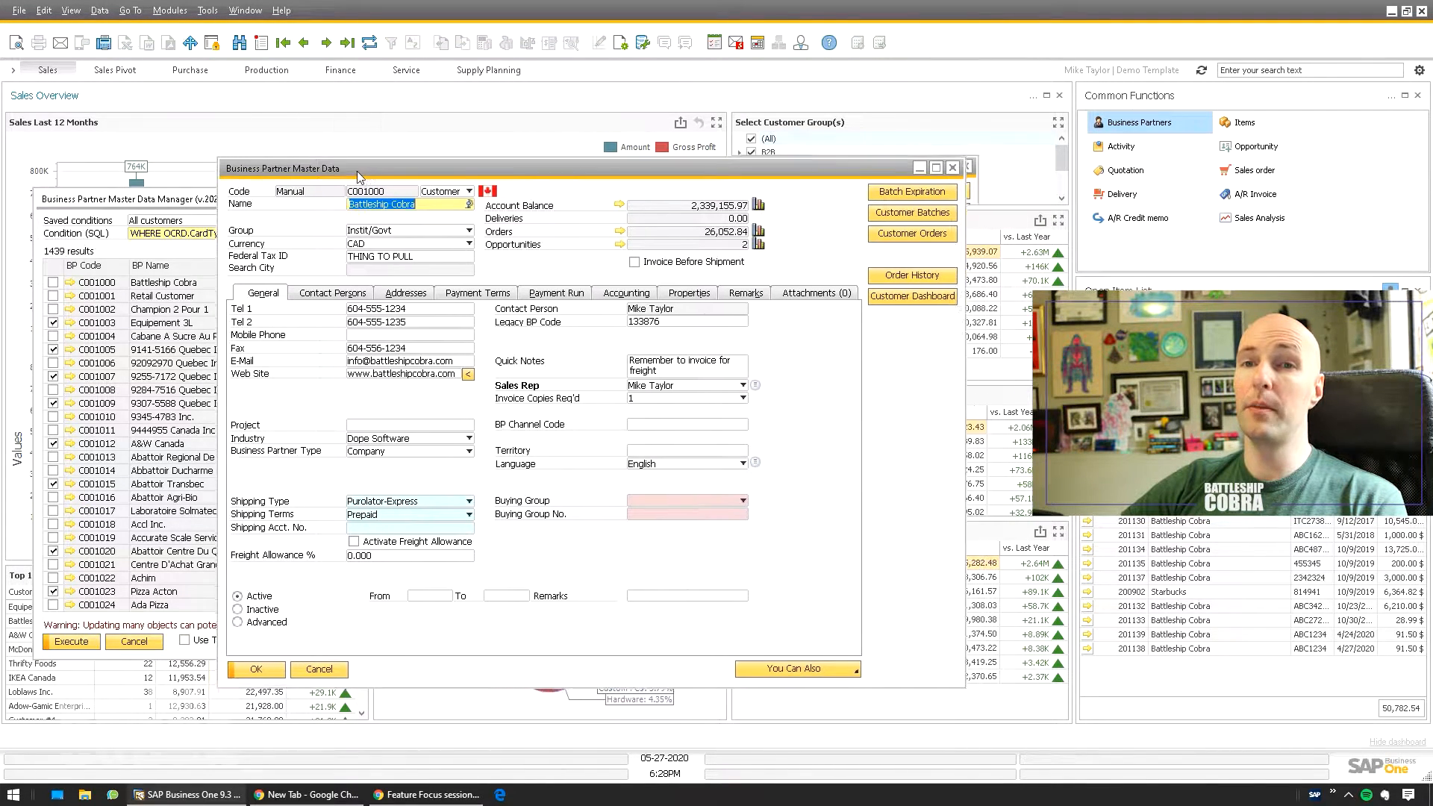
pyautogui.moveTo(356, 176); pyautogui.dragTo(246, 185)
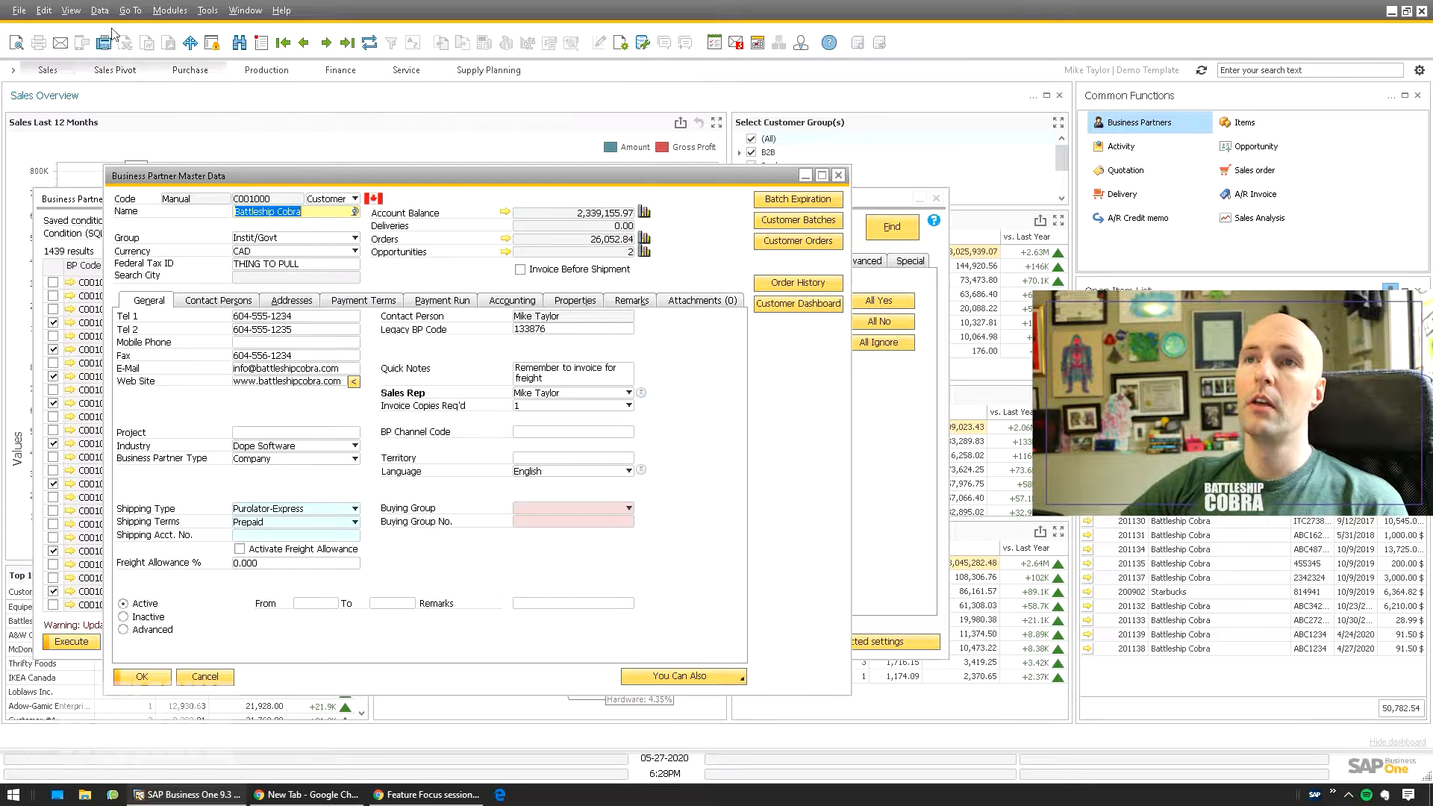
# - Enable View > System Information so fields reveal their table and column names
pyautogui.click(70, 10)
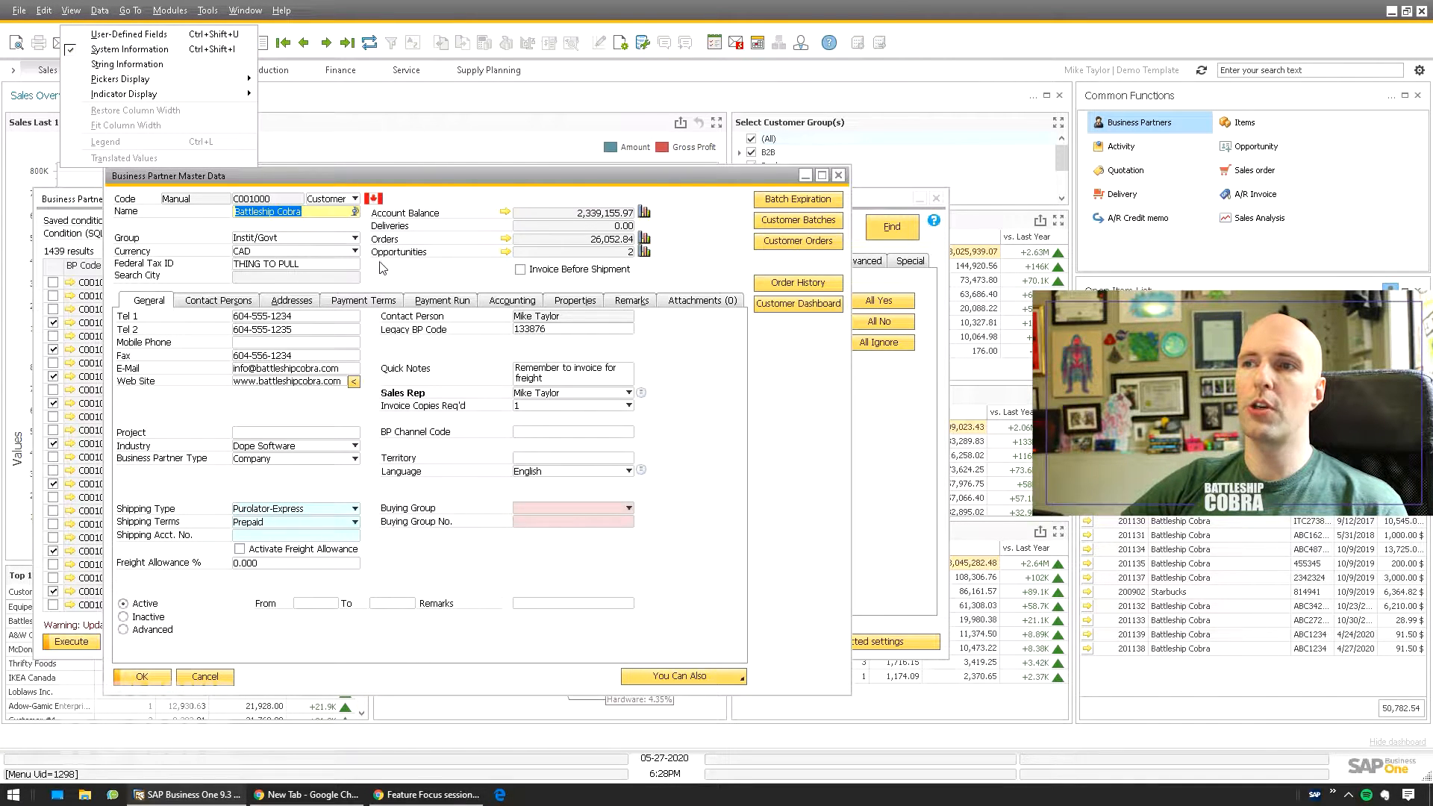
pyautogui.click(292, 211)
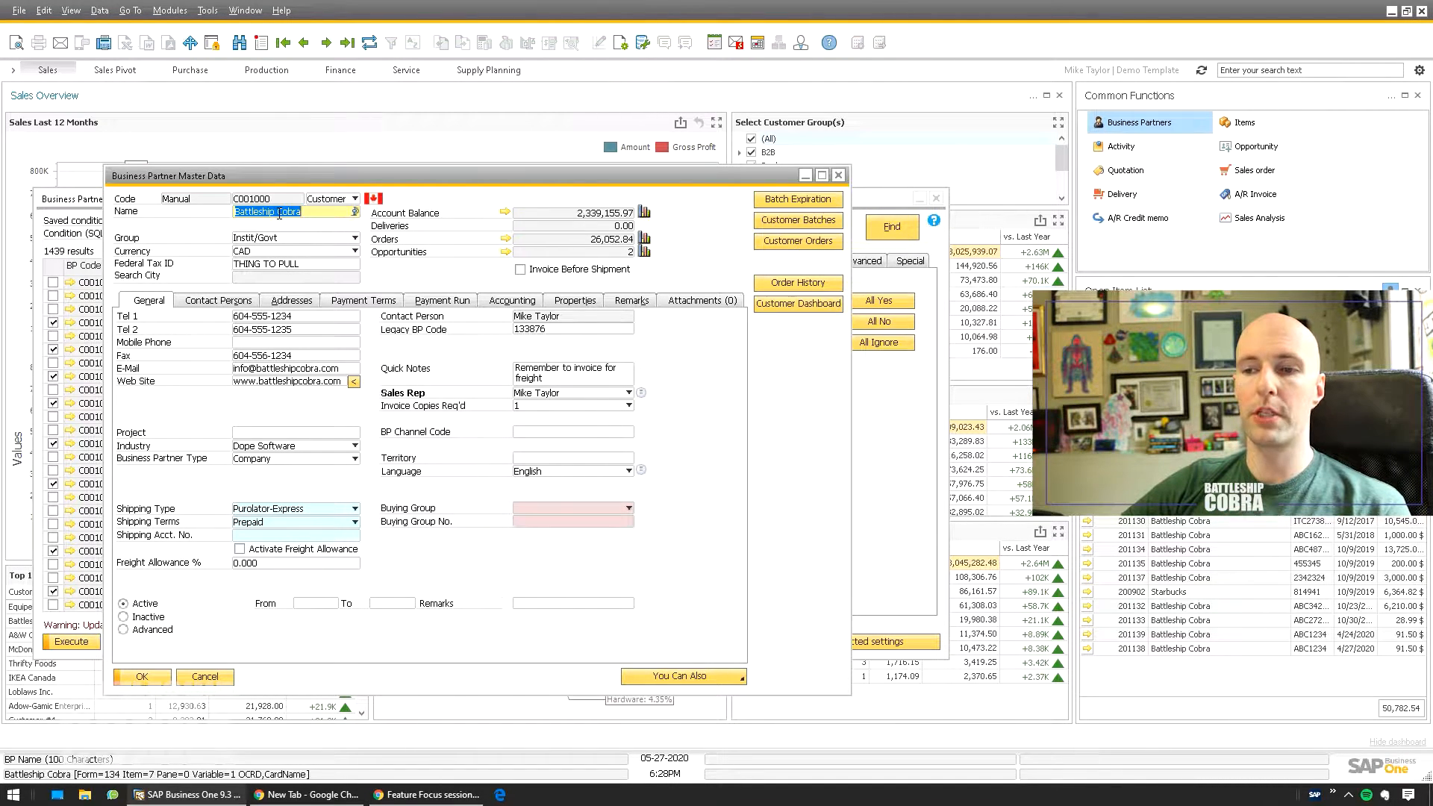
pyautogui.click(207, 11)
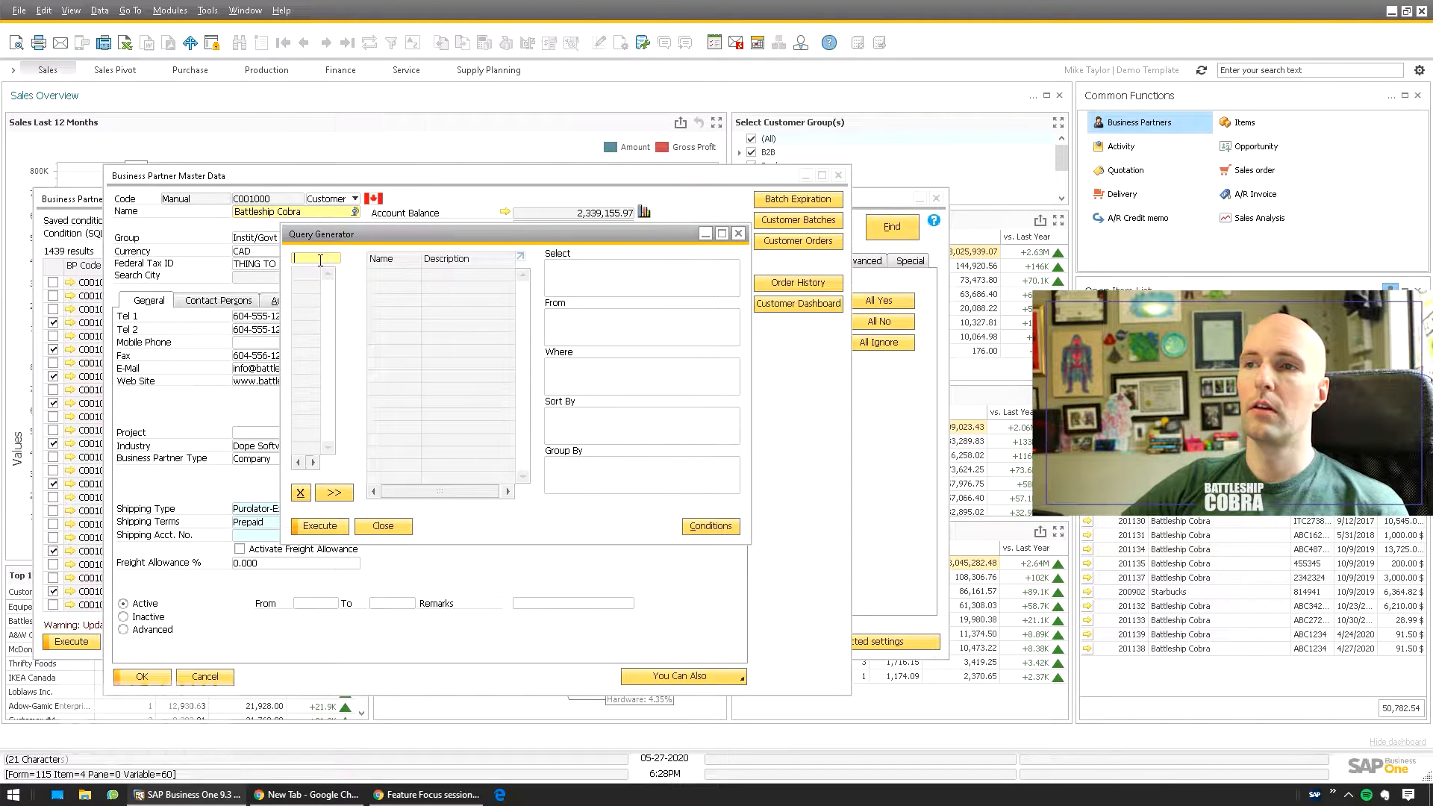
# - In the Query Generator, select GroupCode from table OCRD, then return to the Master Data Manager
pyautogui.write('ocrd')
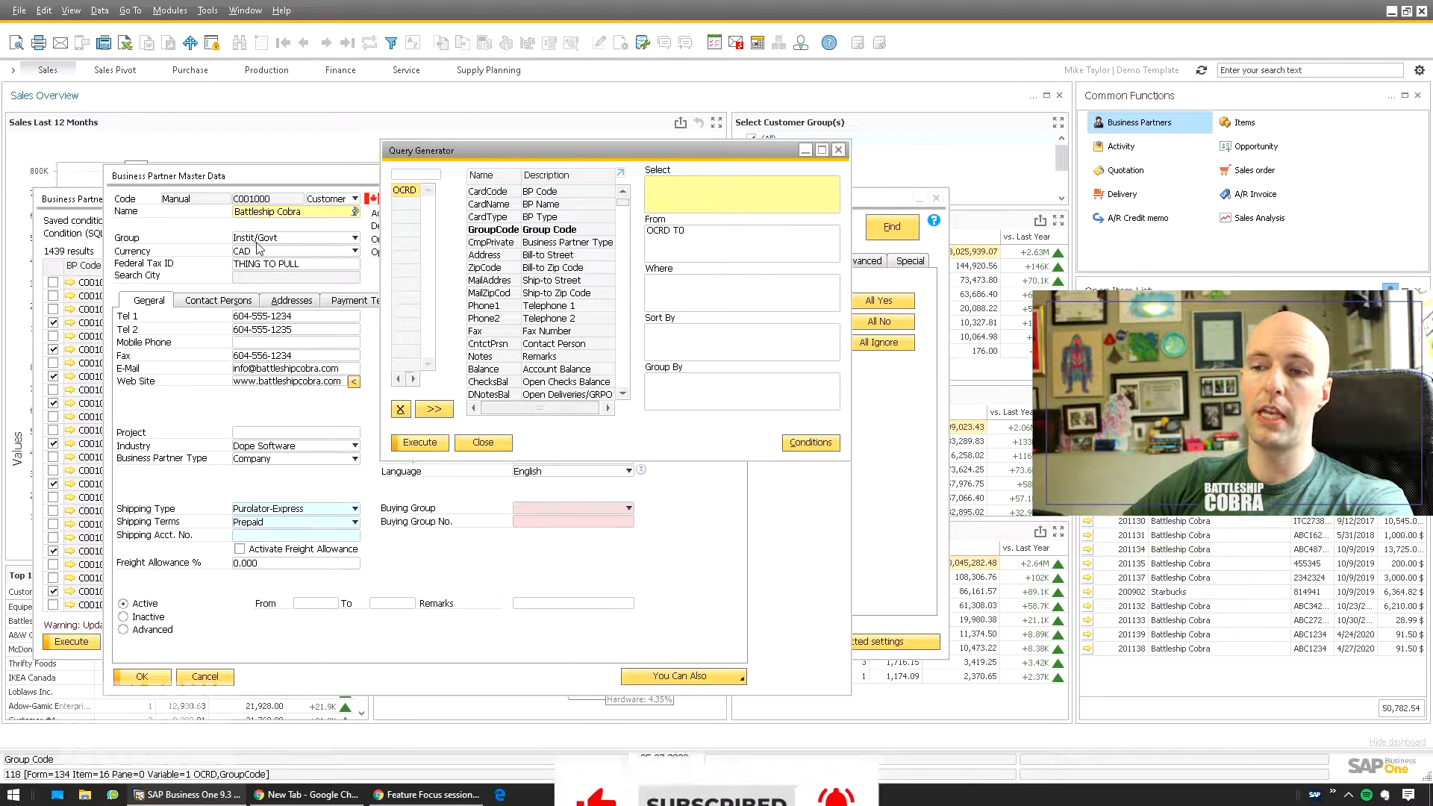
pyautogui.click(685, 188)
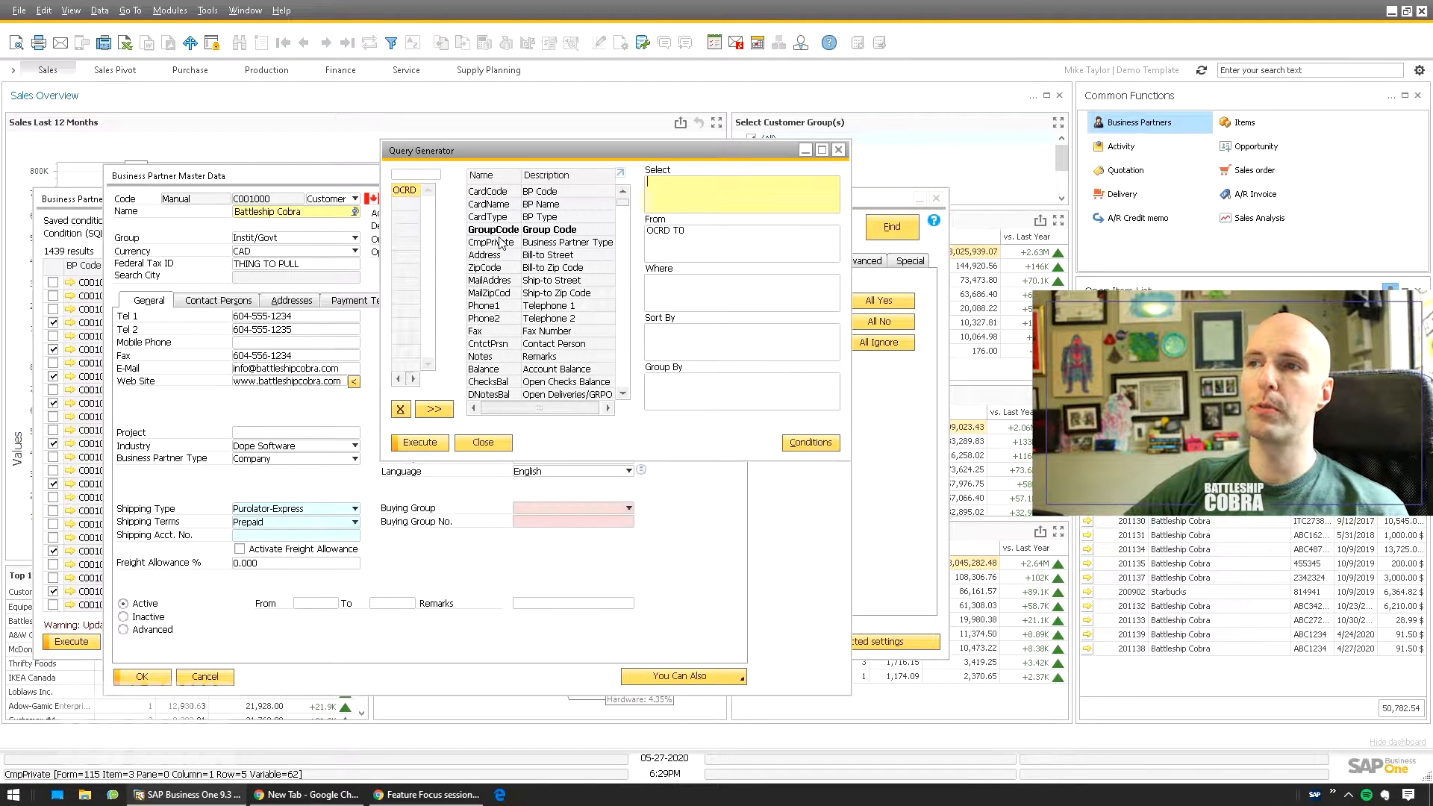
pyautogui.click(494, 229)
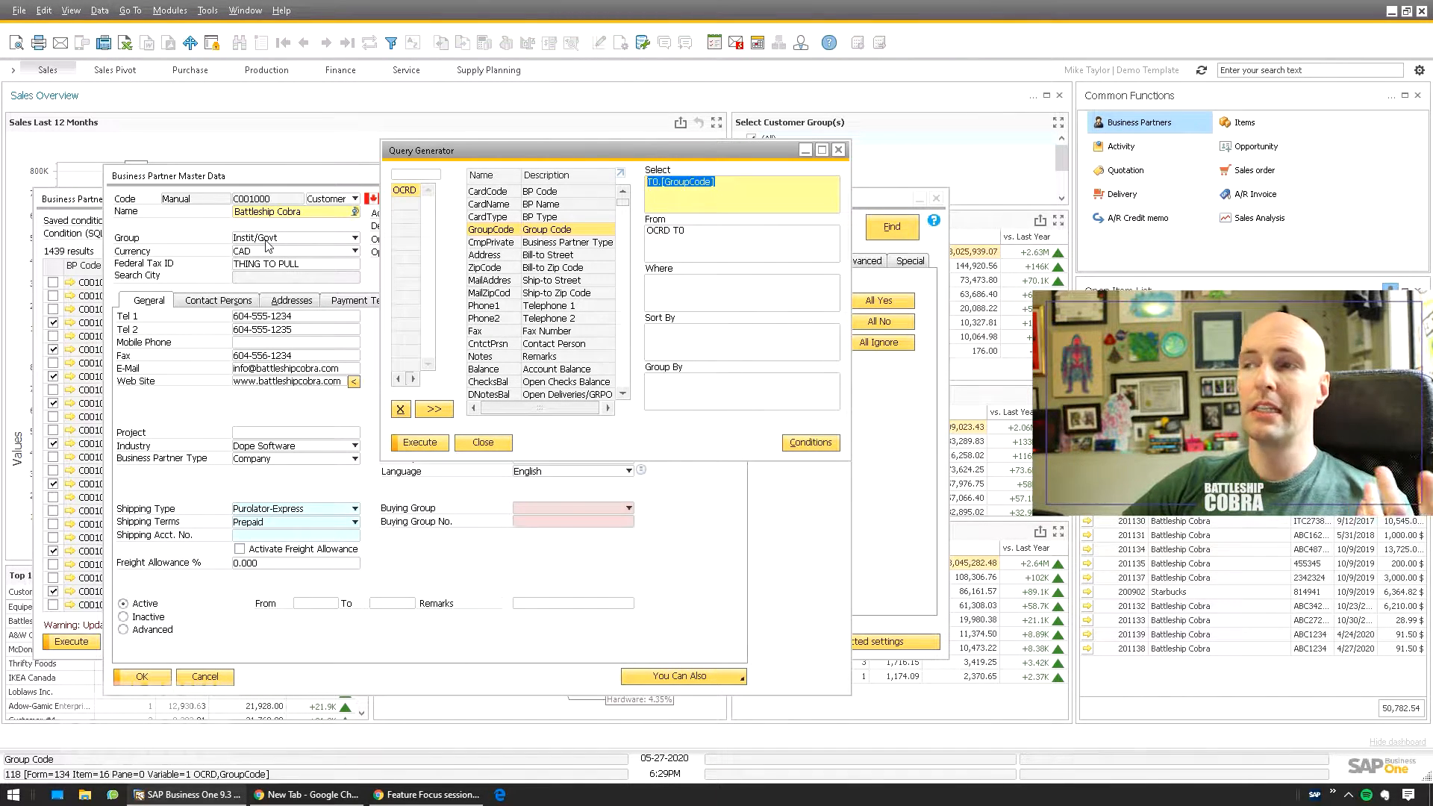
pyautogui.click(742, 192)
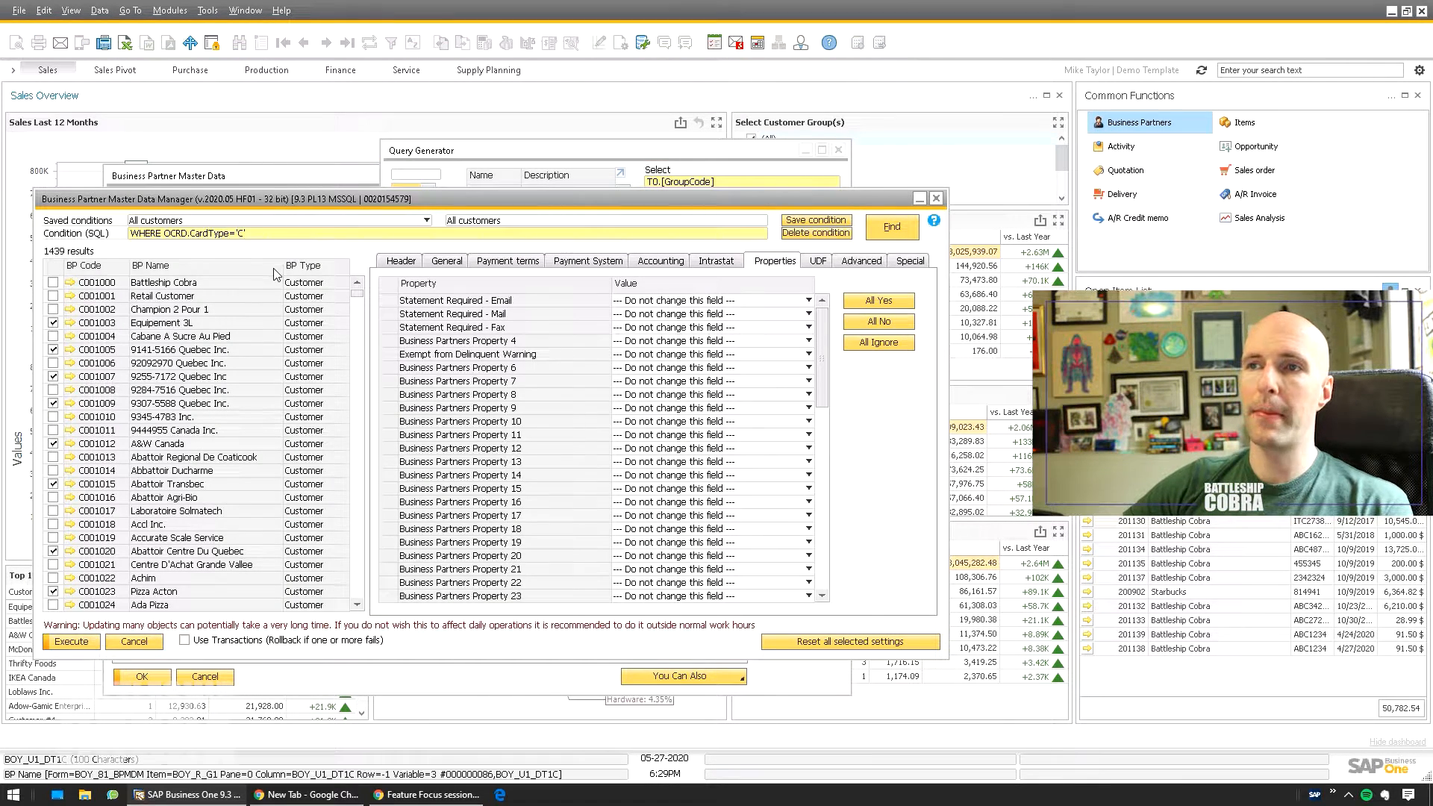
# - Append AND OCRD.GroupCode to the condition after CardType='C' and bring Battleship Cobra back to front
pyautogui.write('AND OCRD.GroupCode')
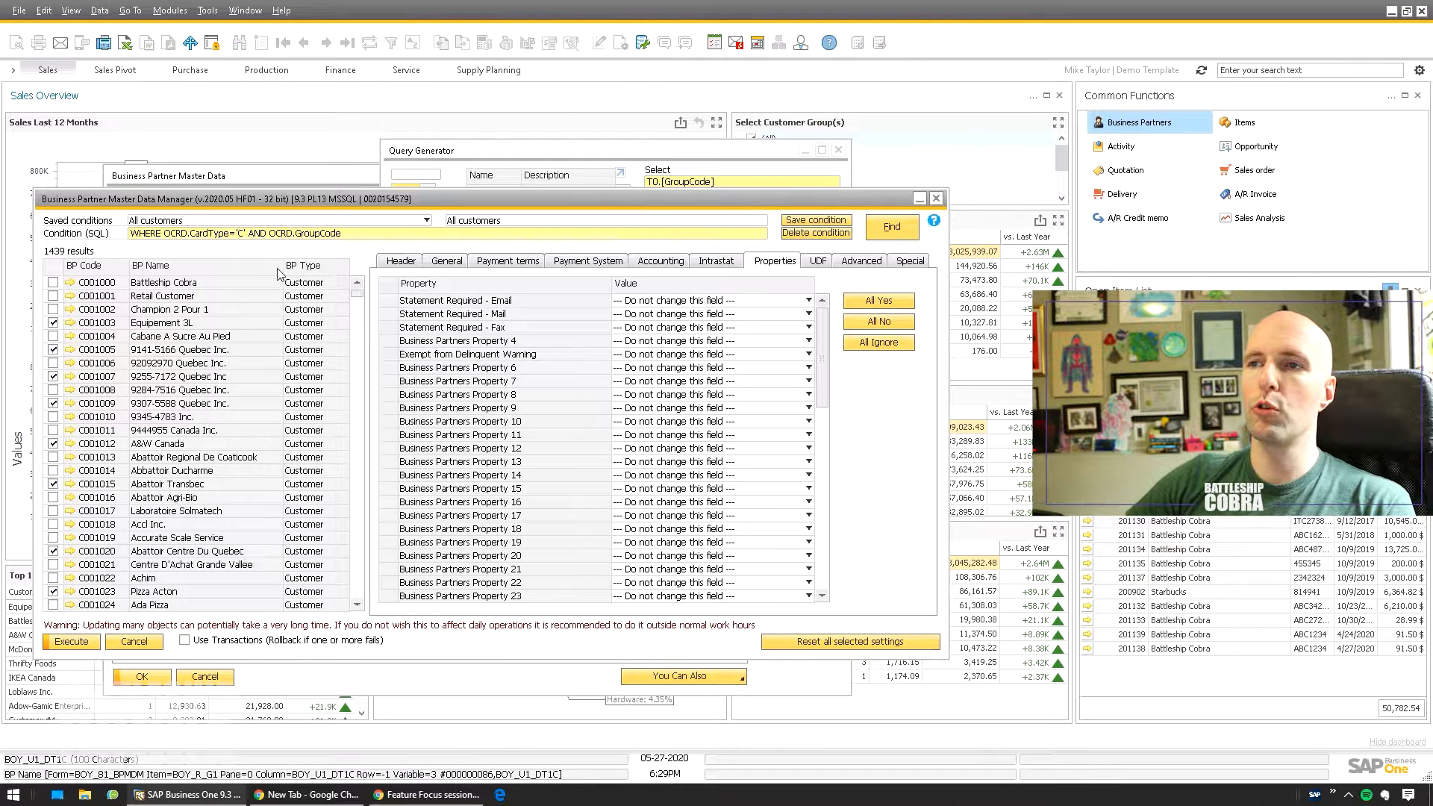
pyautogui.click(428, 219)
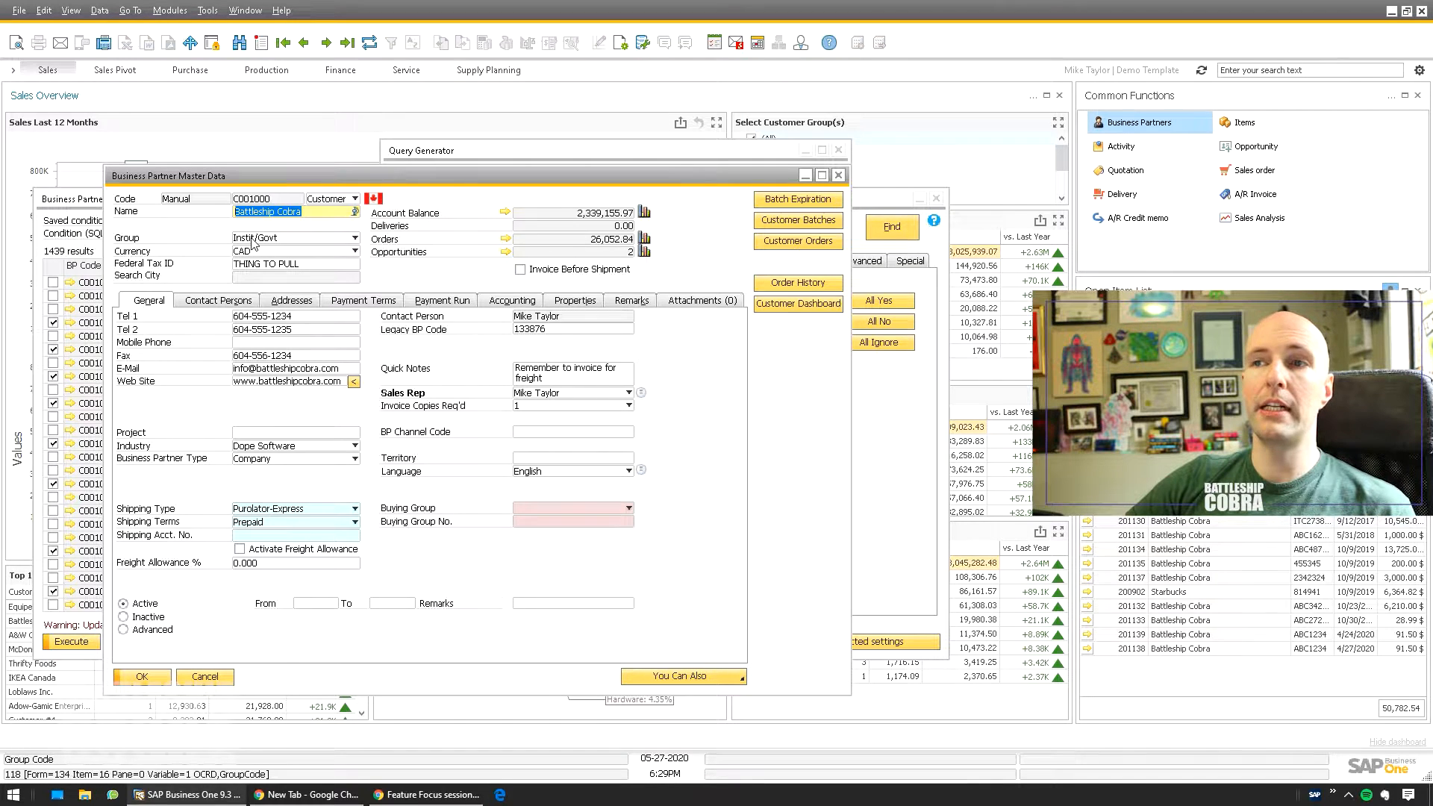
# - Copy the Group field's value 118 via Copy System Information
pyautogui.rightClick(274, 238)
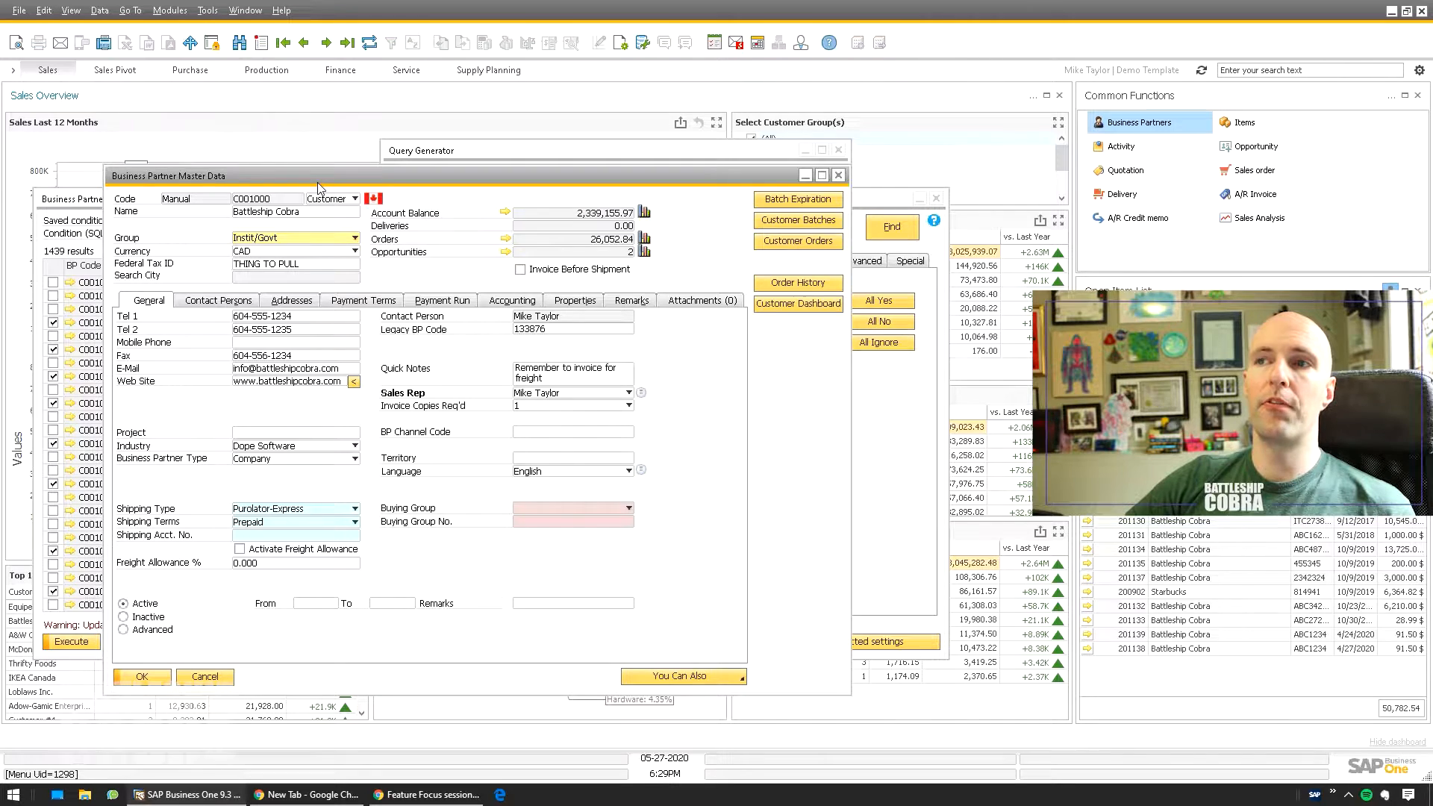
pyautogui.rightClick(293, 237)
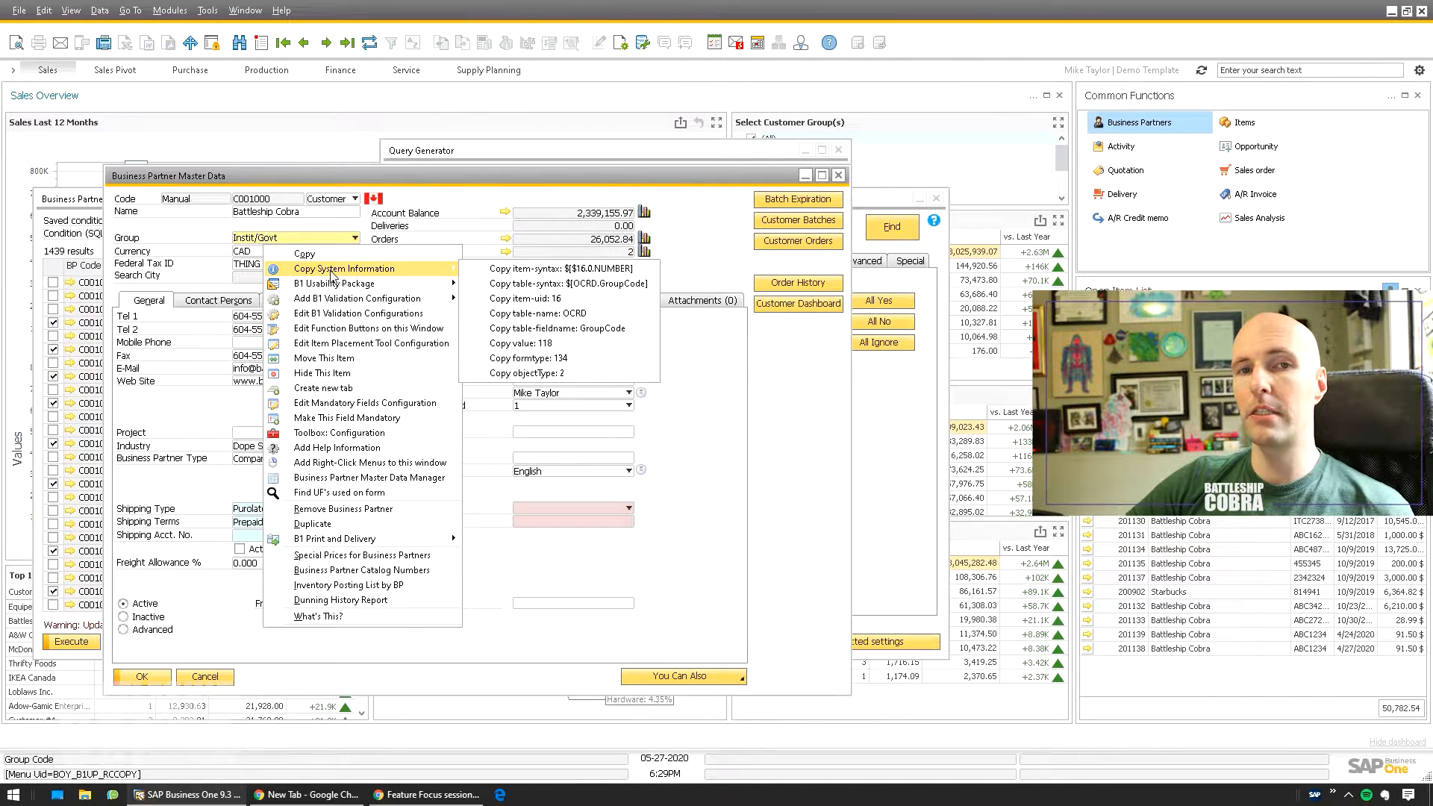
pyautogui.moveTo(567, 283)
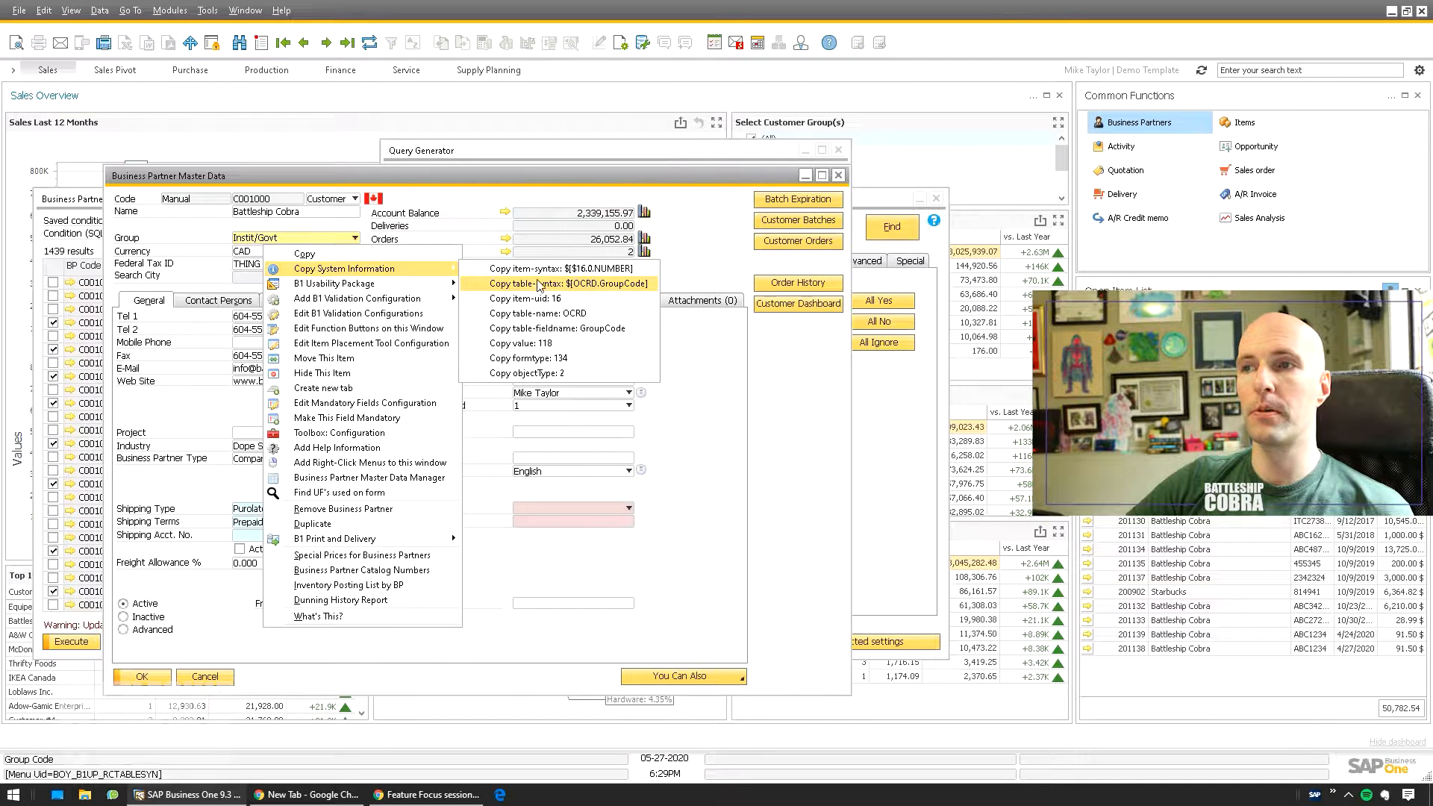
pyautogui.moveTo(524, 344)
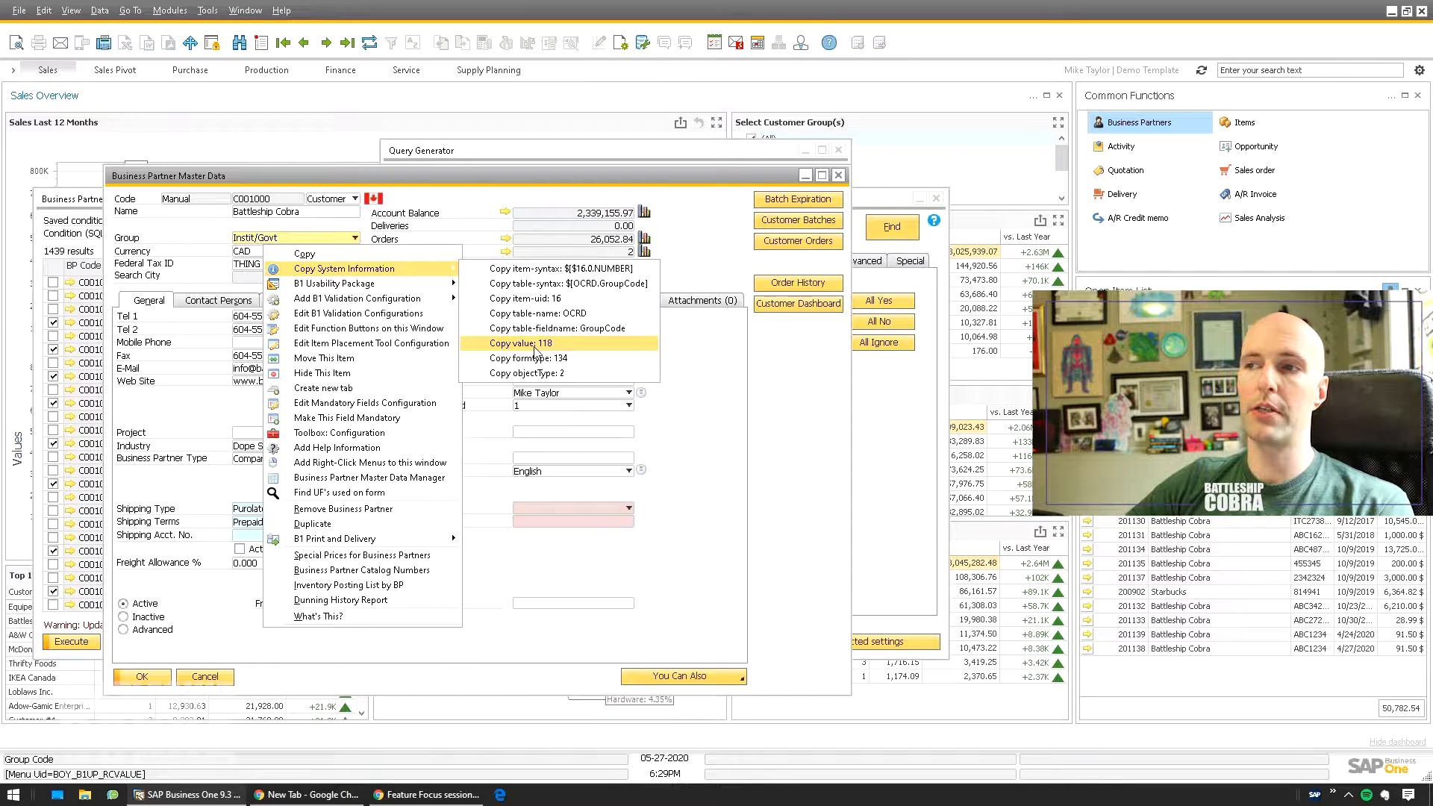
pyautogui.click(519, 343)
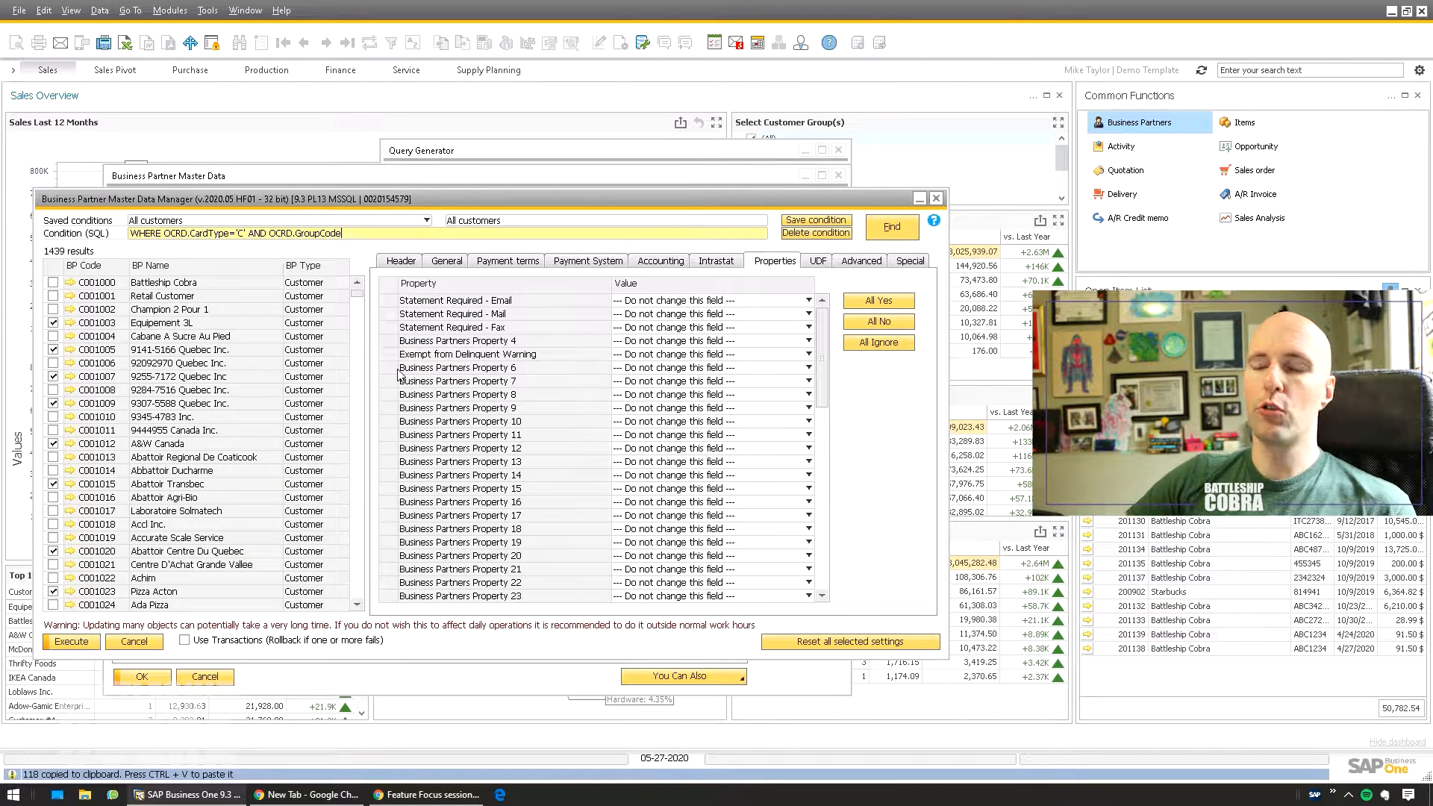
# - Complete the condition with = 118 and find the 412 matching customers, resetting settings
pyautogui.write('= 118')
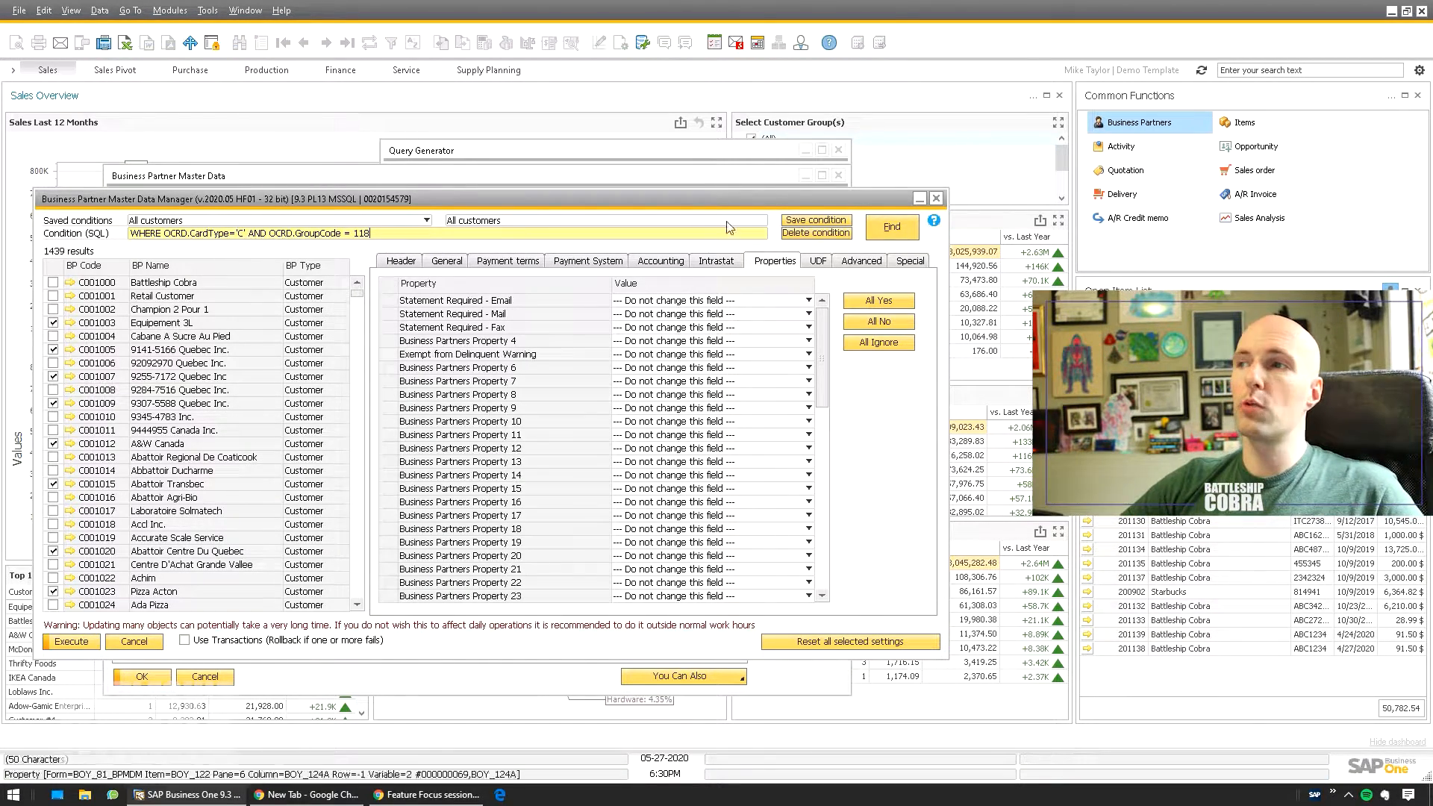
pyautogui.click(848, 640)
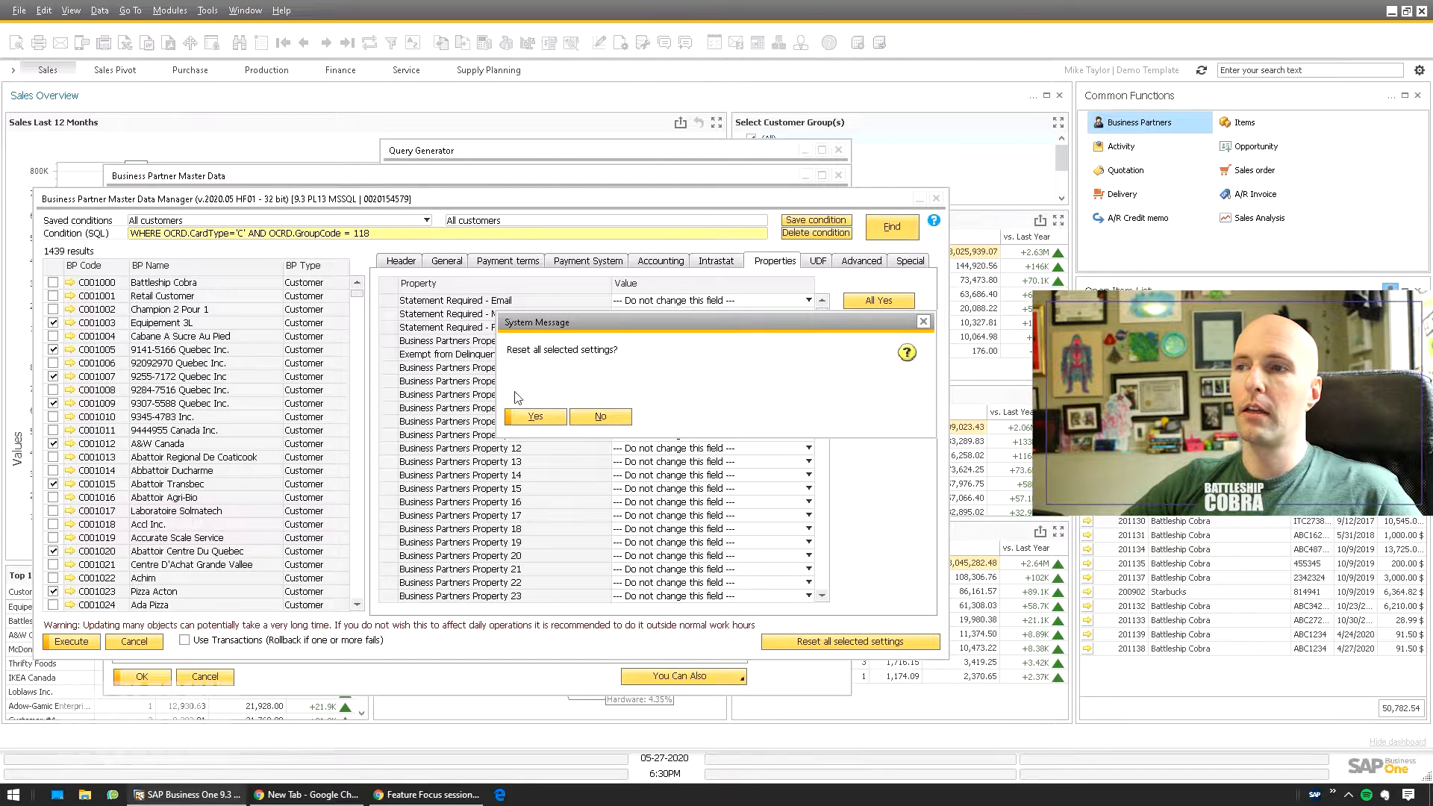
pyautogui.click(534, 416)
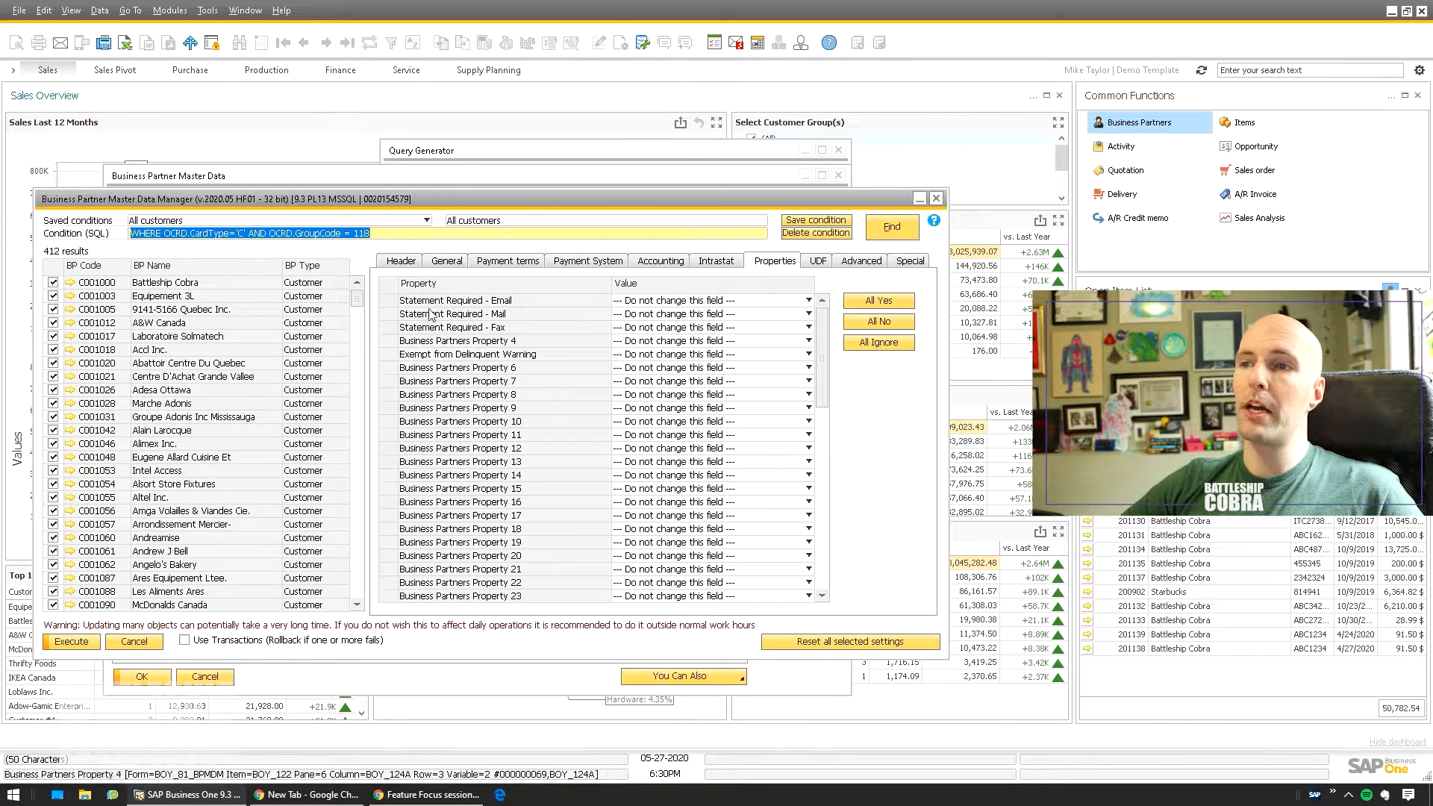
pyautogui.scroll(-3)
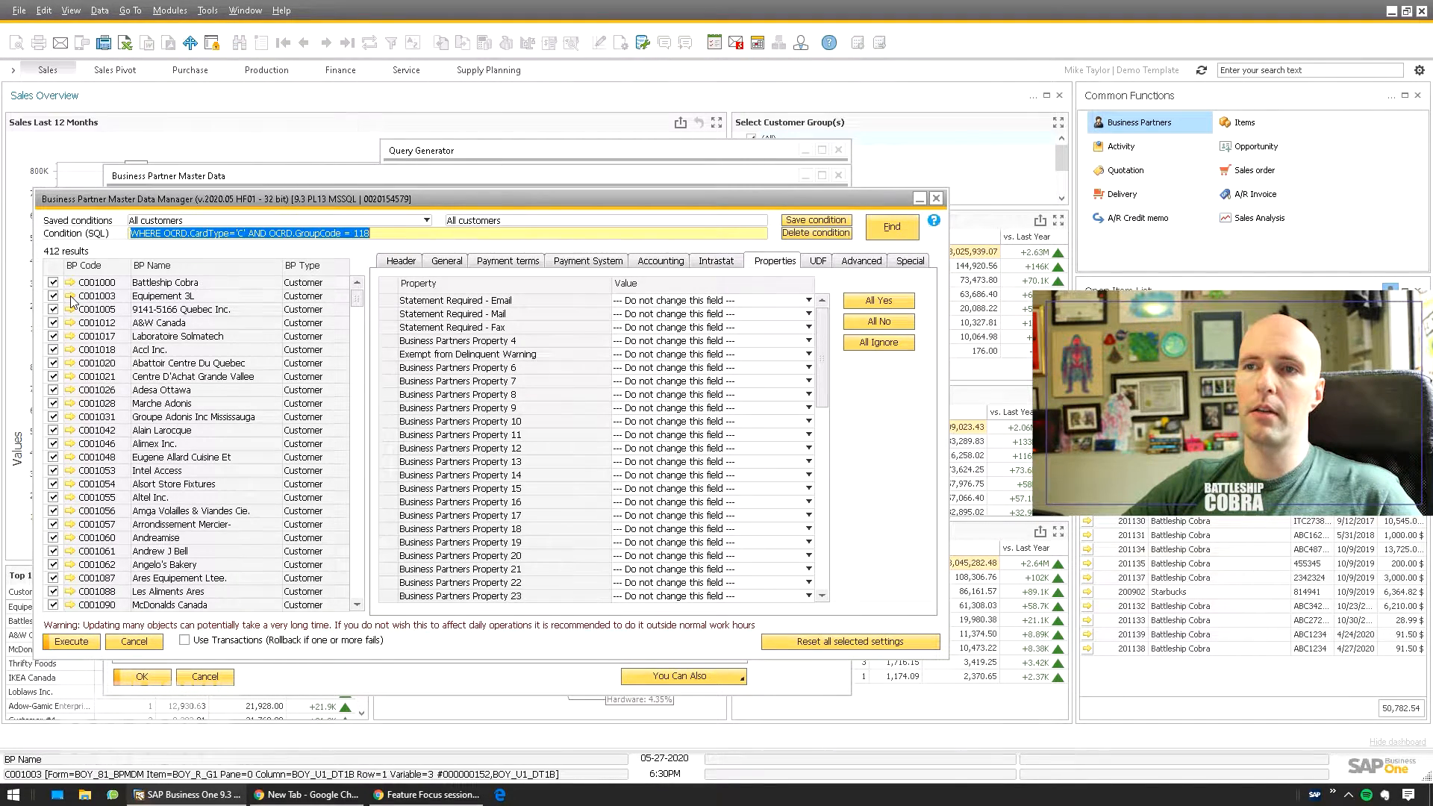
# - Check the Equipement 3L customer record from the results and close it
pyautogui.click(580, 343)
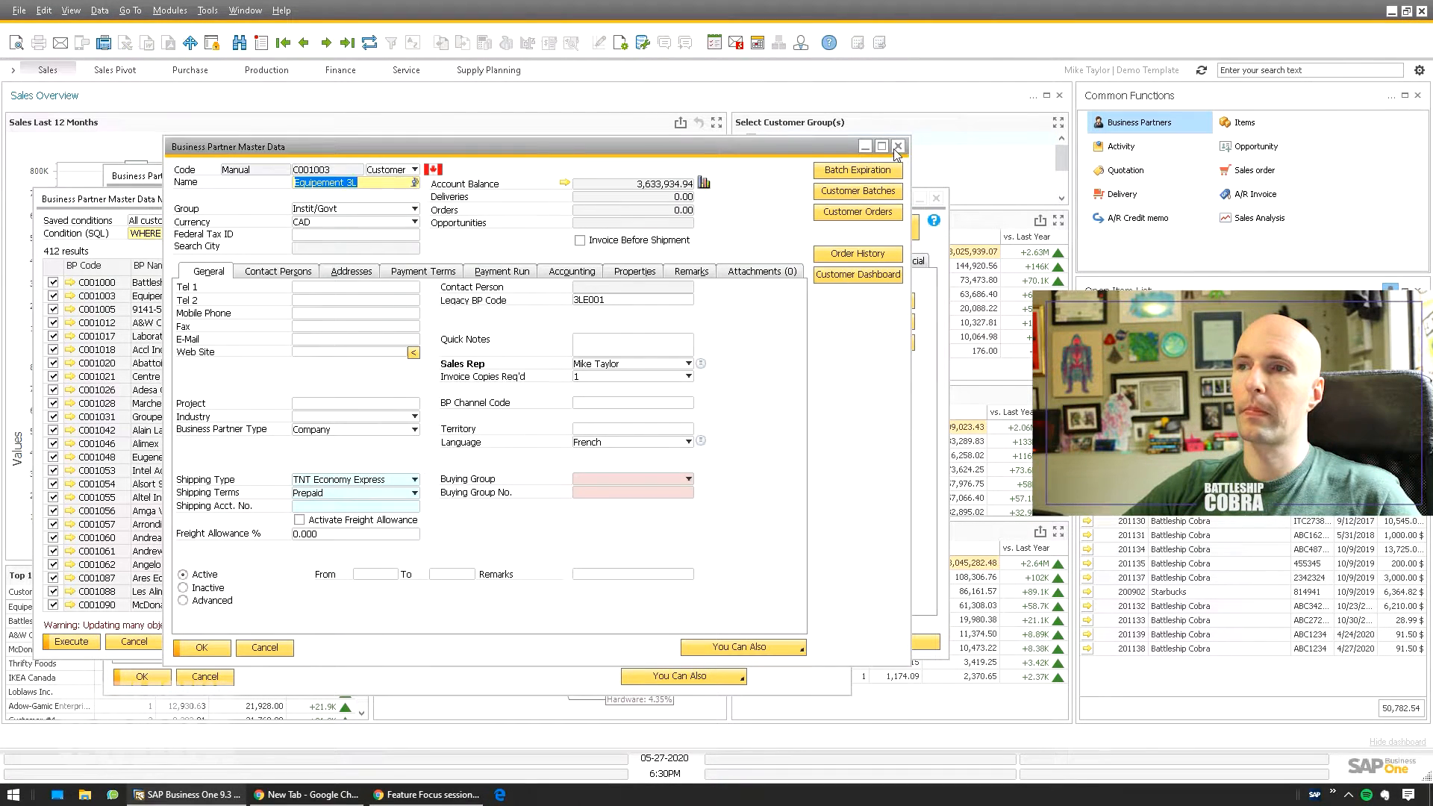
pyautogui.click(897, 146)
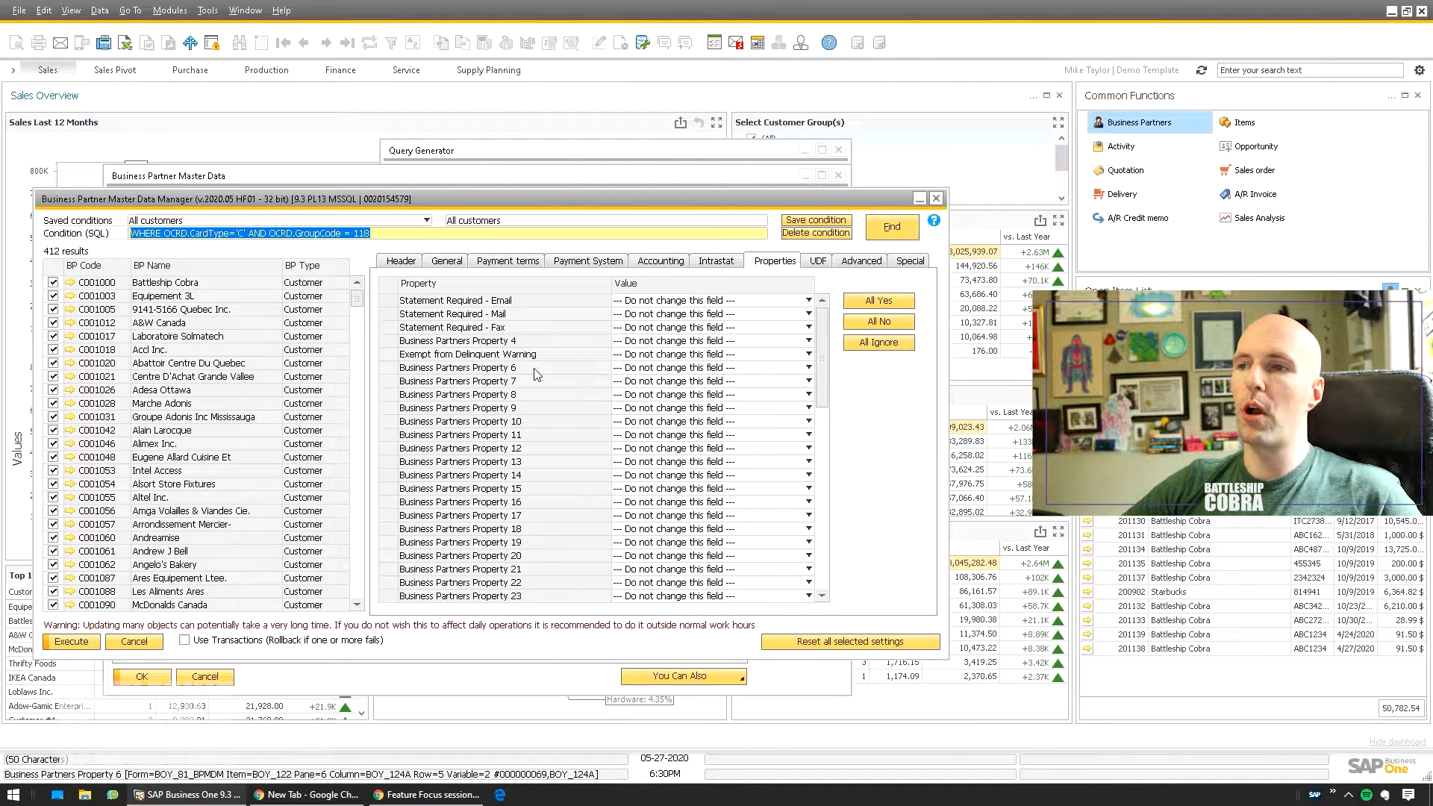
pyautogui.click(168, 10)
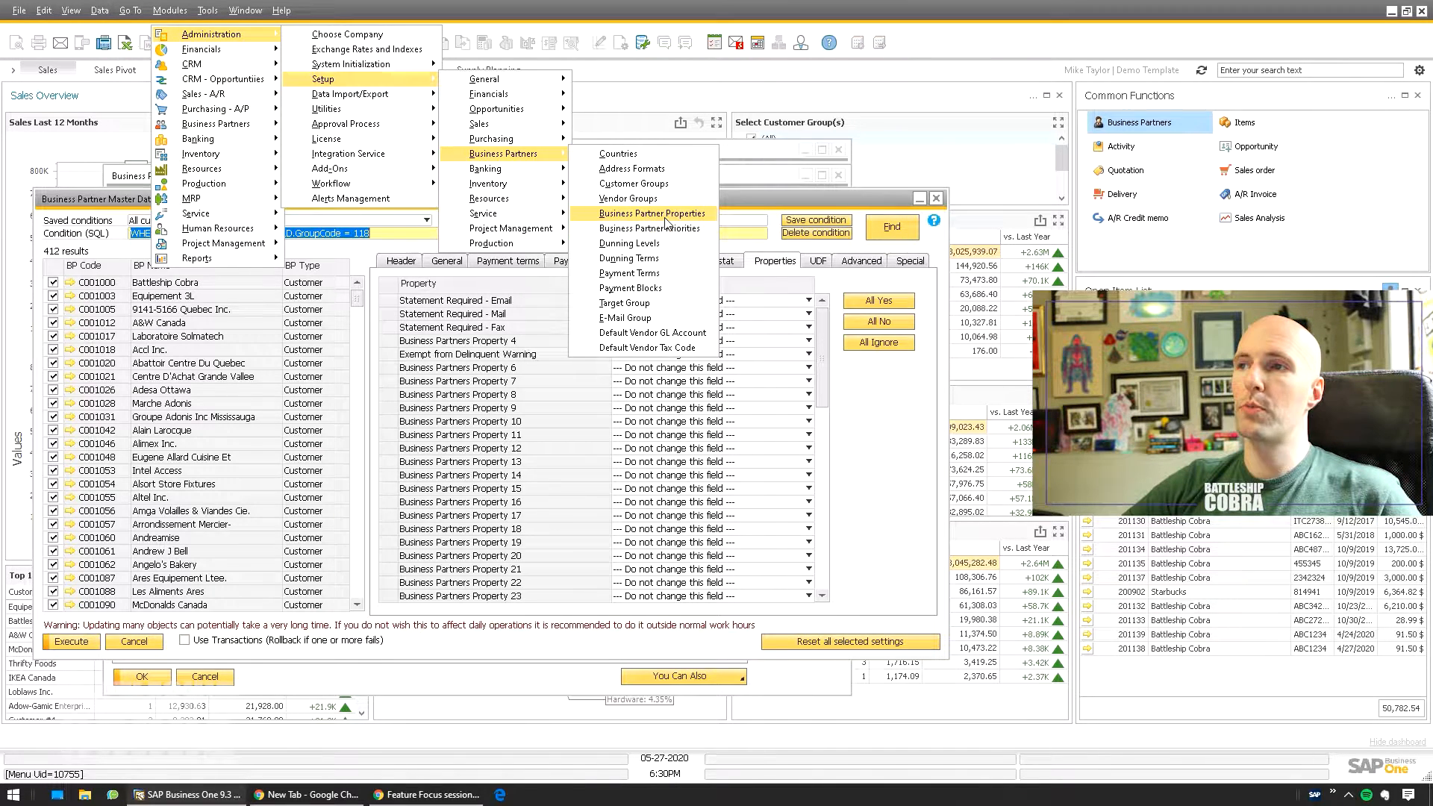
# - Rename business partner property 10 to Government Customers in Business Partner Properties setup
pyautogui.click(652, 213)
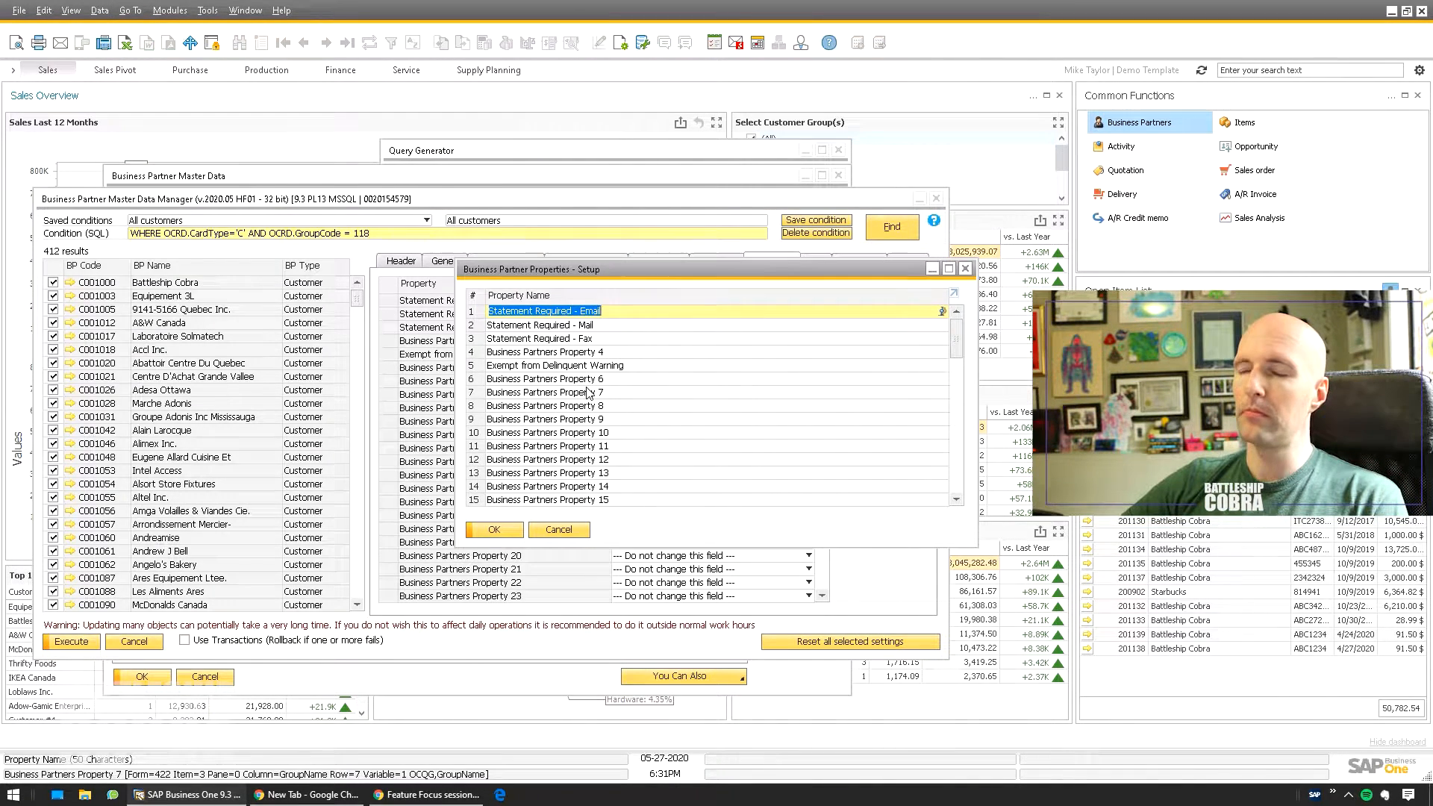
pyautogui.click(543, 430)
pyautogui.write('Government')
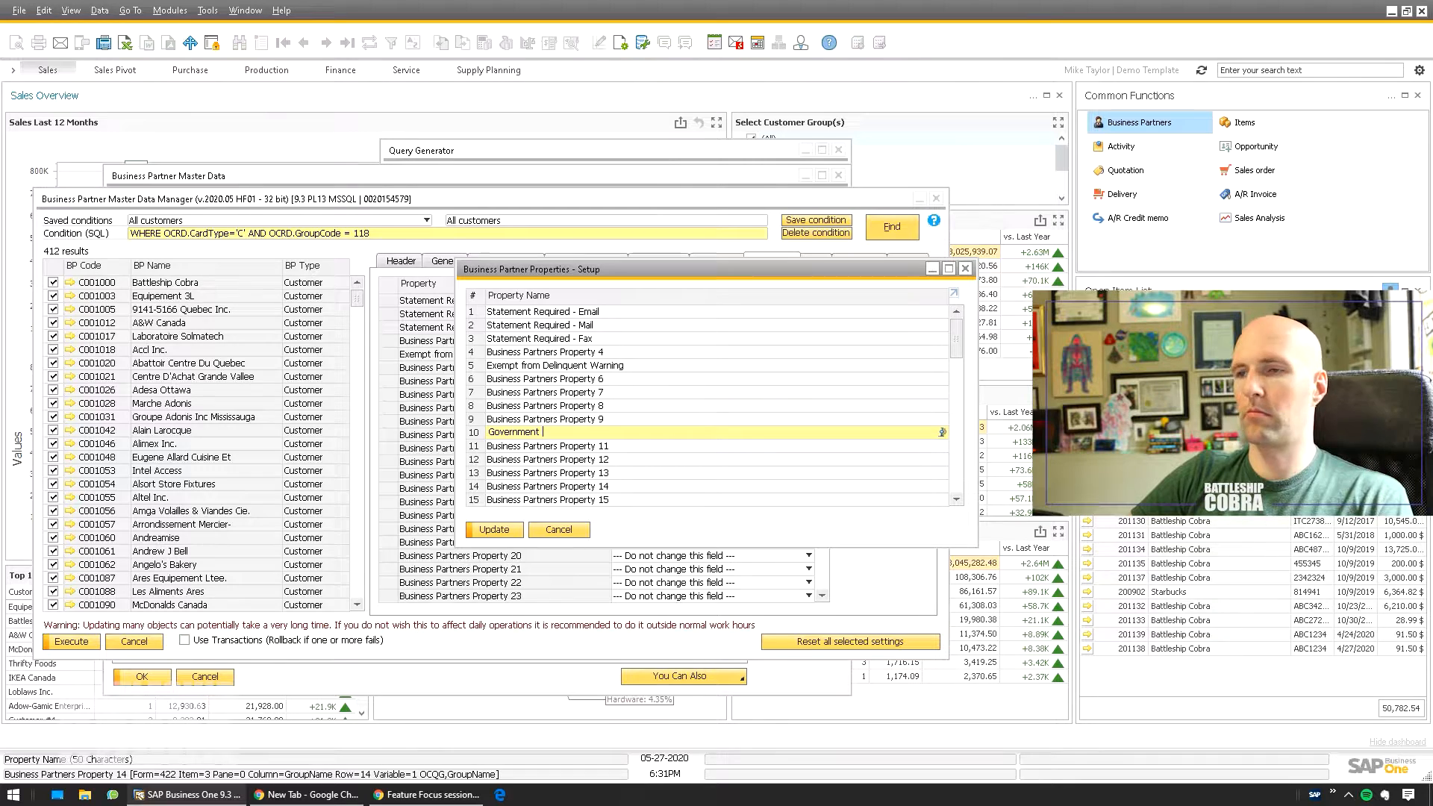
pyautogui.write('Customers')
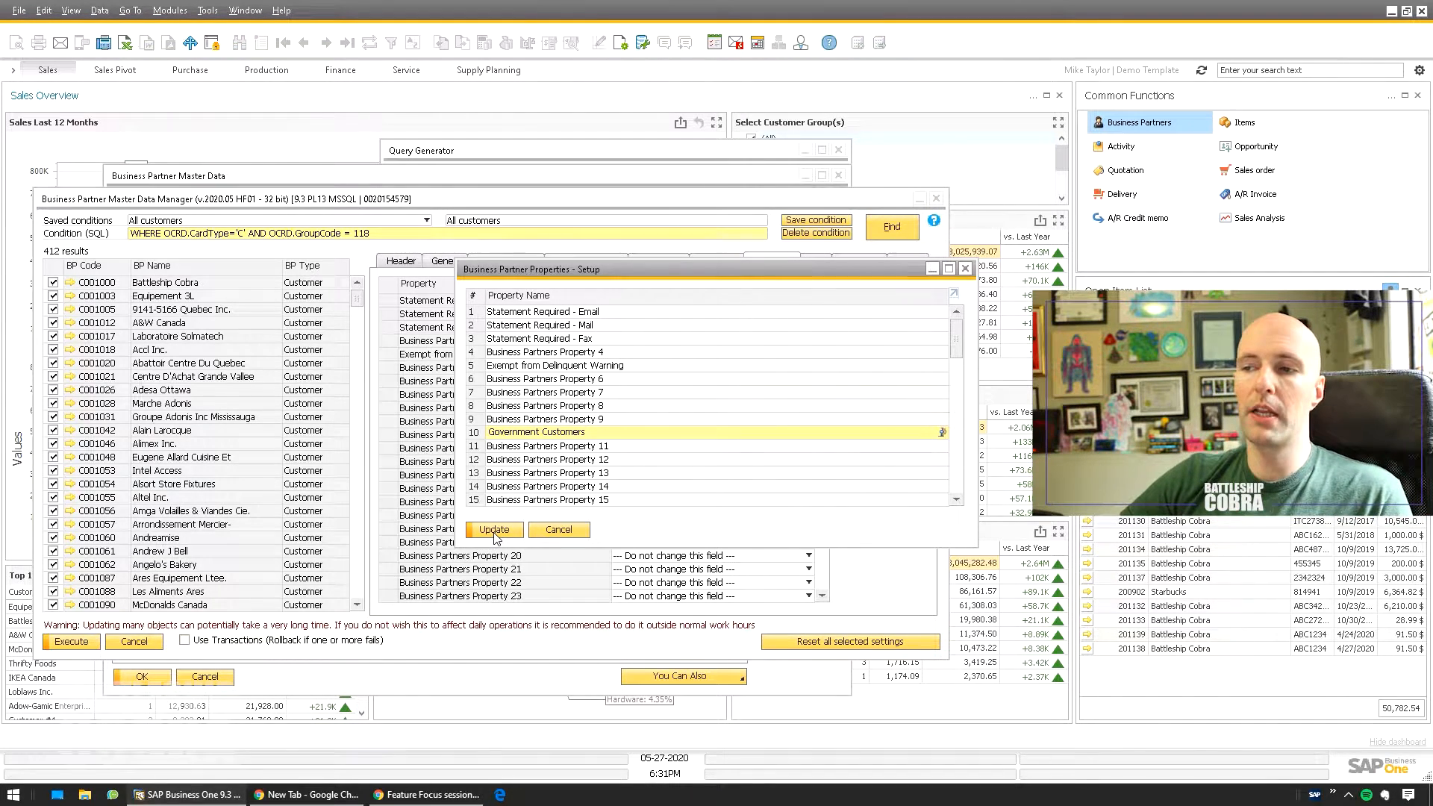
pyautogui.click(493, 528)
pyautogui.write('Government C')
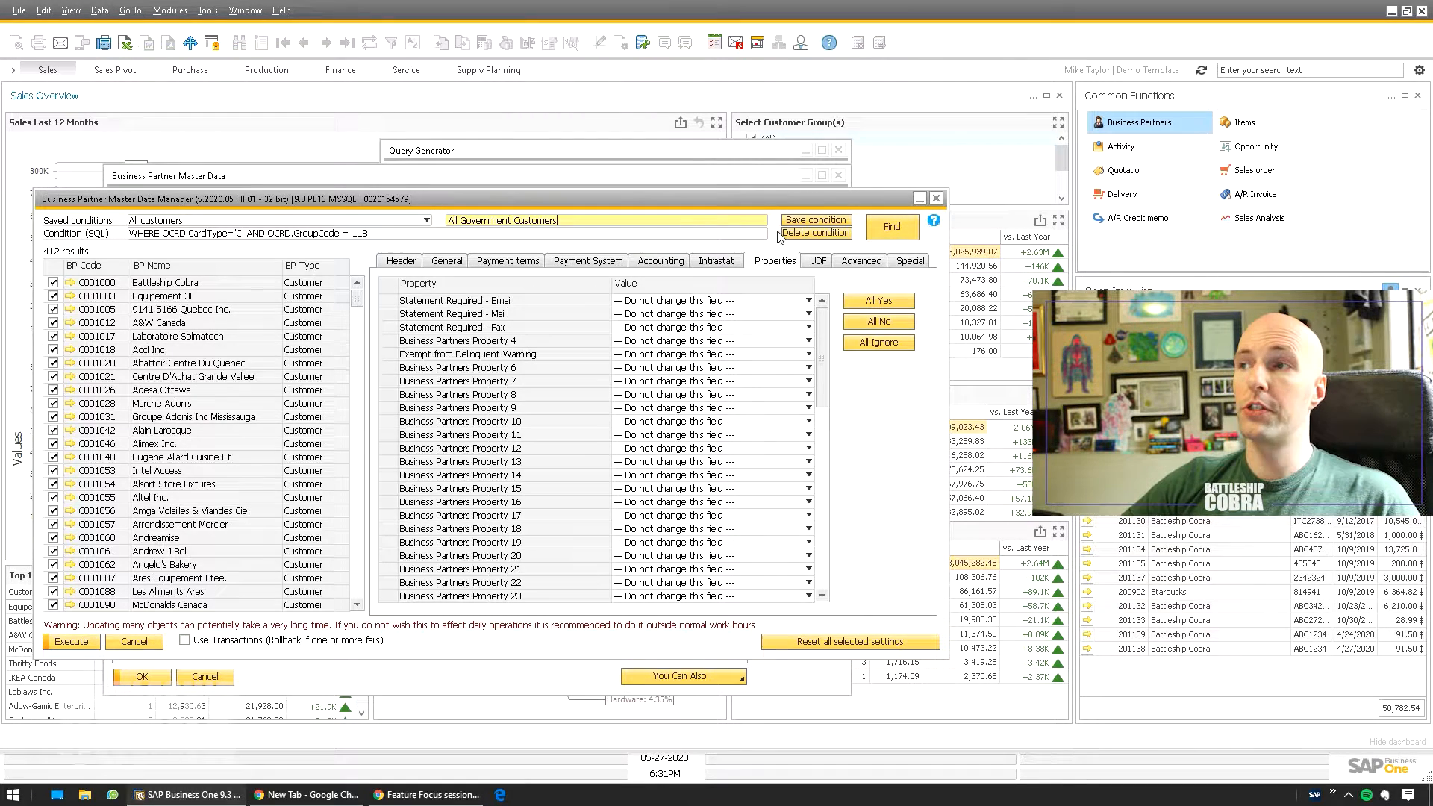
# - Save the group code 118 filter as the condition 'All Government Customers'
pyautogui.click(812, 221)
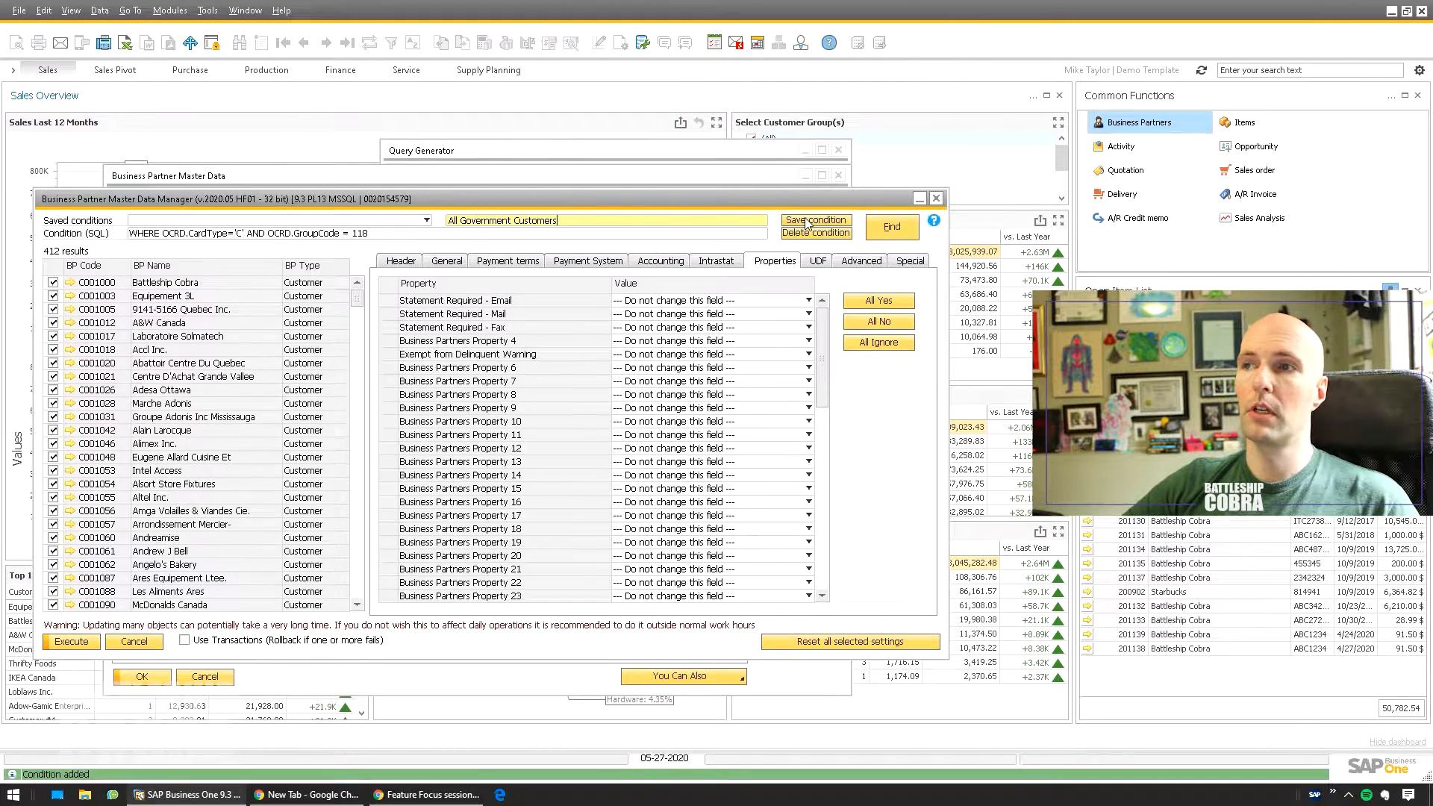
pyautogui.click(814, 221)
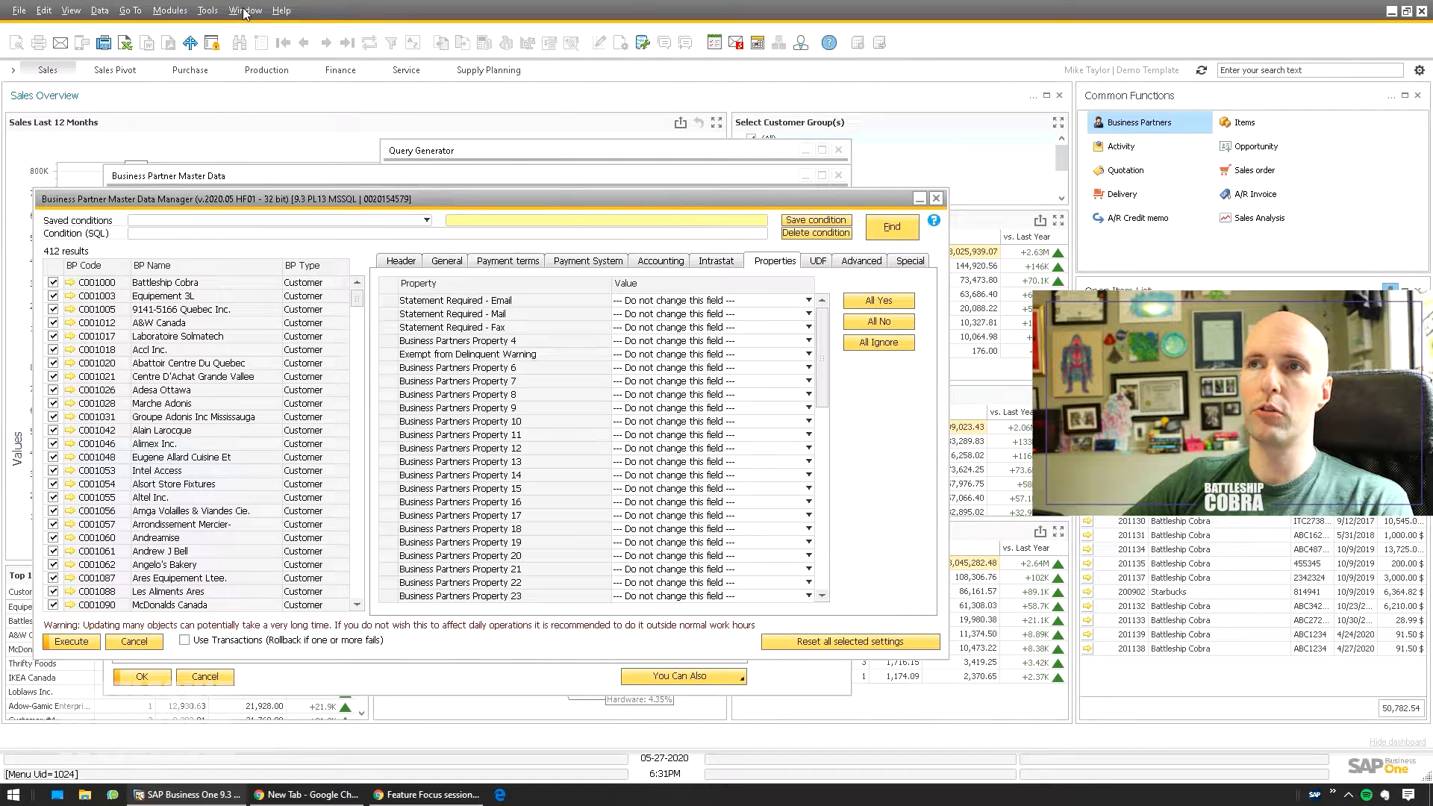
# - Navigate through Modules toward the B1 Usability Package Master Data Manager tools
pyautogui.click(171, 11)
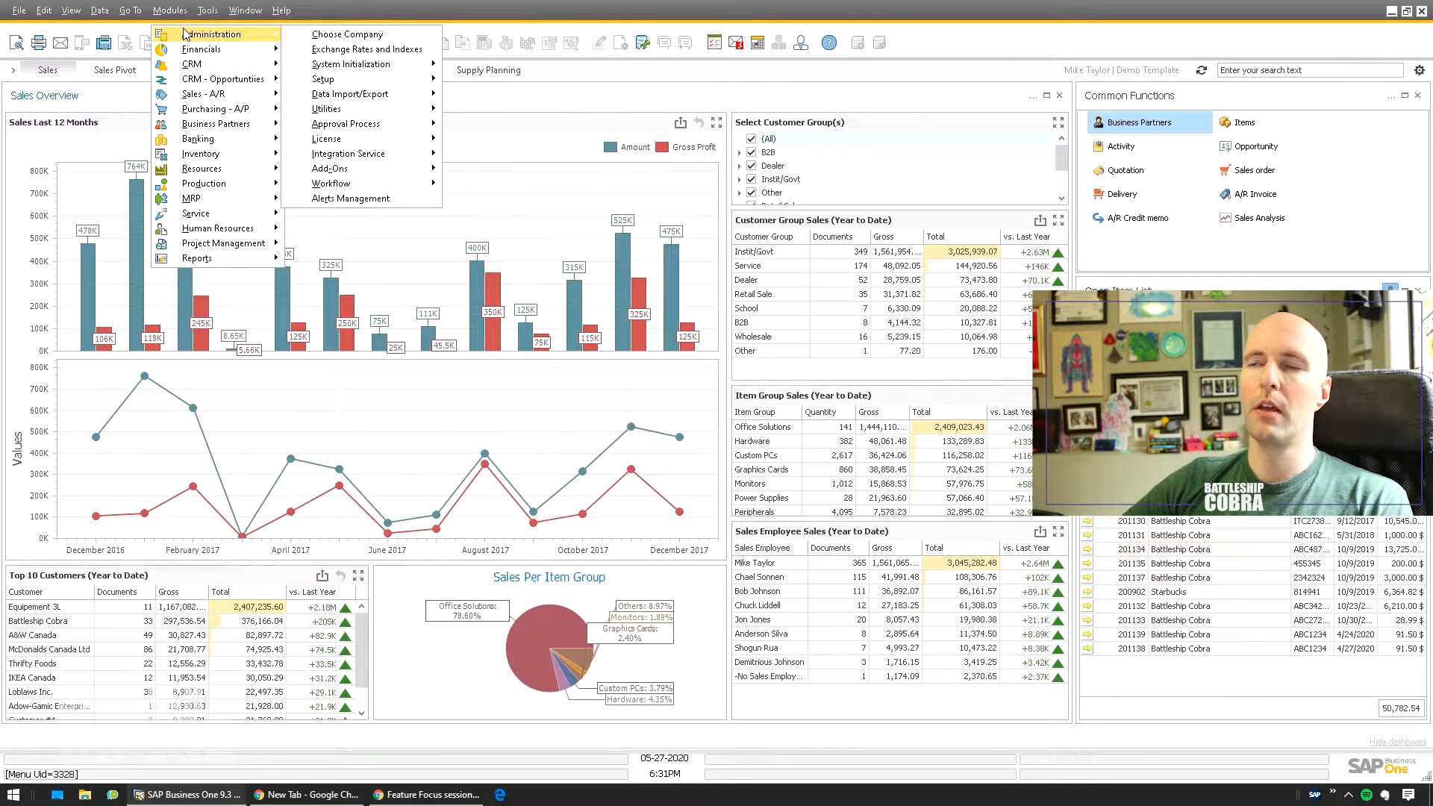
pyautogui.moveTo(328, 169)
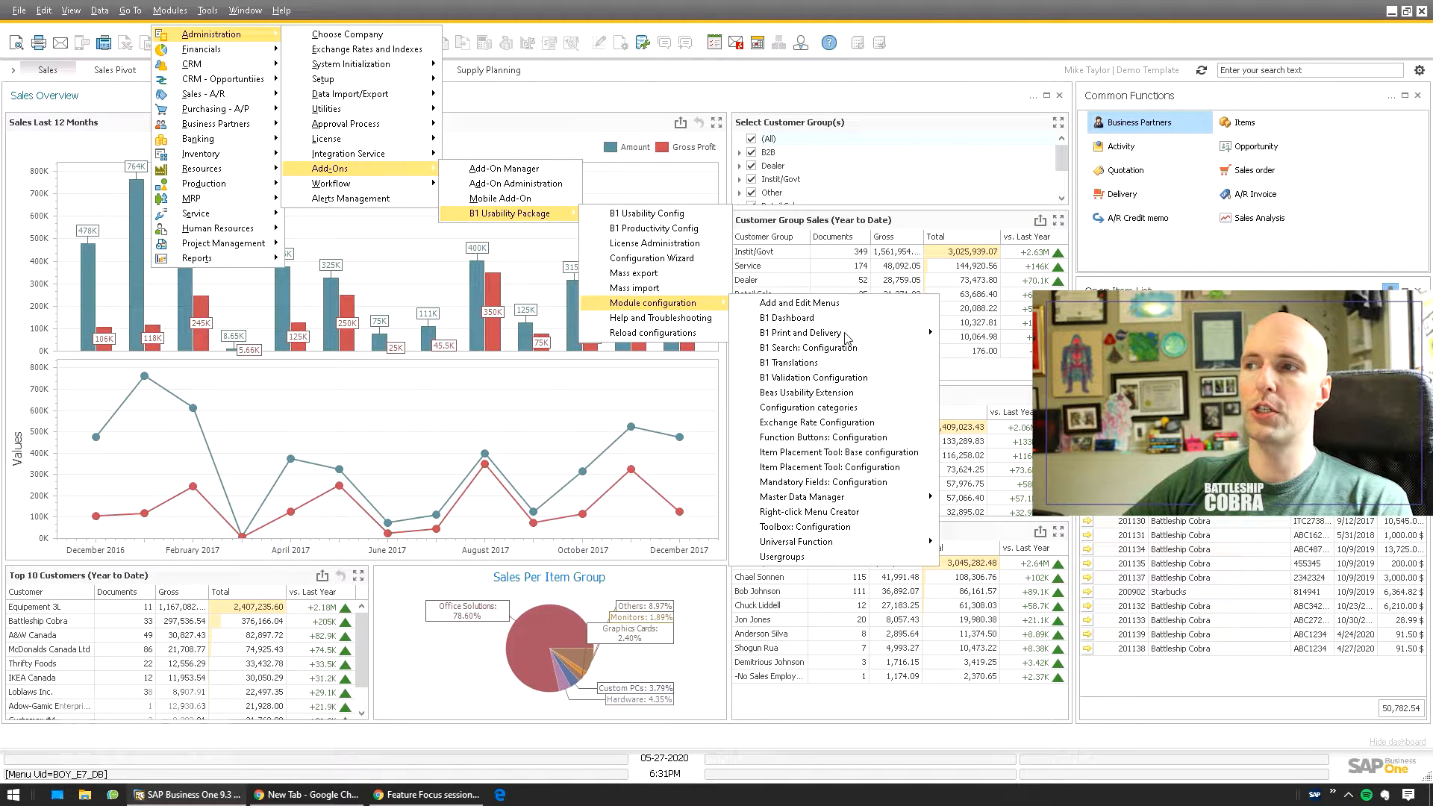
pyautogui.moveTo(804, 495)
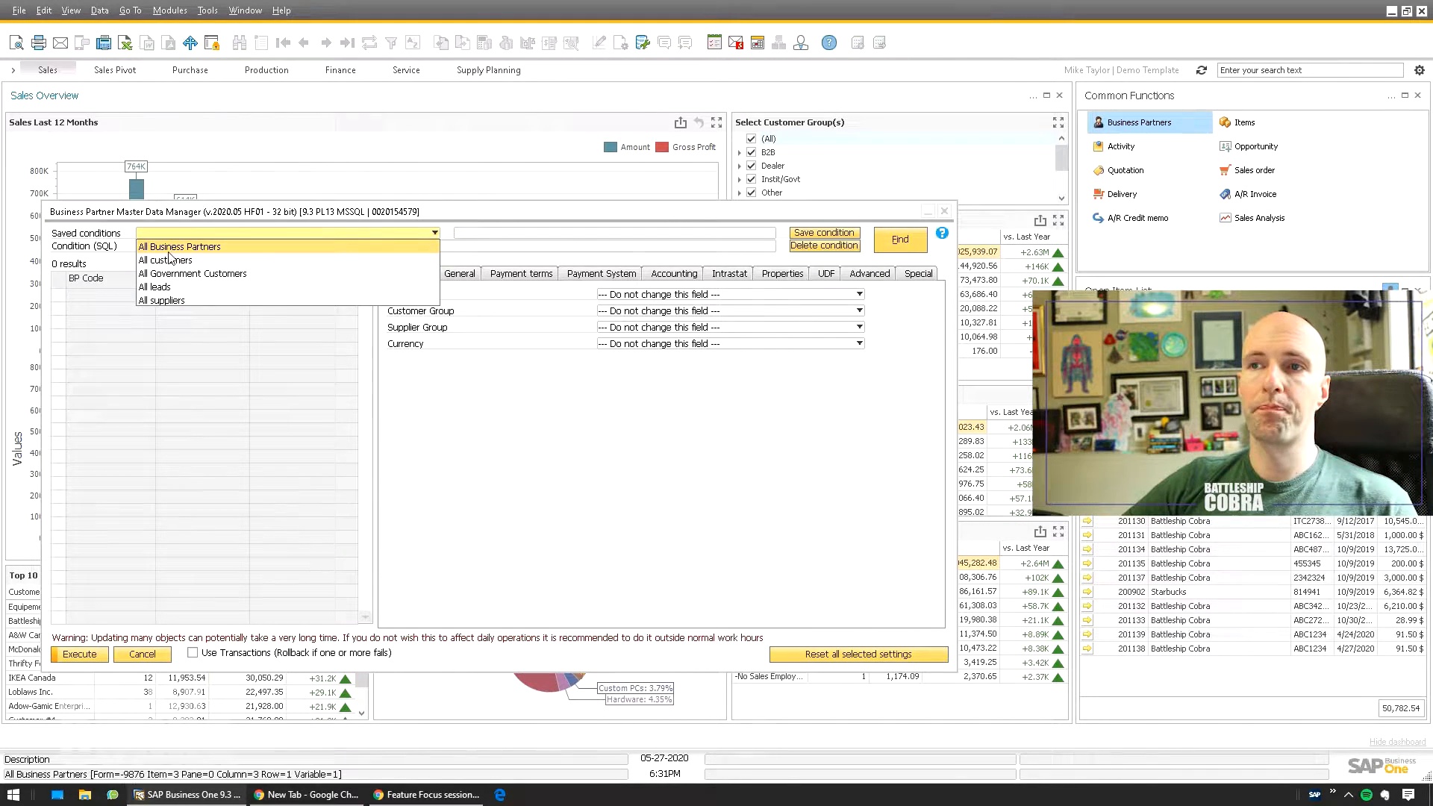
# - Find the 412 partners matching the saved All Government Customers condition
pyautogui.click(192, 273)
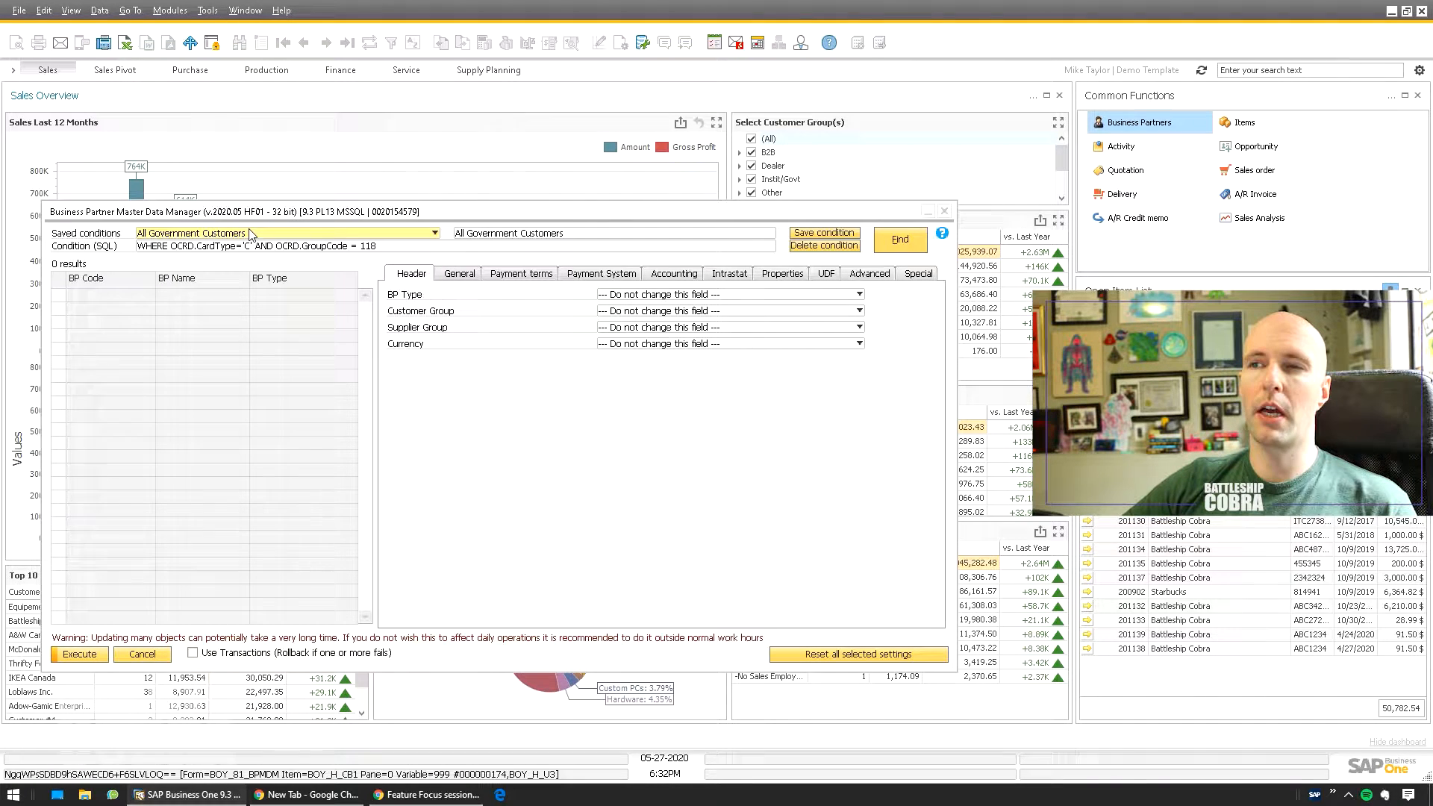
pyautogui.click(898, 238)
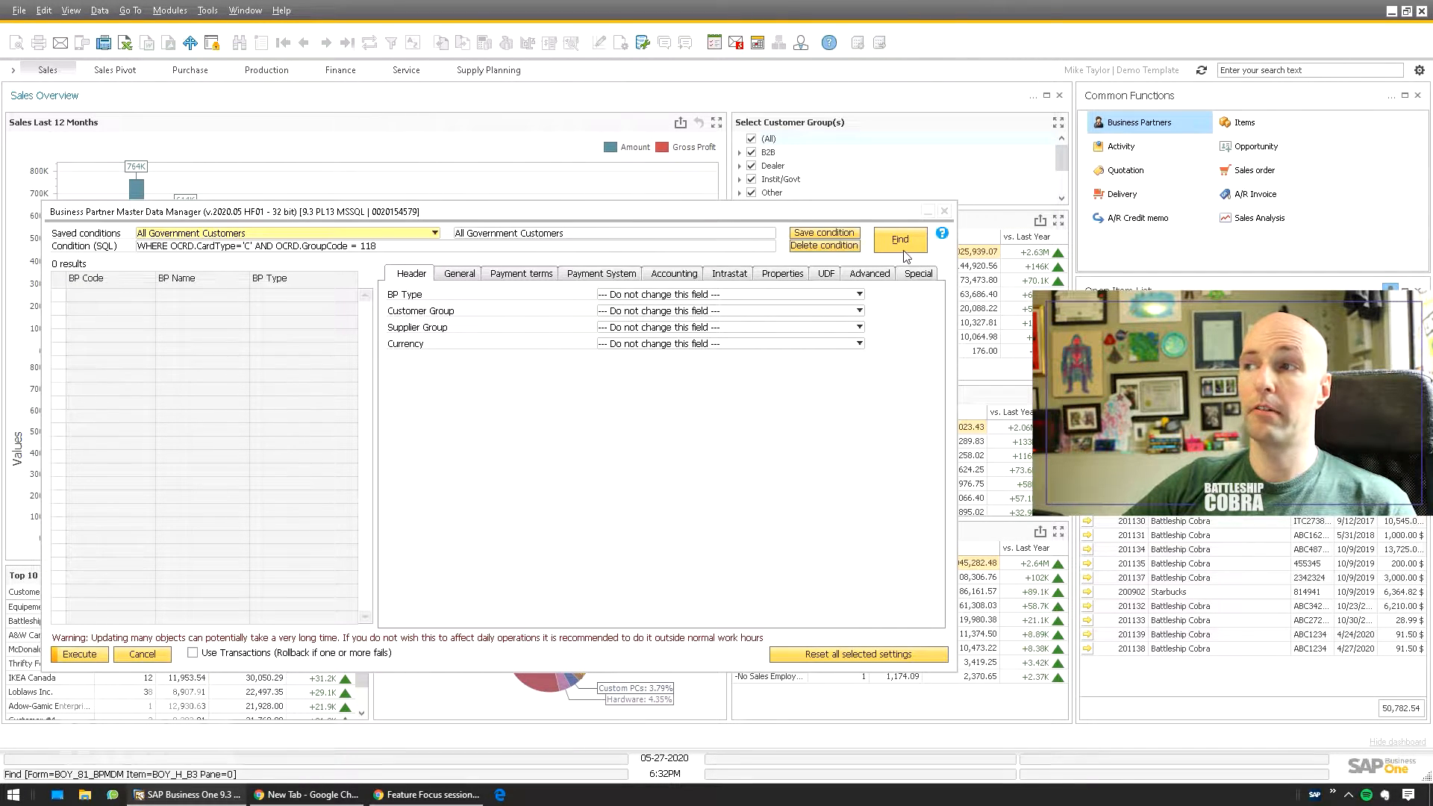
pyautogui.click(898, 239)
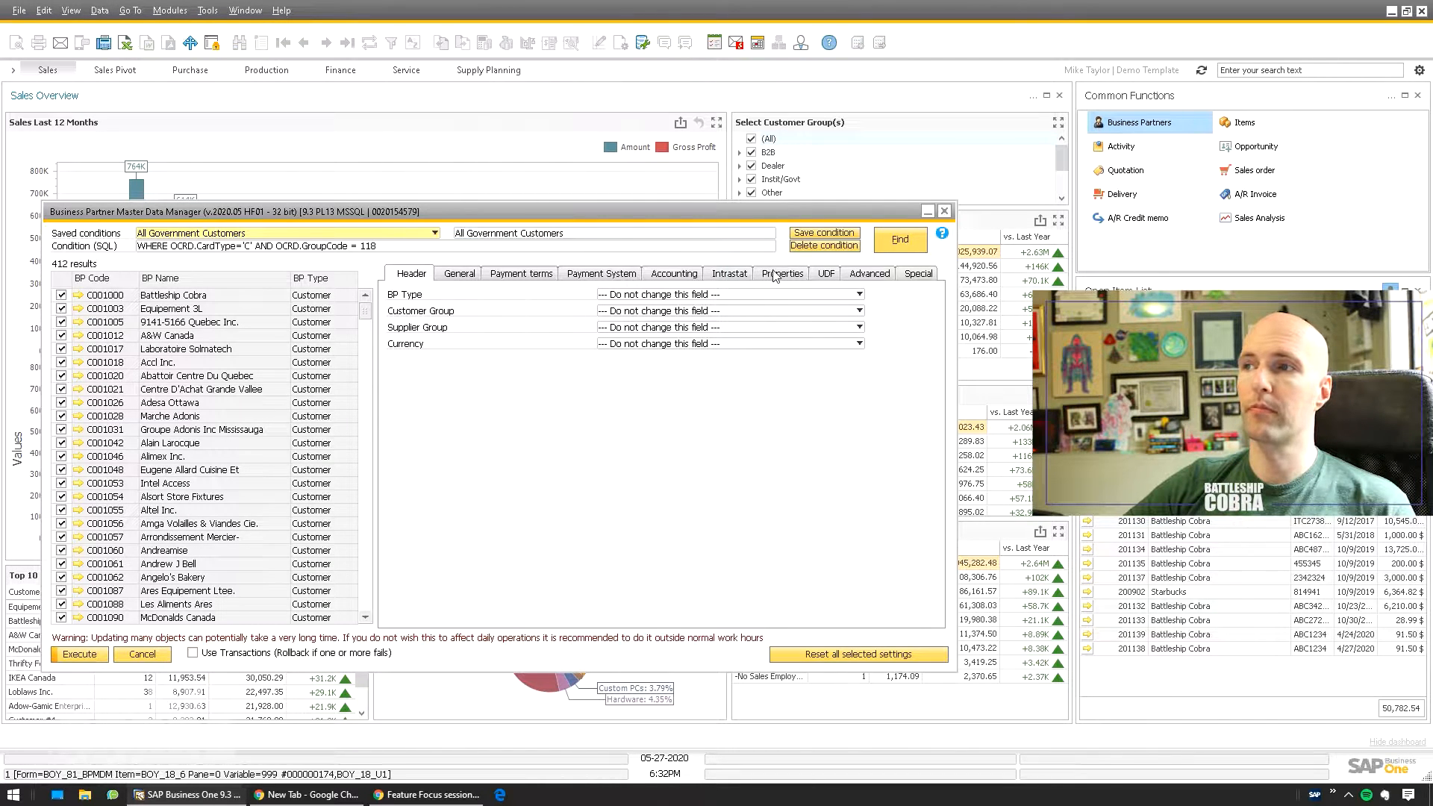
# - Set the Government Customers property to Yes on the Properties tab
pyautogui.click(785, 273)
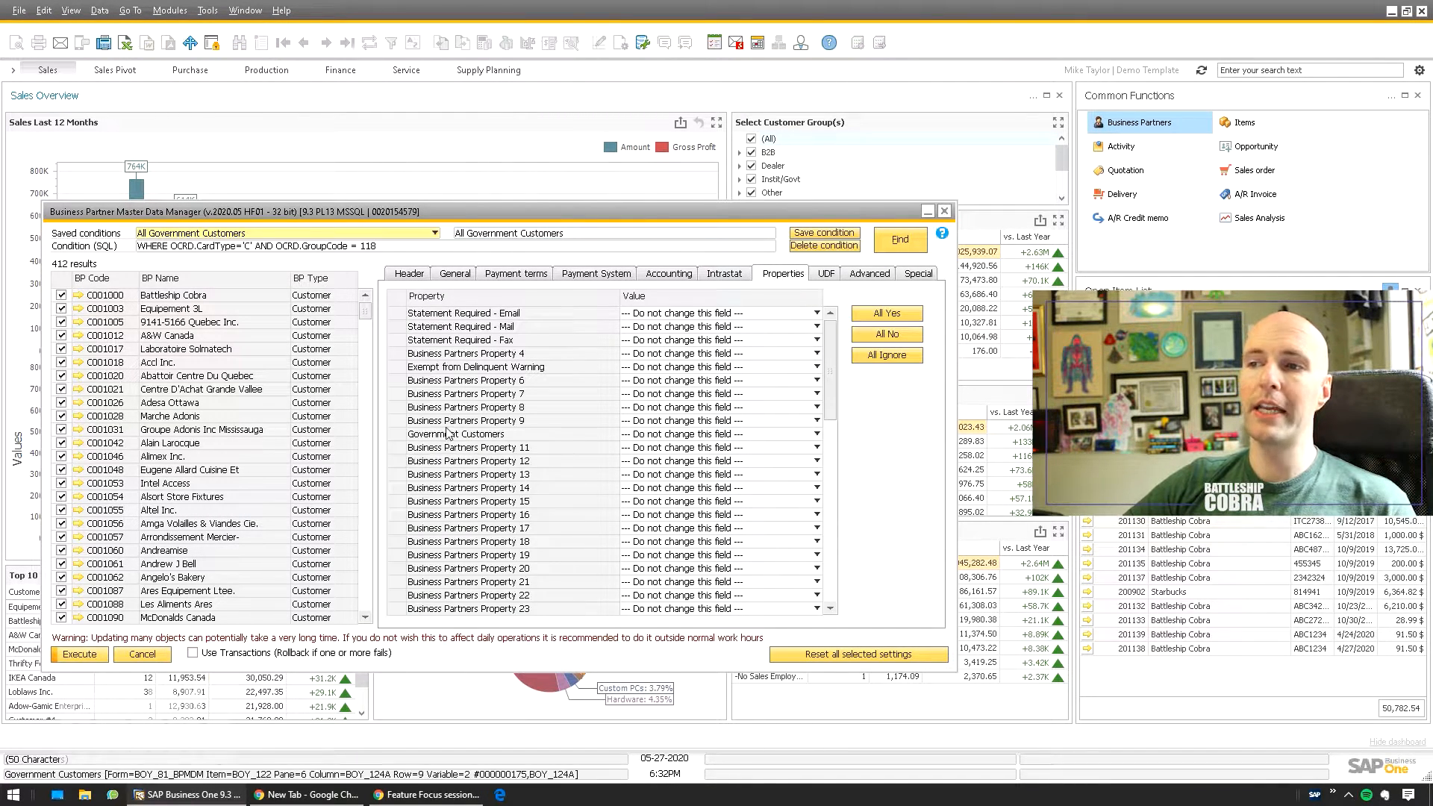
pyautogui.moveTo(603, 445)
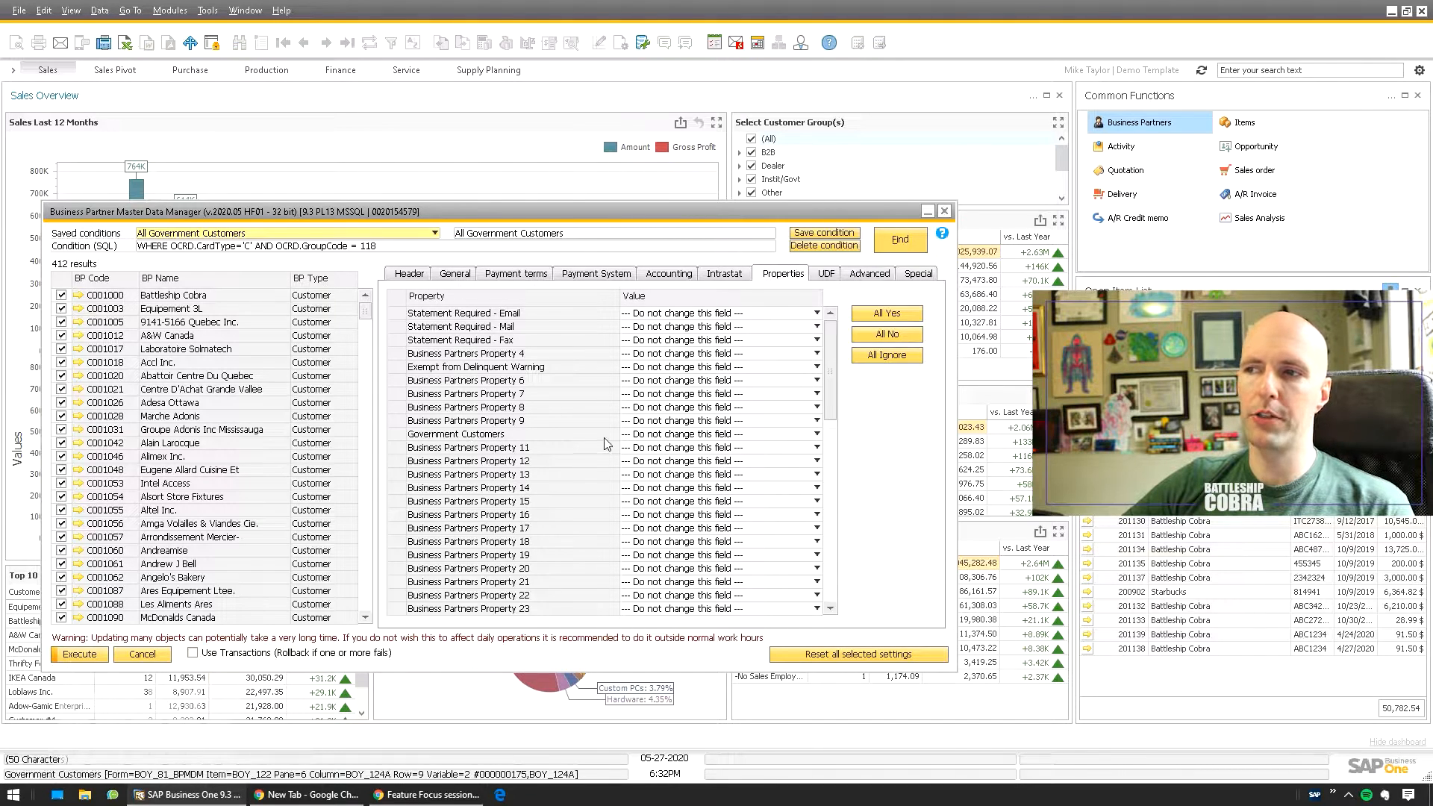
pyautogui.click(411, 273)
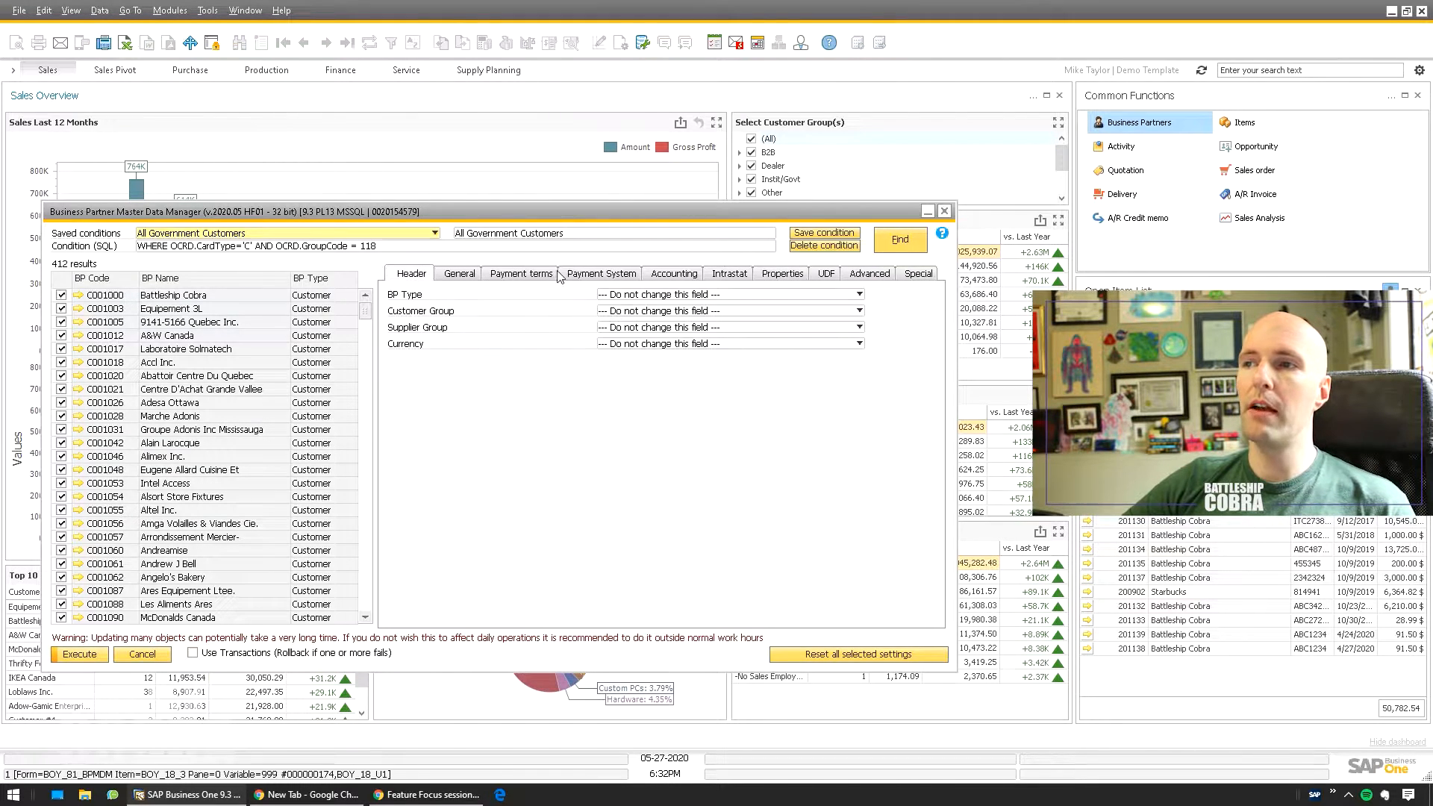
pyautogui.click(781, 273)
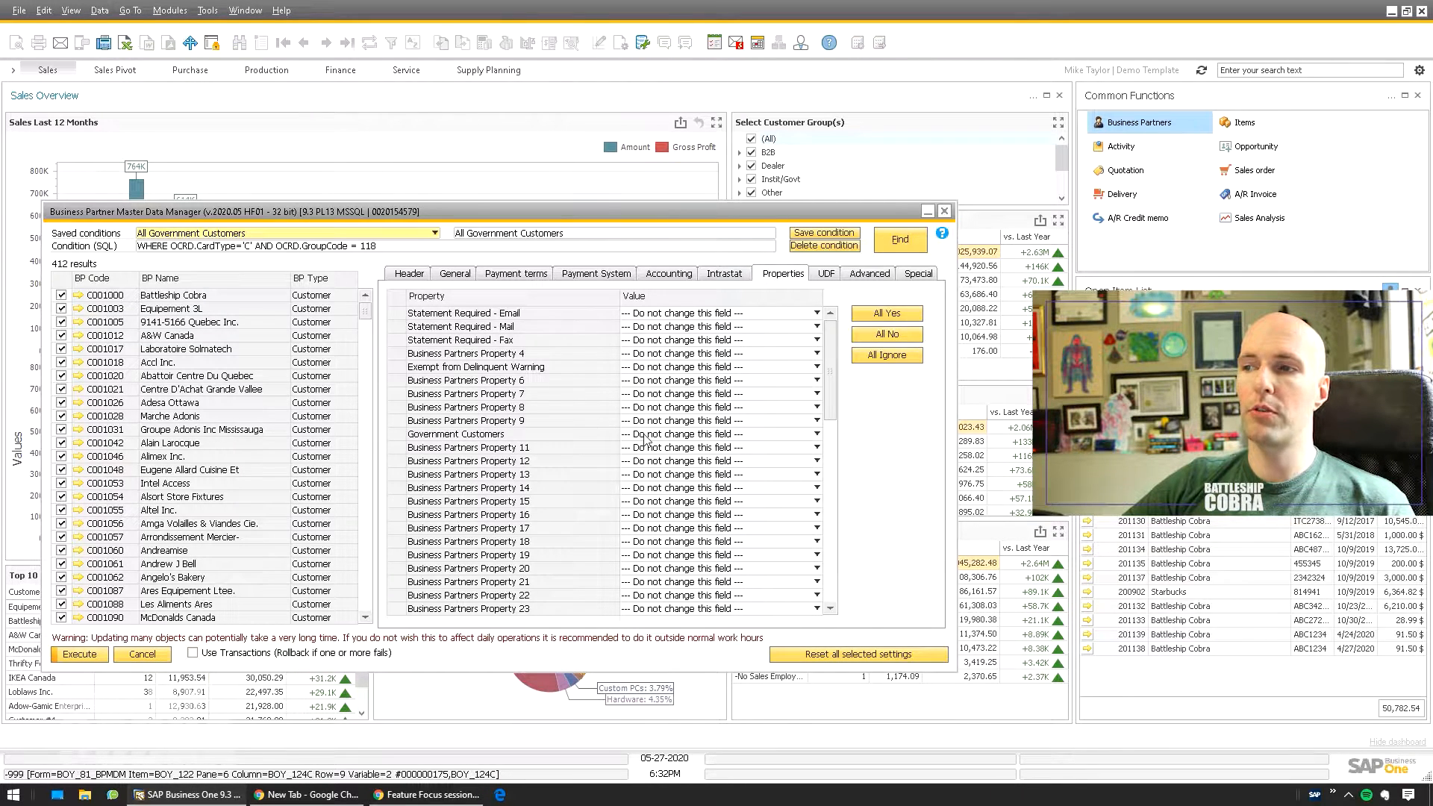
pyautogui.click(718, 433)
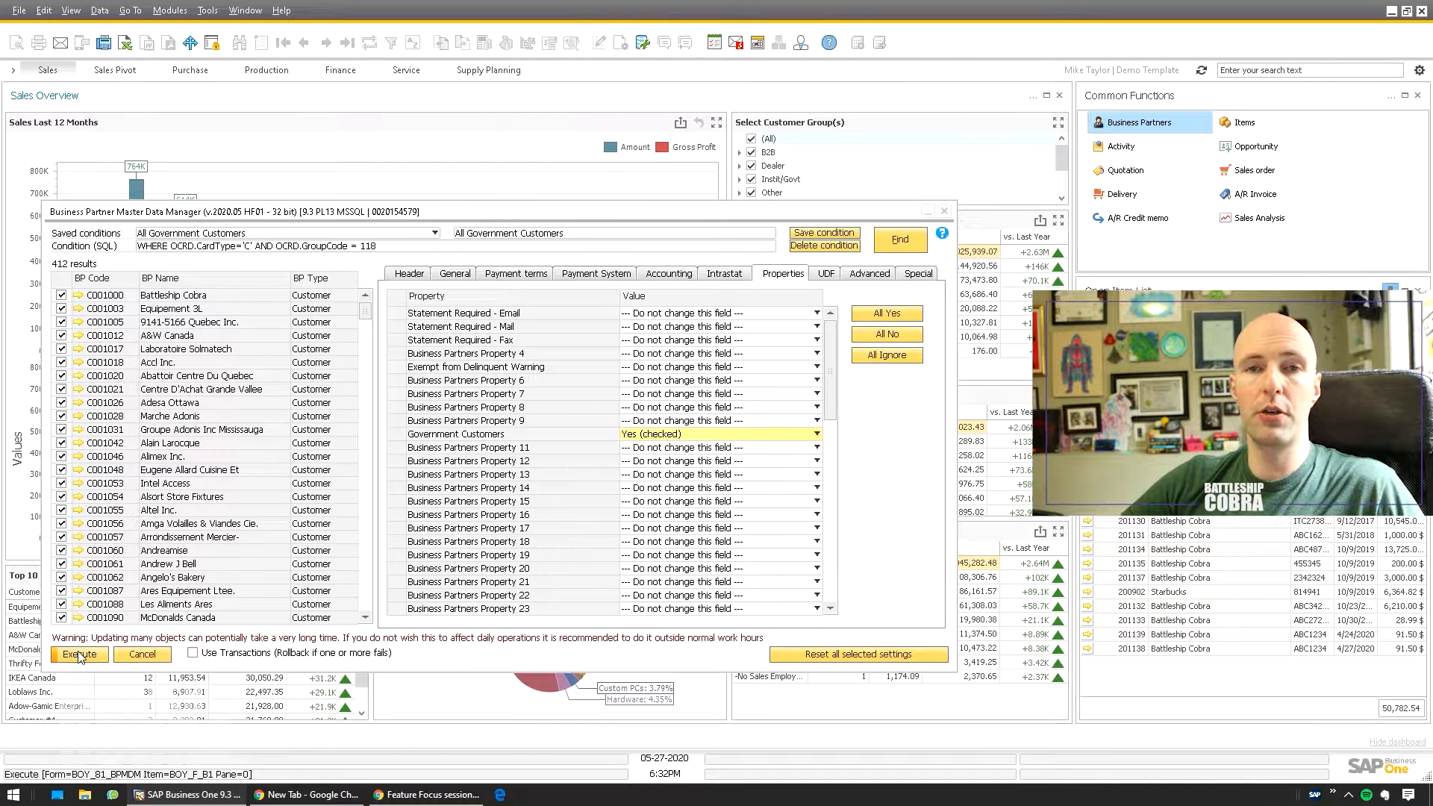
# - Execute the mass update on the 412 partners and open Battleship Cobra's record from the results
pyautogui.click(79, 654)
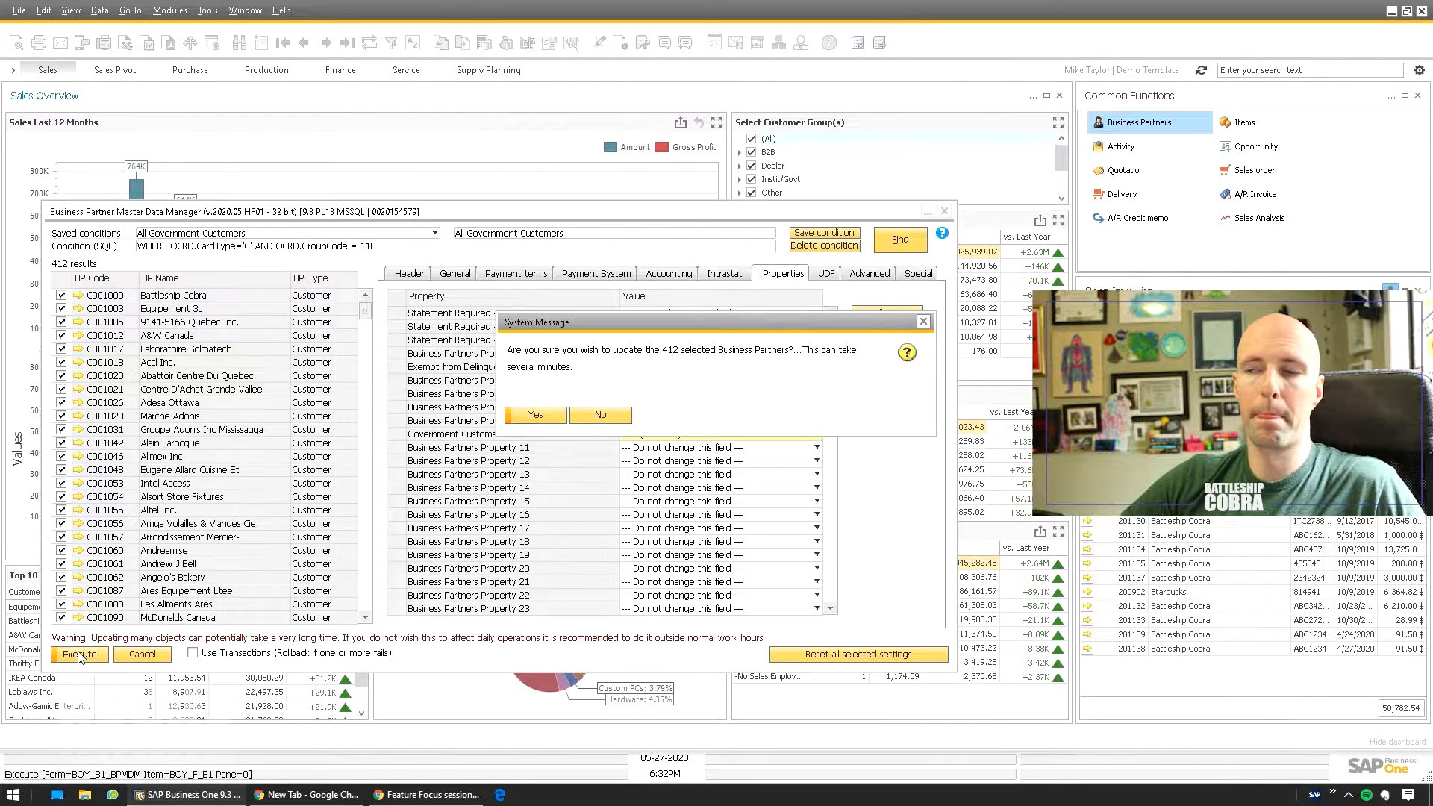
pyautogui.click(534, 413)
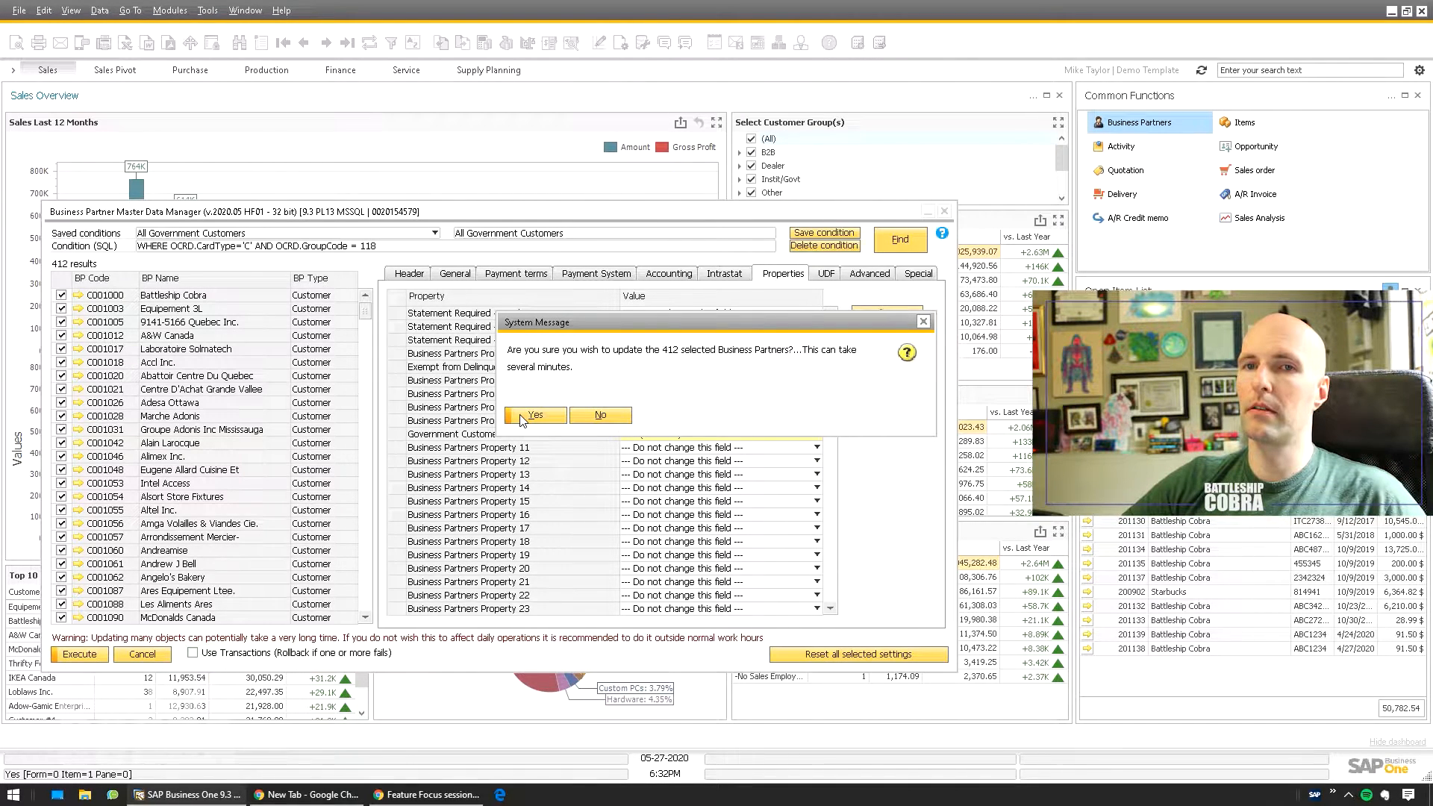
pyautogui.click(534, 415)
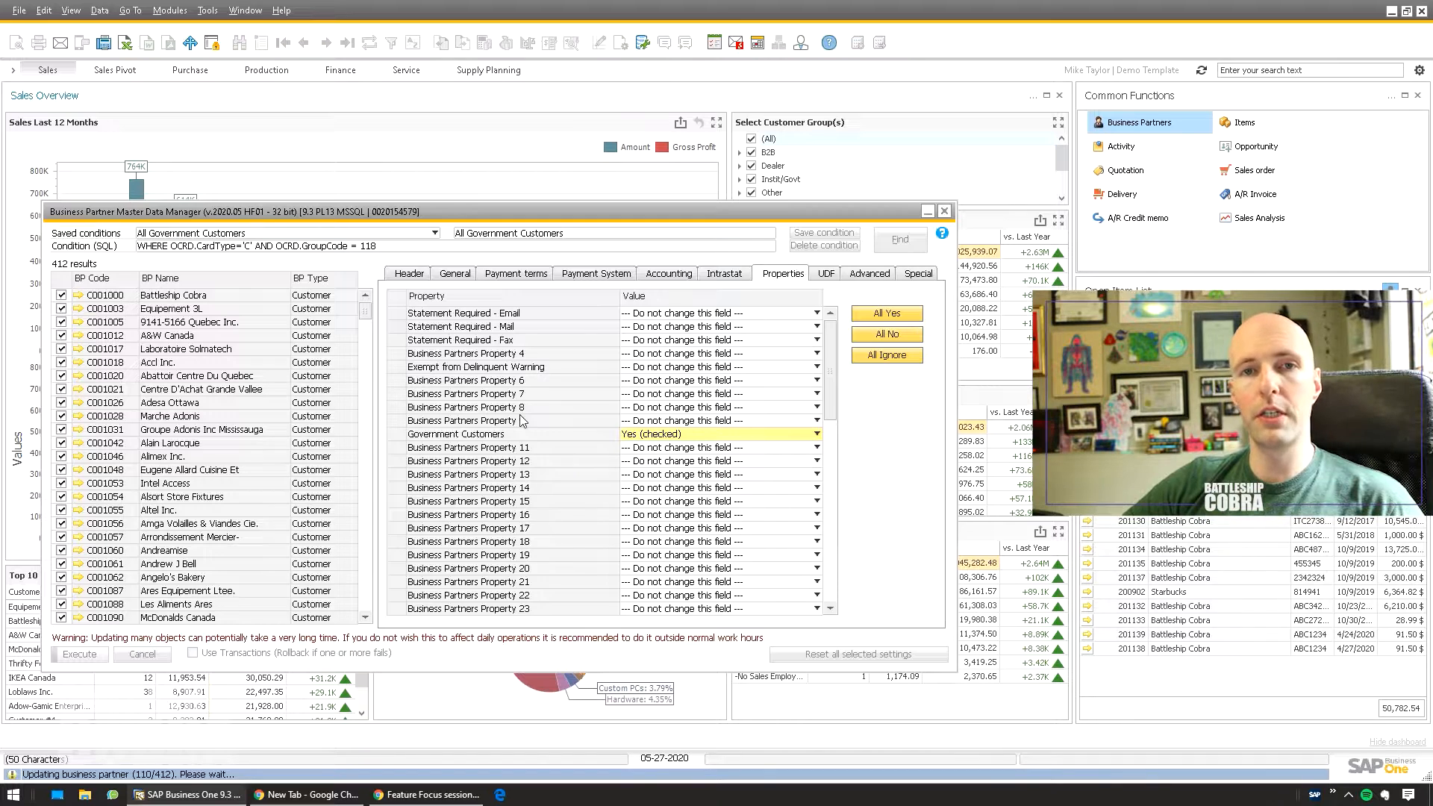
pyautogui.click(79, 653)
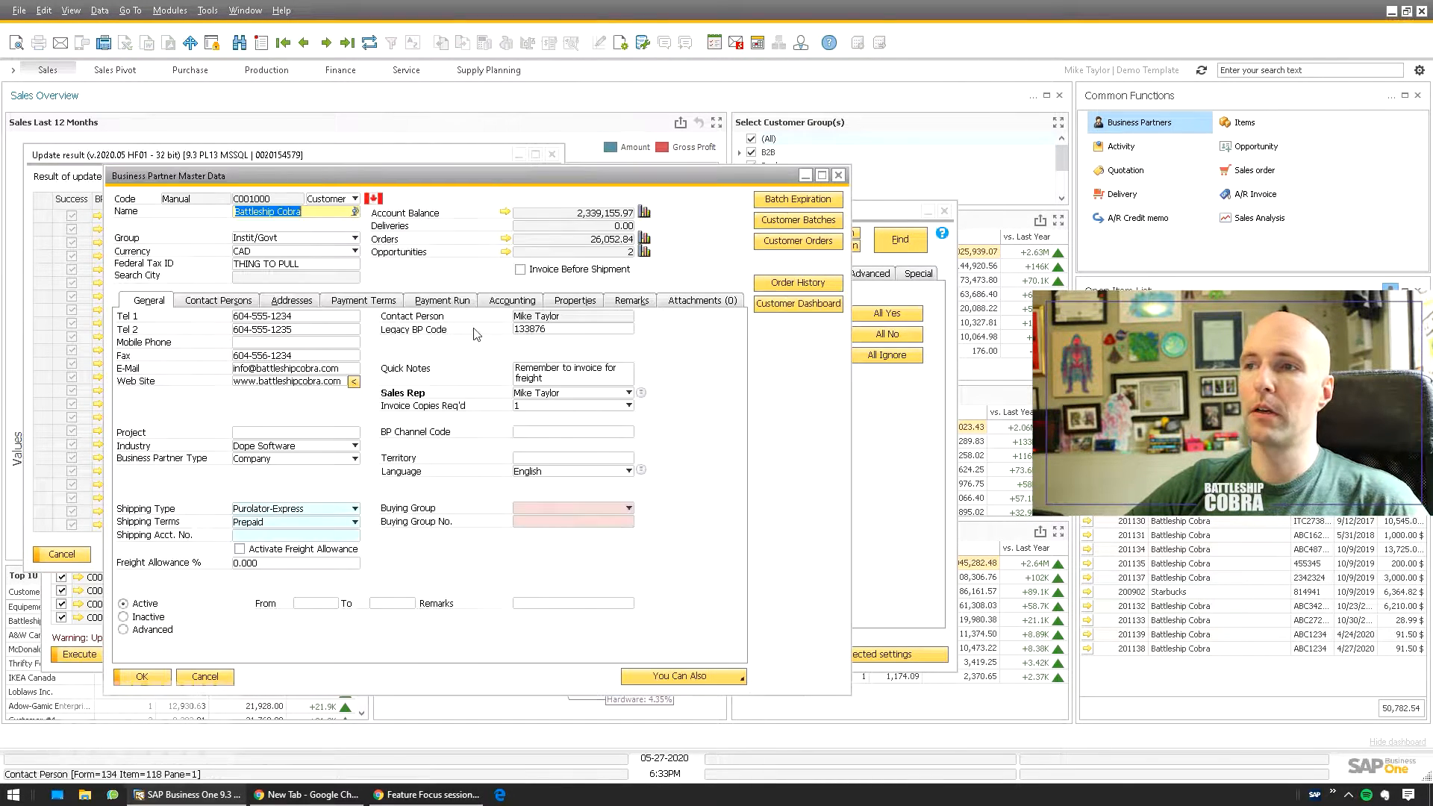
# - Close the Battleship Cobra record and update result windows back to the dashboard
pyautogui.click(573, 300)
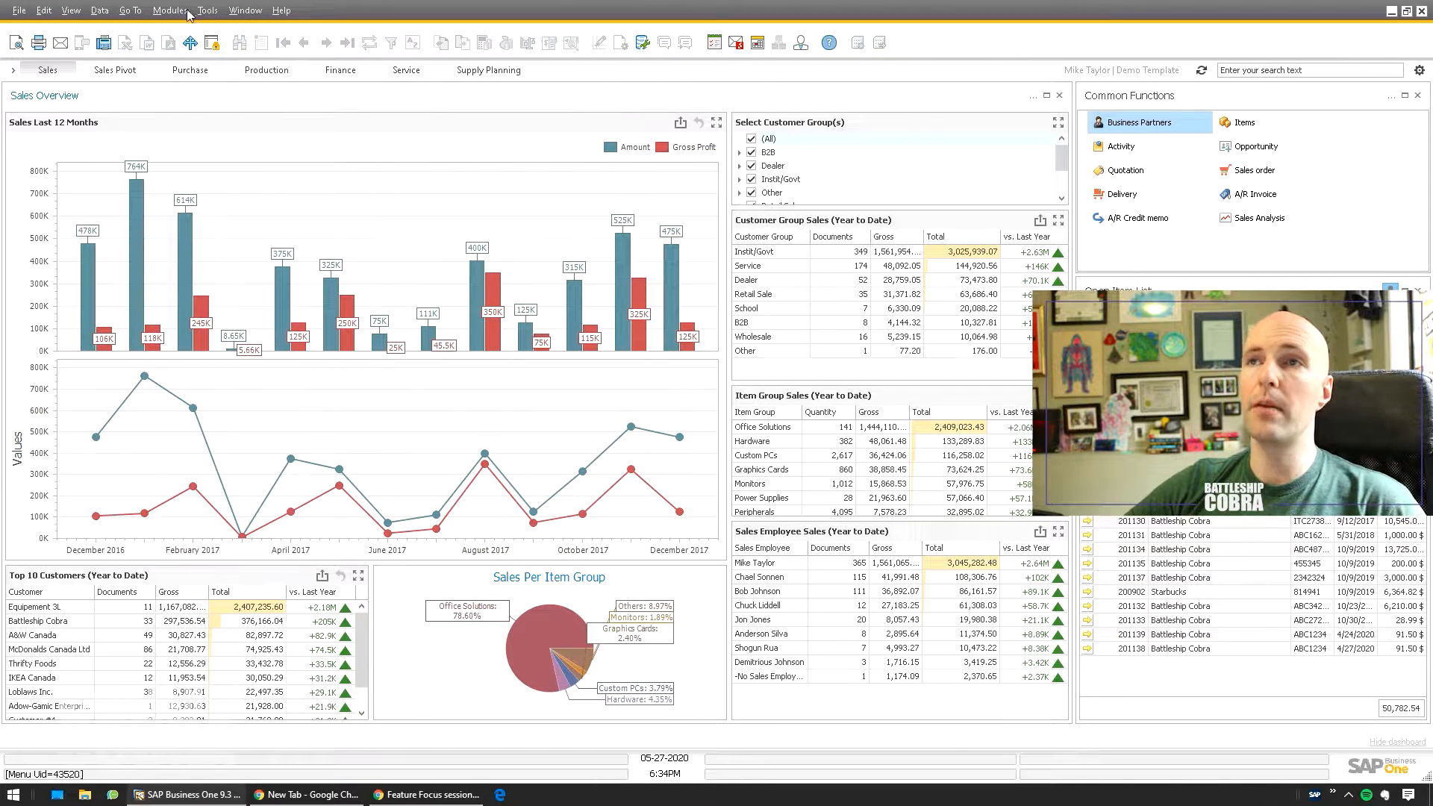
# - Open Replace Sales Employee from the Master Data Manager menu and list the sales employees
pyautogui.click(170, 10)
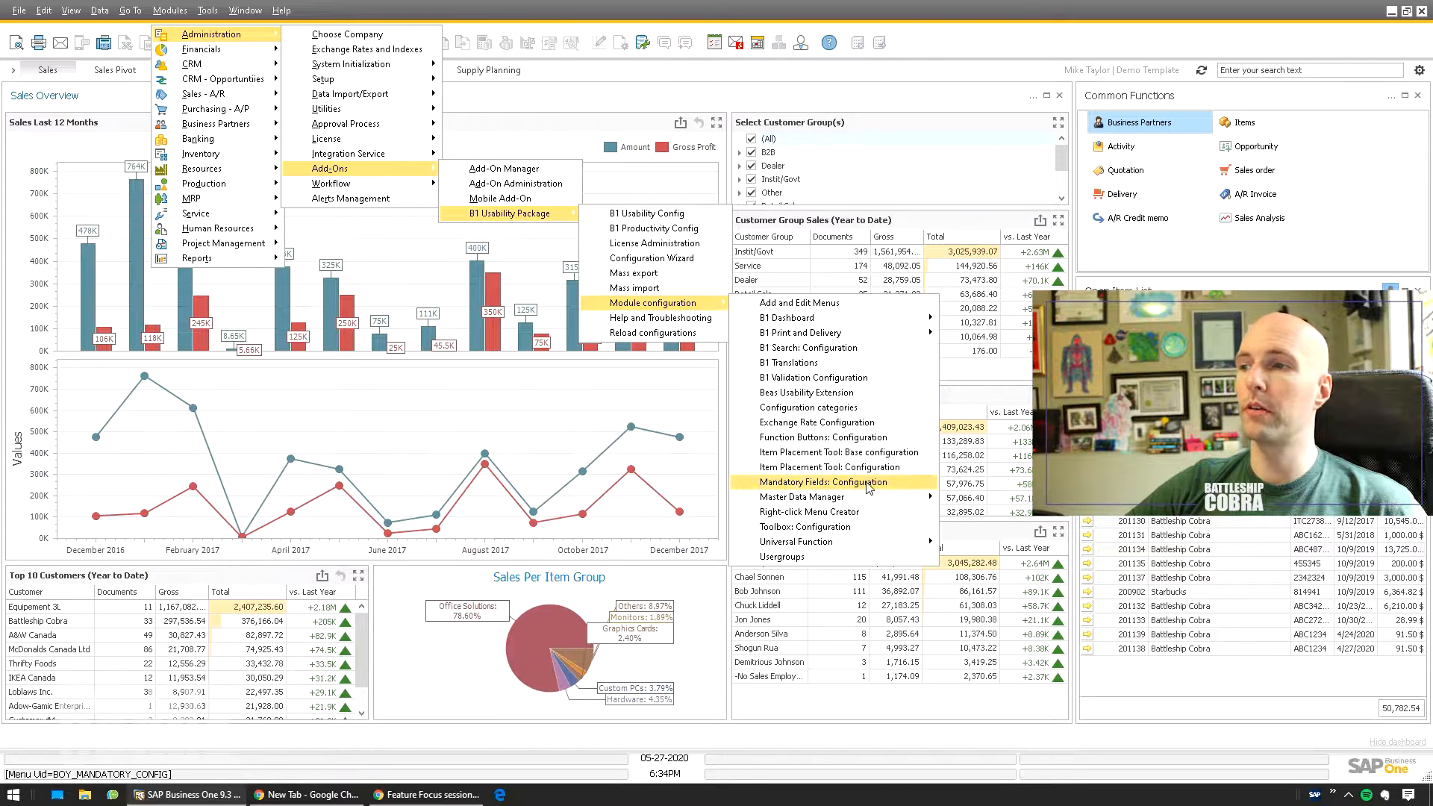
pyautogui.moveTo(804, 496)
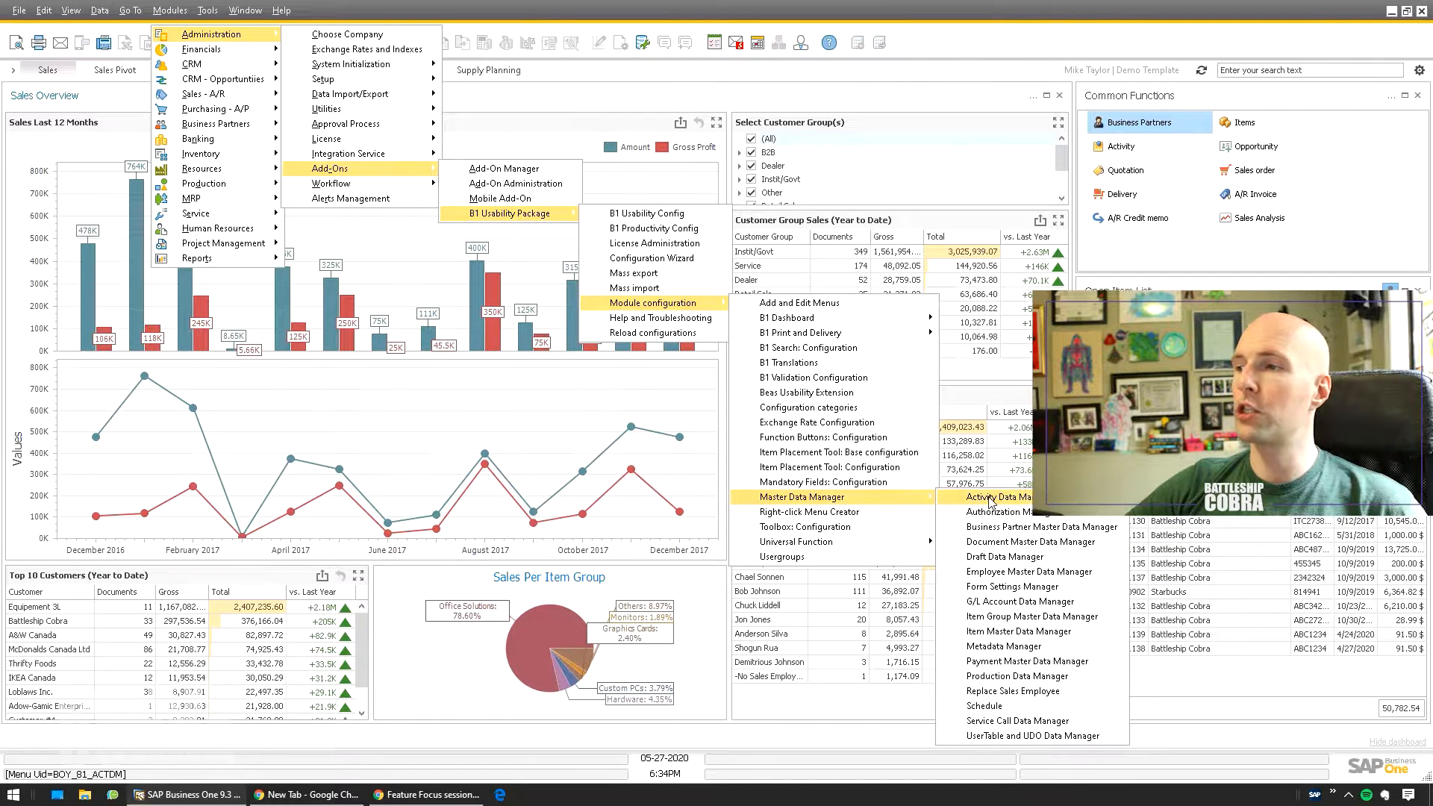
pyautogui.click(1012, 691)
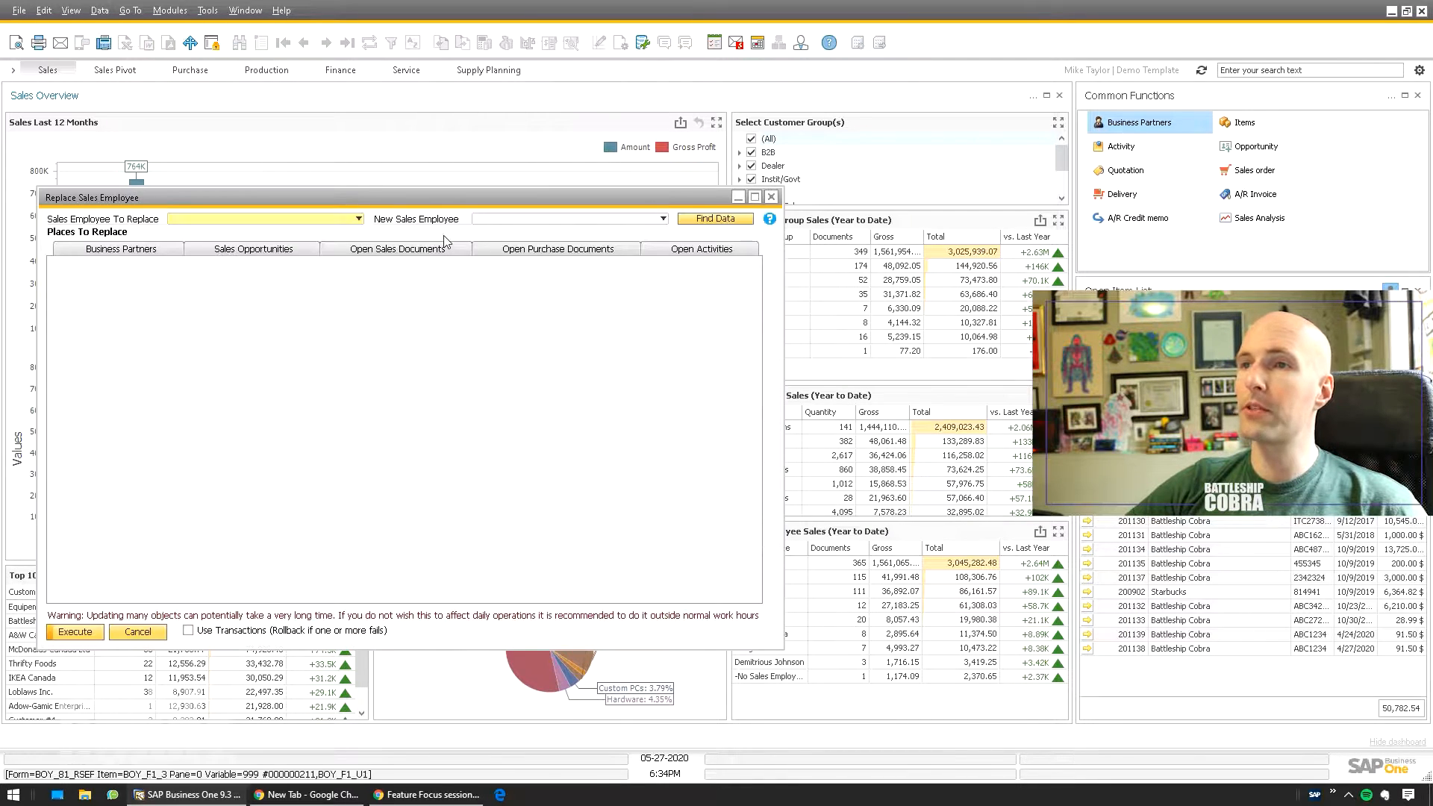
pyautogui.click(120, 249)
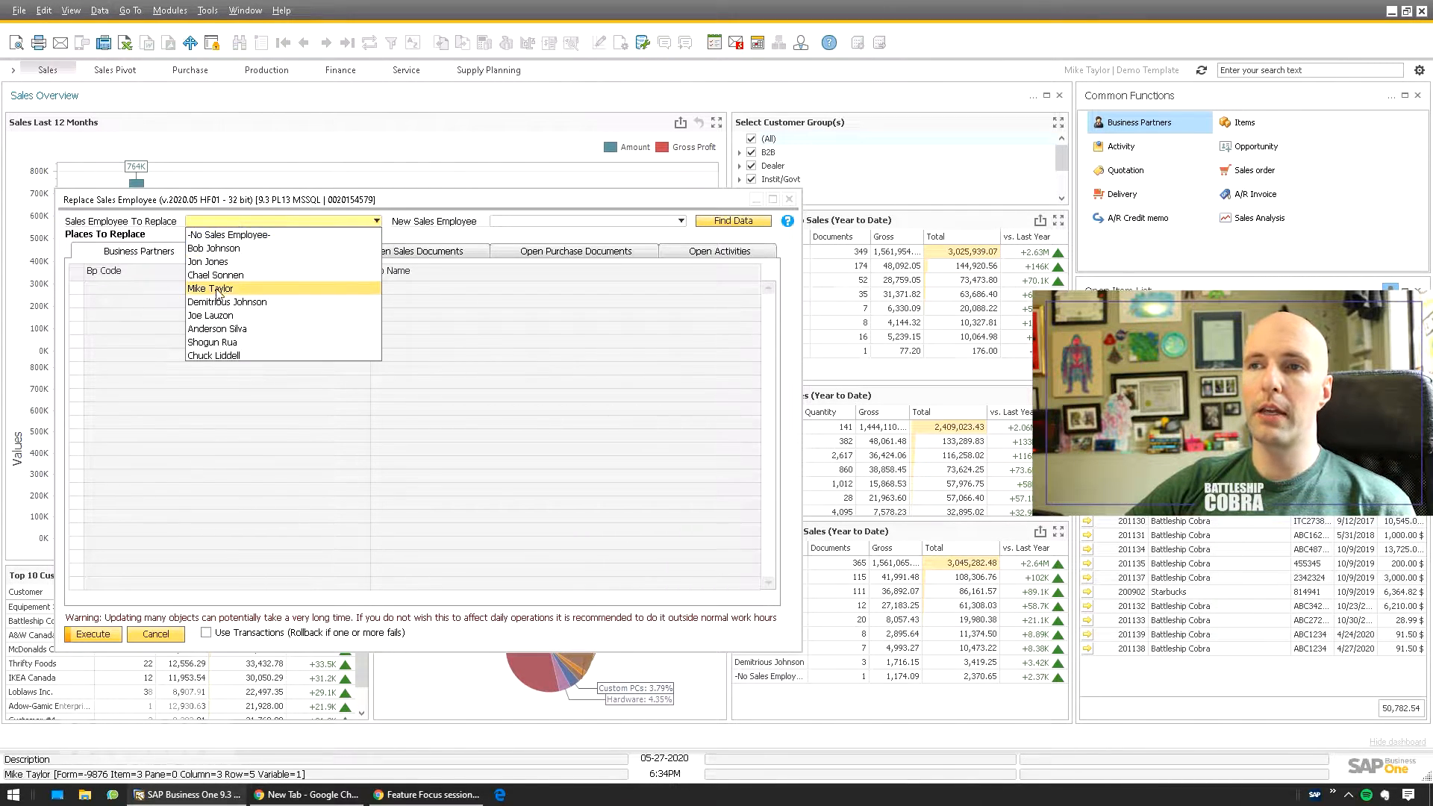
# - Find all data assigned to Chael Sonnen with Jon Jones as the new employee
pyautogui.click(215, 275)
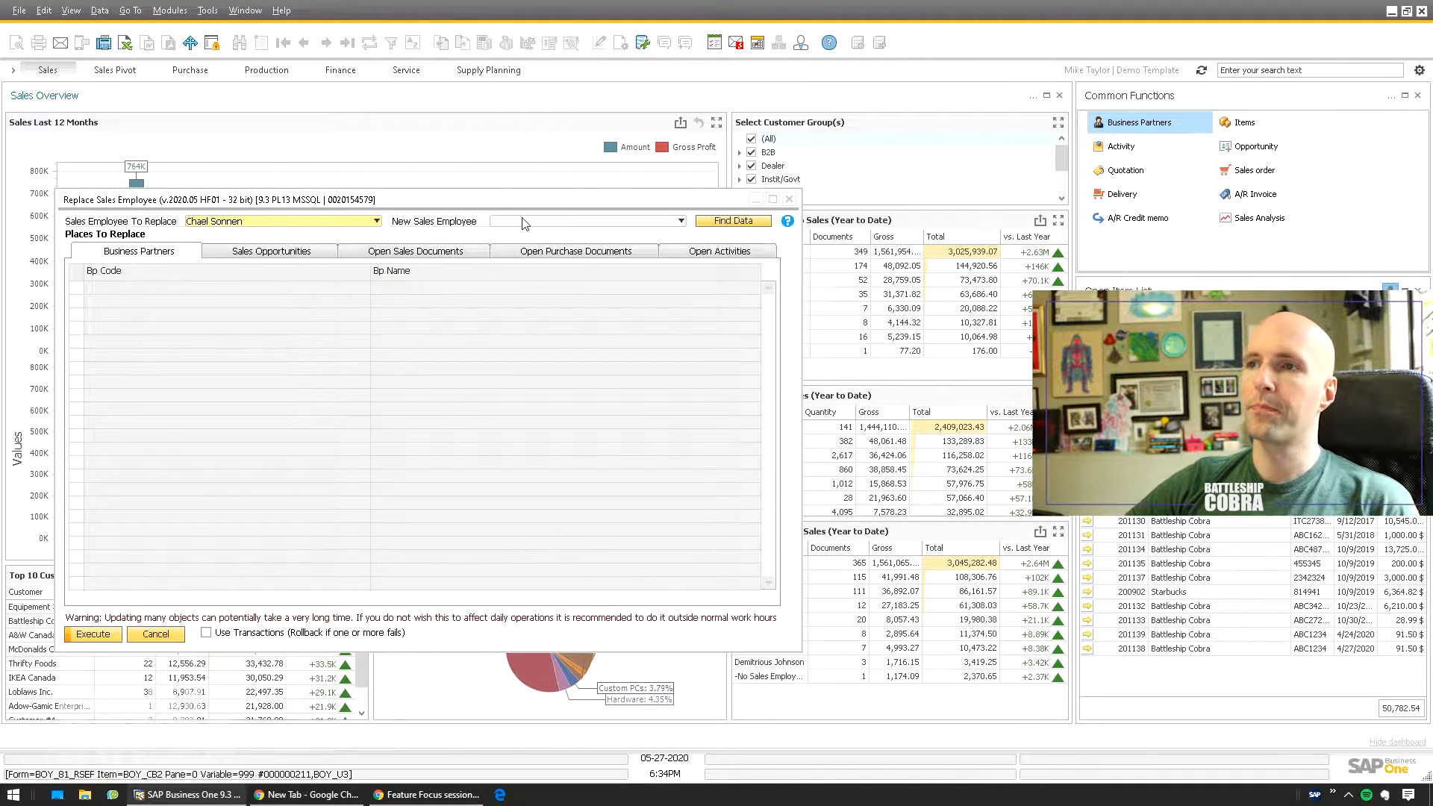
pyautogui.write('Jon Jones')
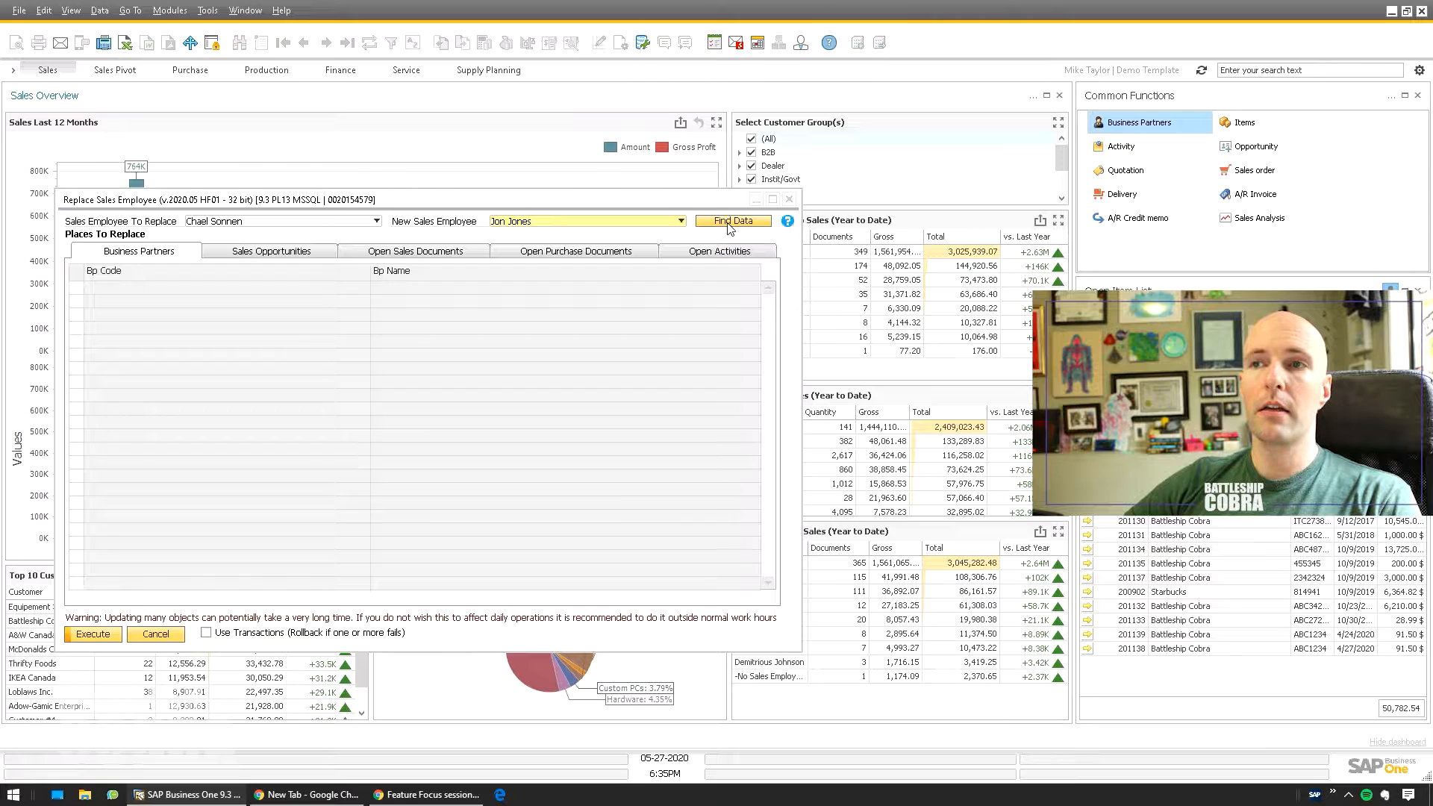
pyautogui.click(731, 221)
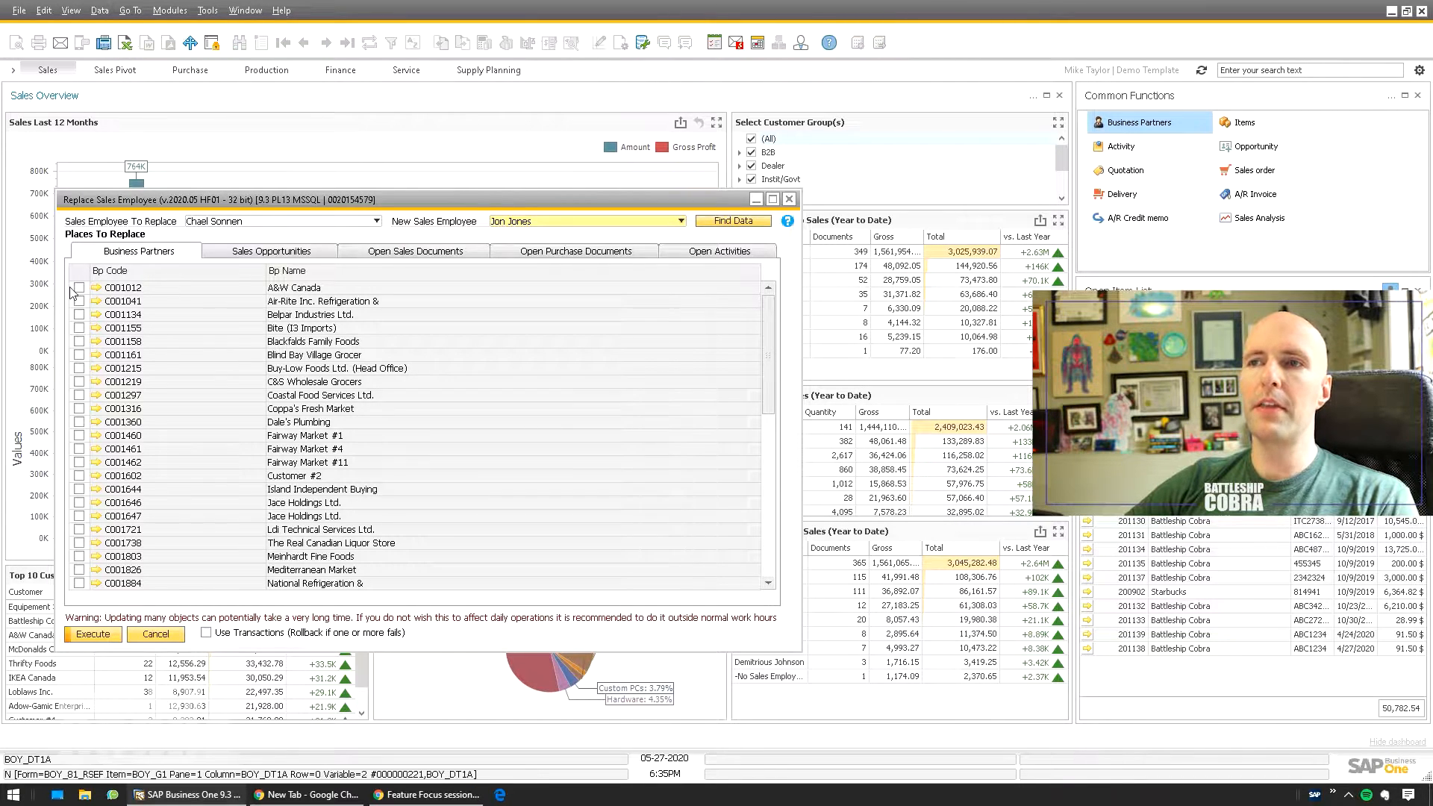
# - Review the affected open sales documents, activities and business partners, then close the tool
pyautogui.click(414, 250)
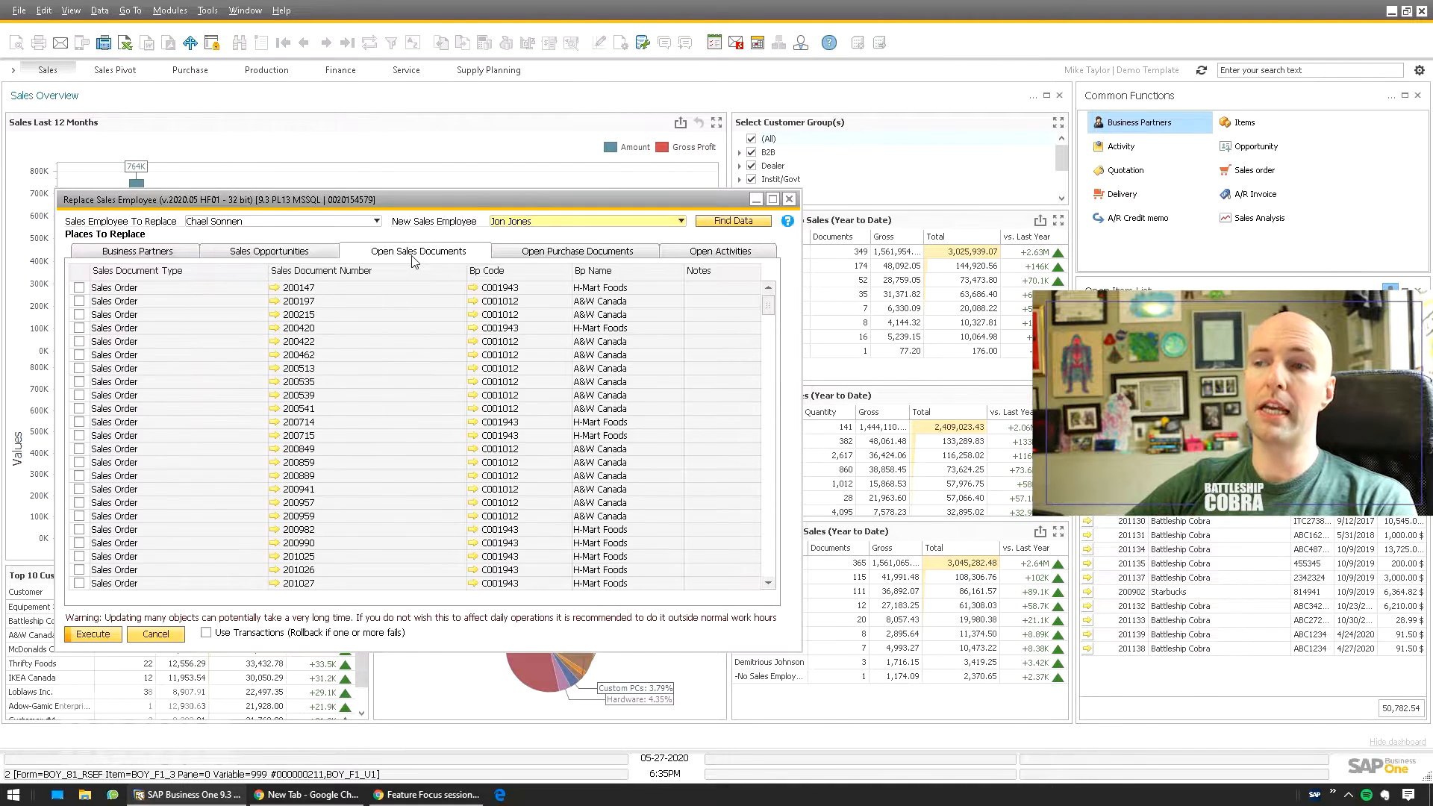
pyautogui.click(720, 251)
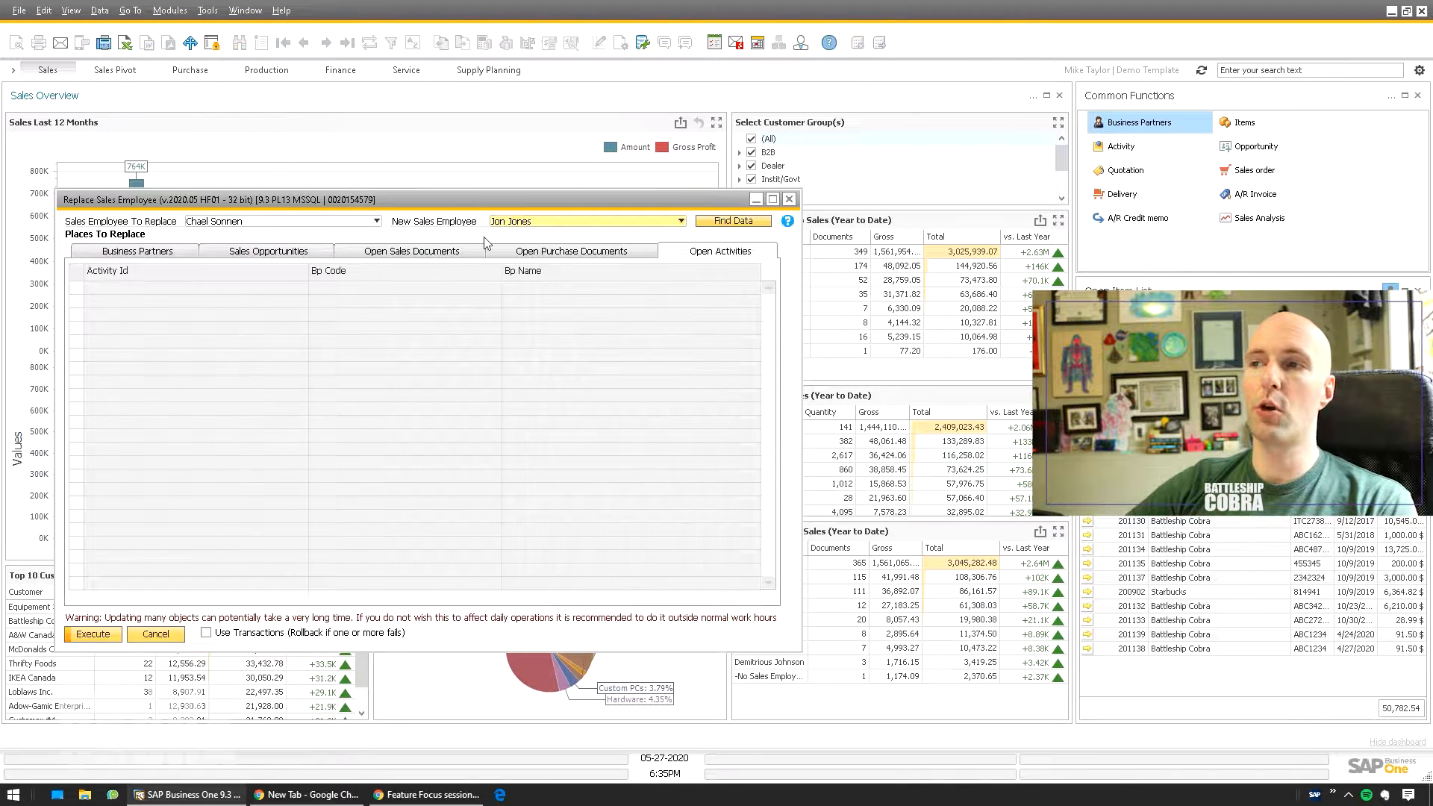
pyautogui.click(142, 251)
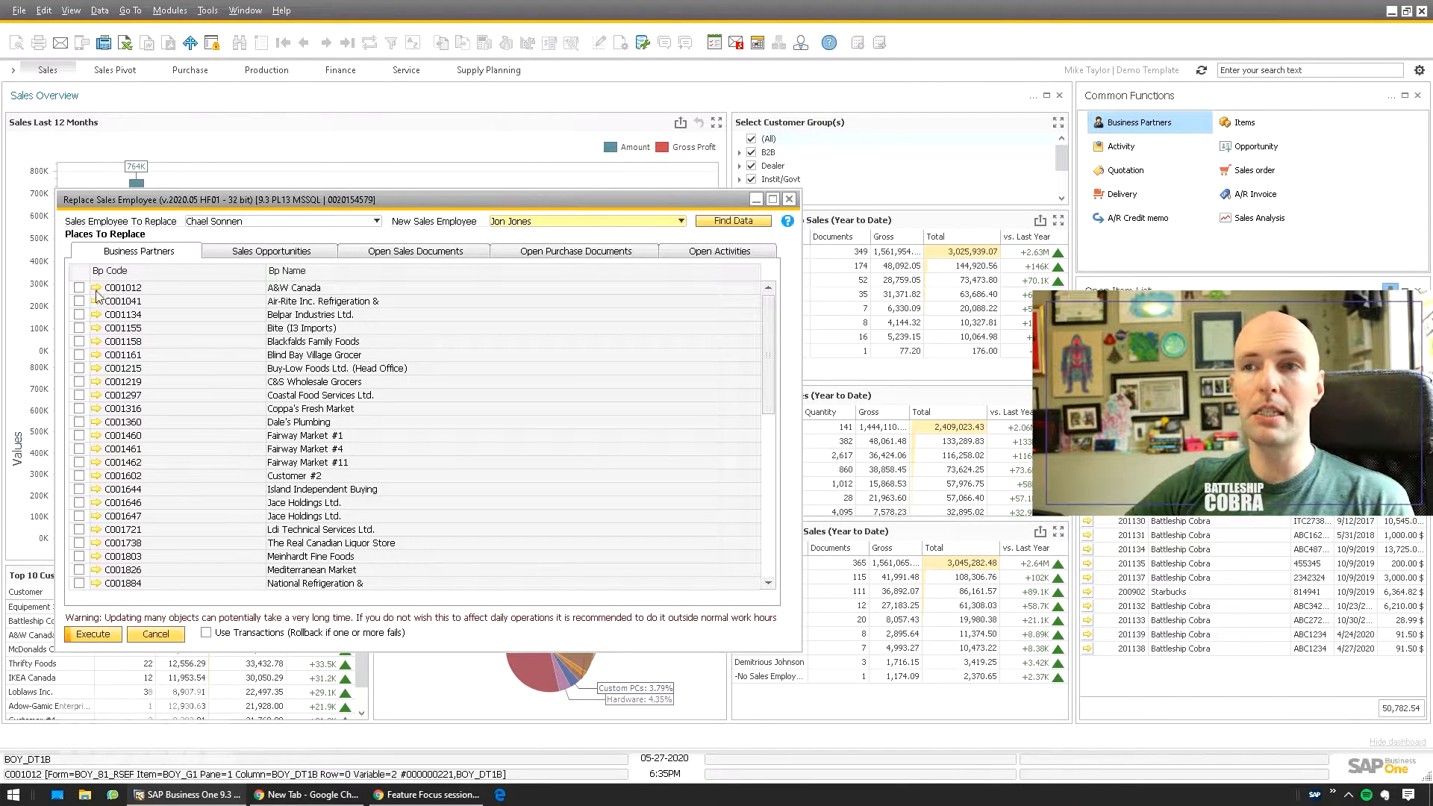
pyautogui.click(79, 287)
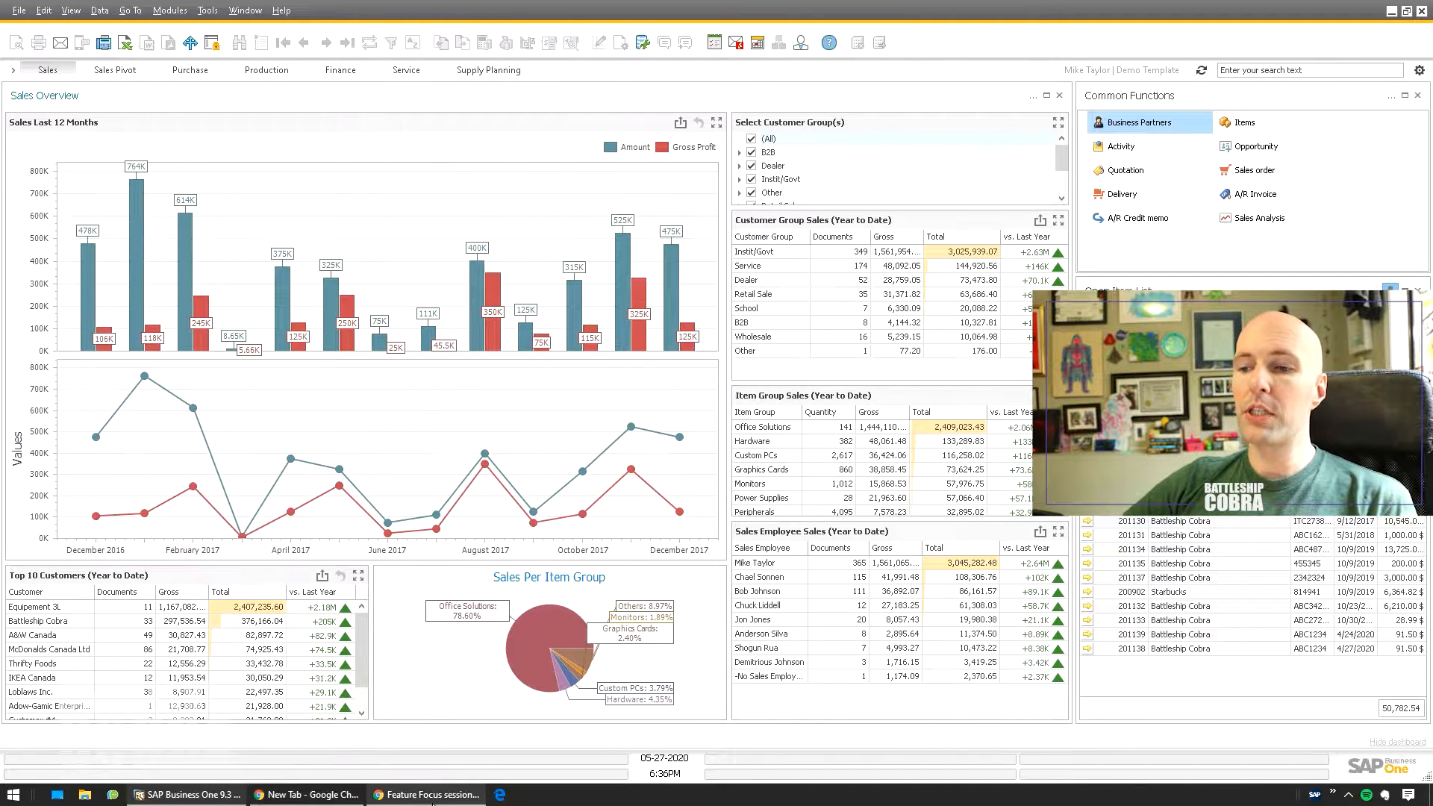
# - Show the Feature Focus video tab, then the B1 Usability Package Master Data Manager help page
pyautogui.click(423, 793)
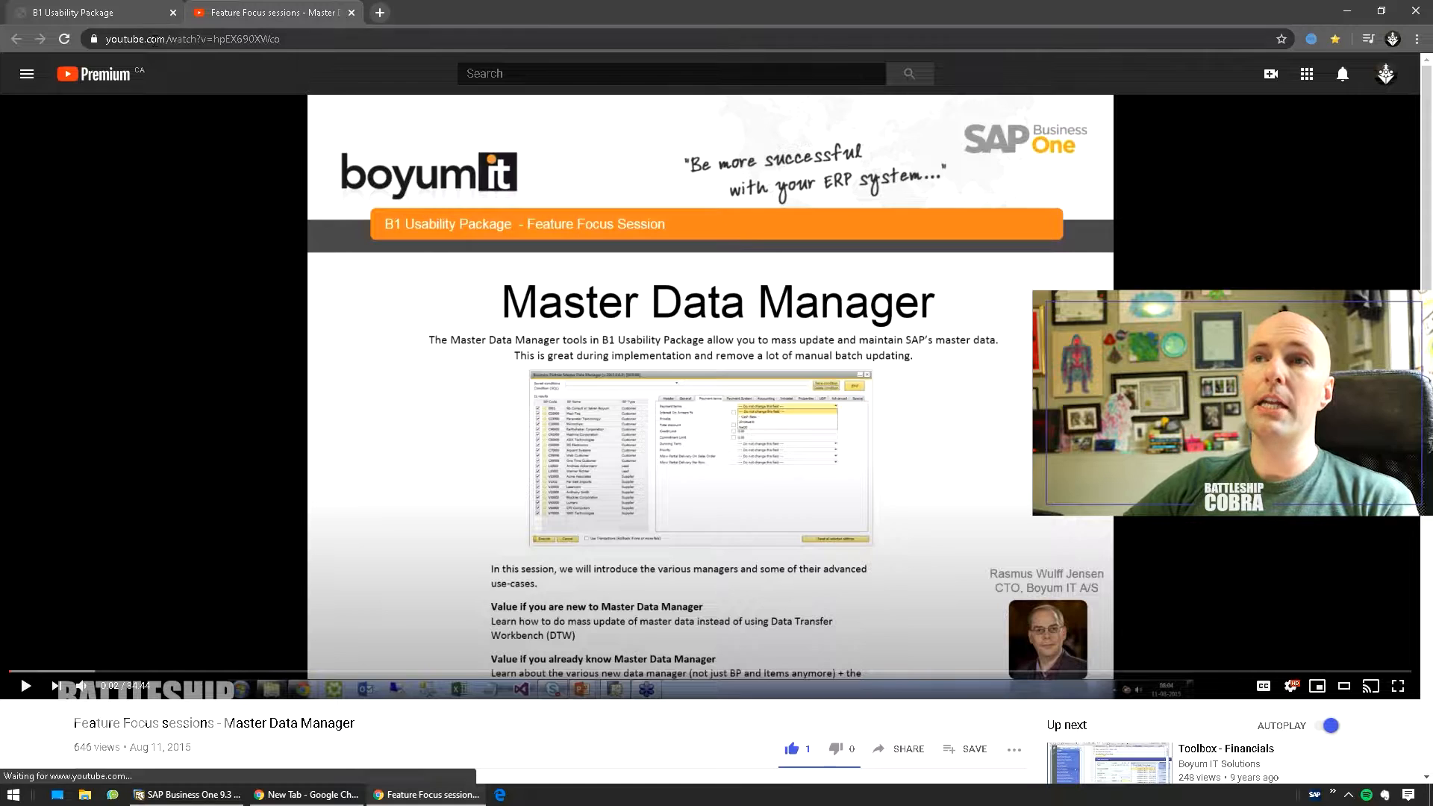
pyautogui.click(91, 12)
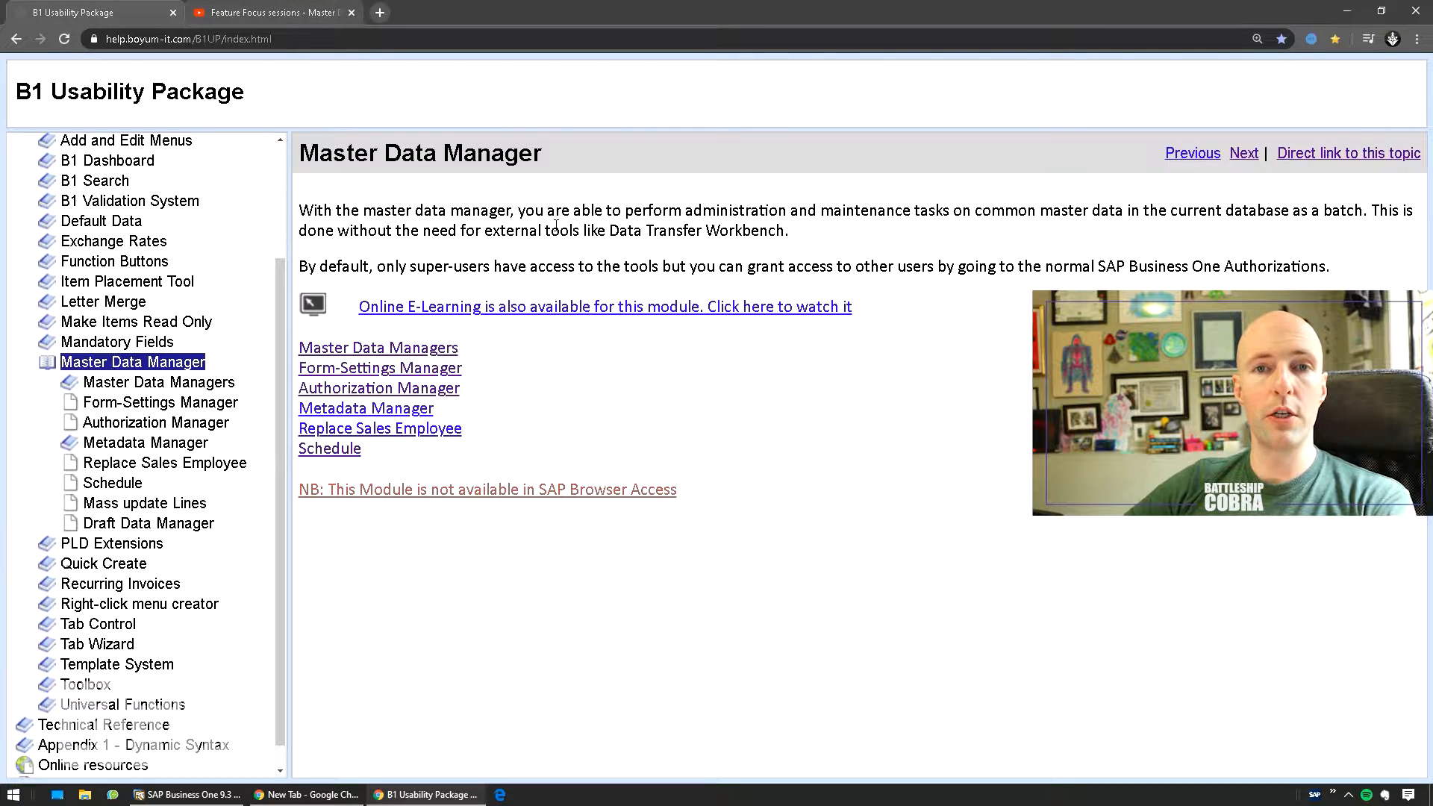